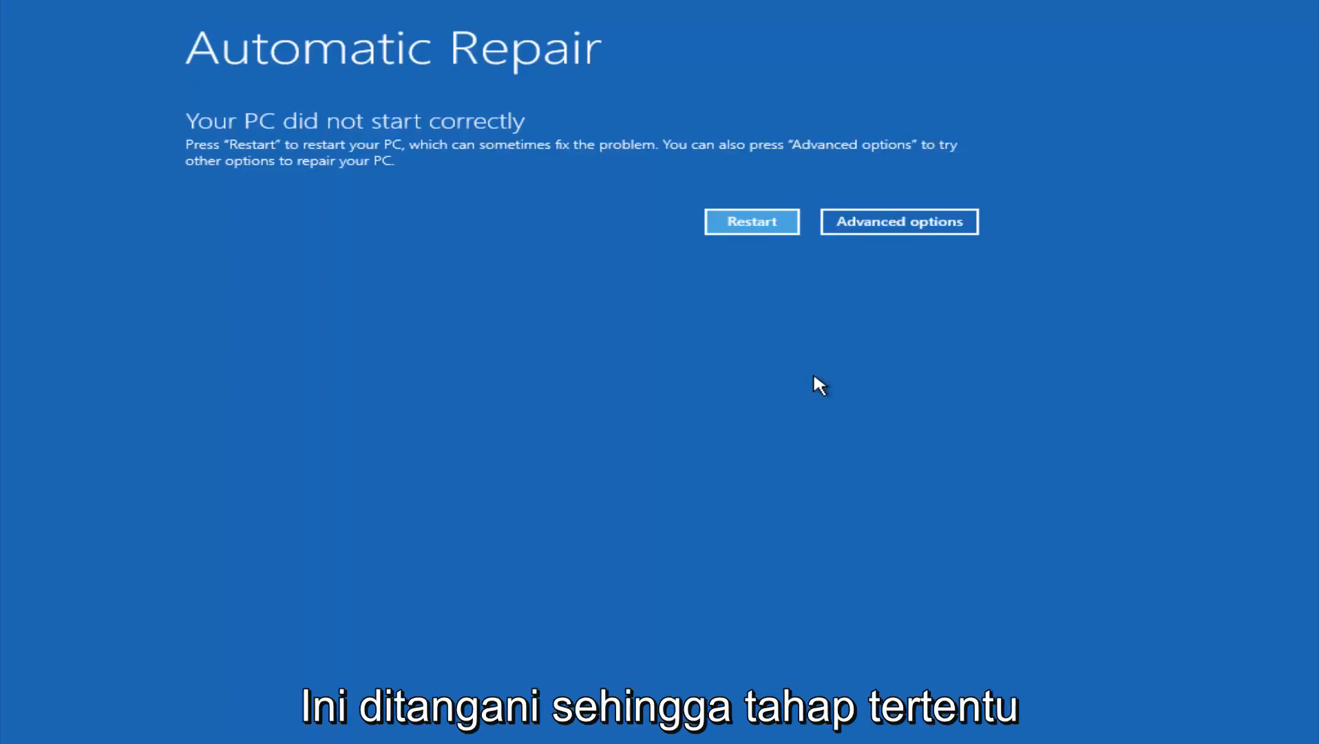
{"action": "mouse_move", "coordinate": [261, 200]}
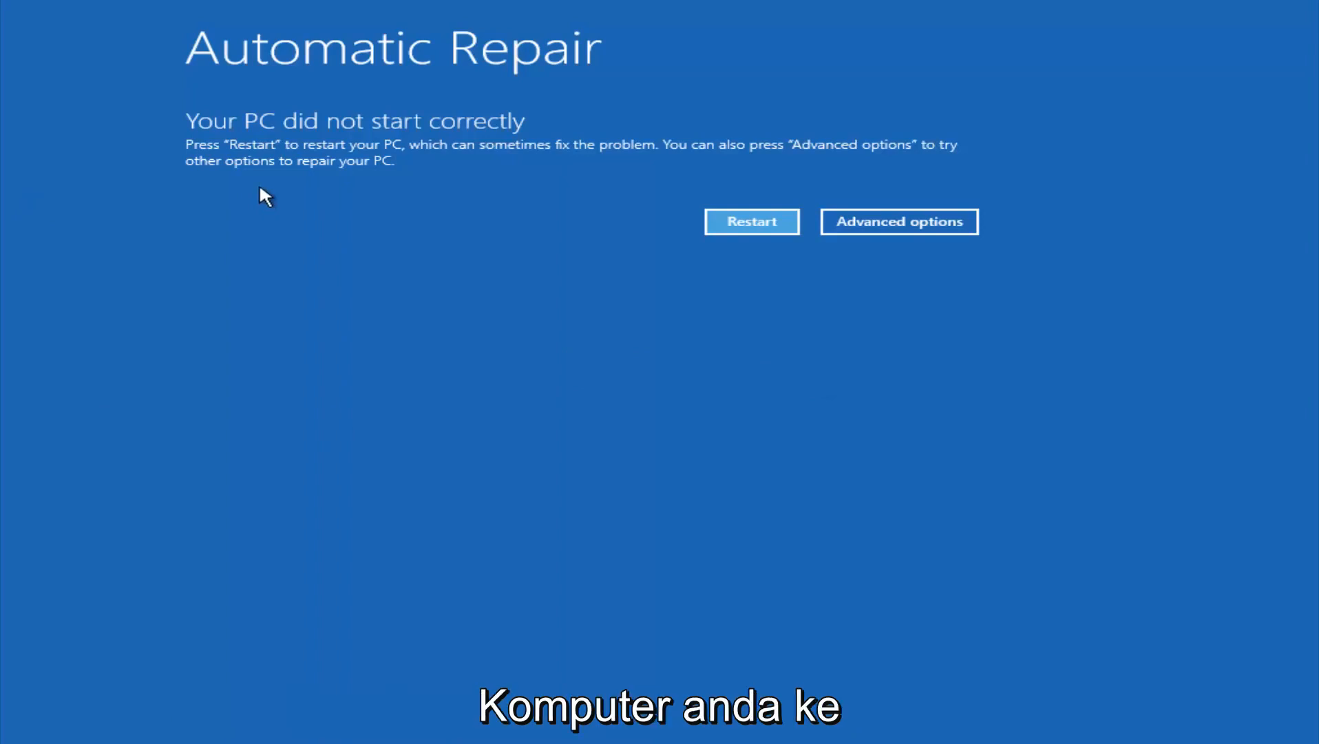
{"action": "mouse_move", "coordinate": [281, 164]}
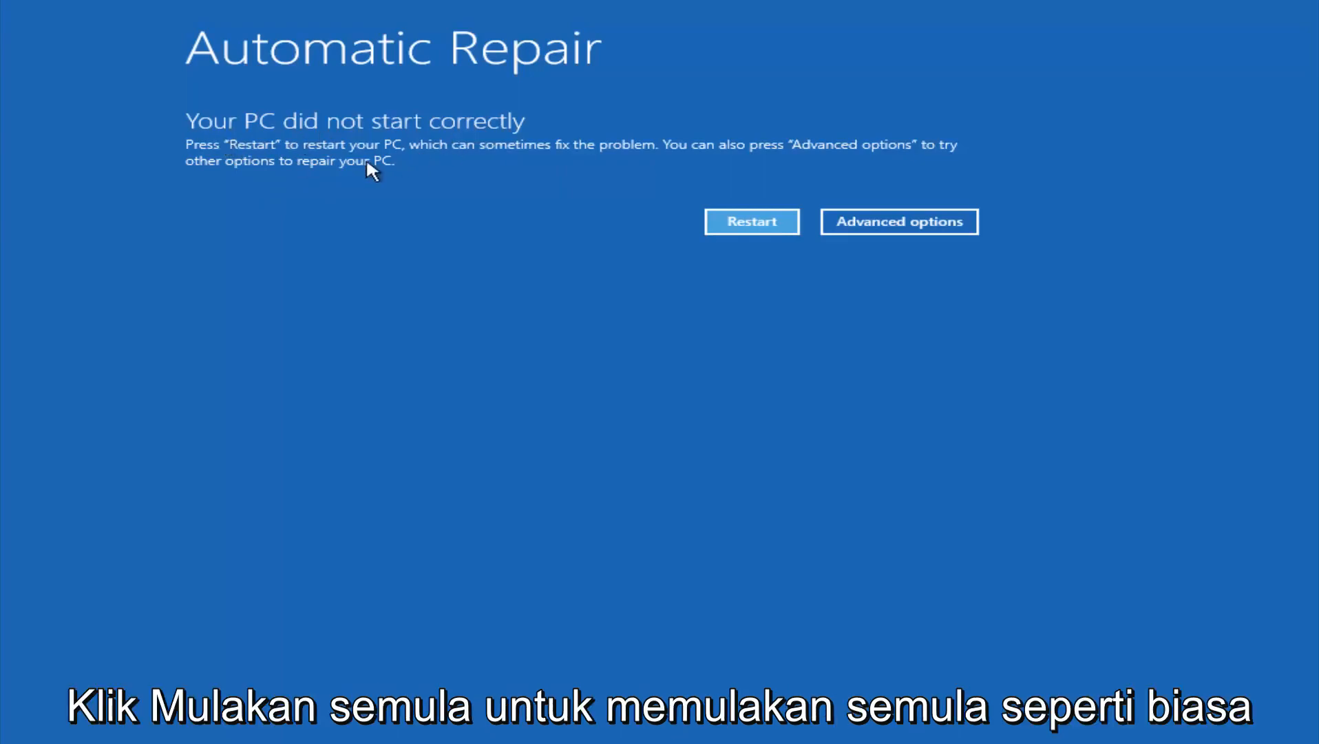
{"action": "mouse_move", "coordinate": [522, 157]}
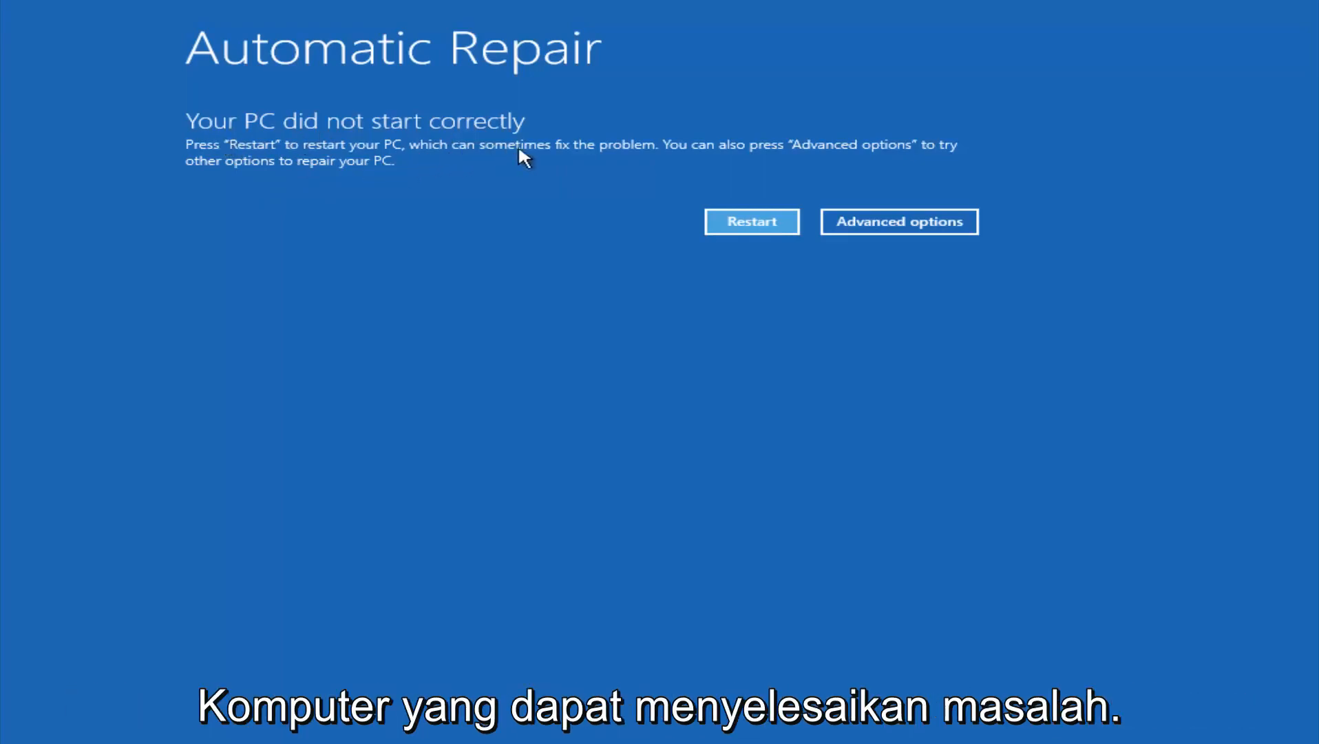
{"action": "mouse_move", "coordinate": [444, 158]}
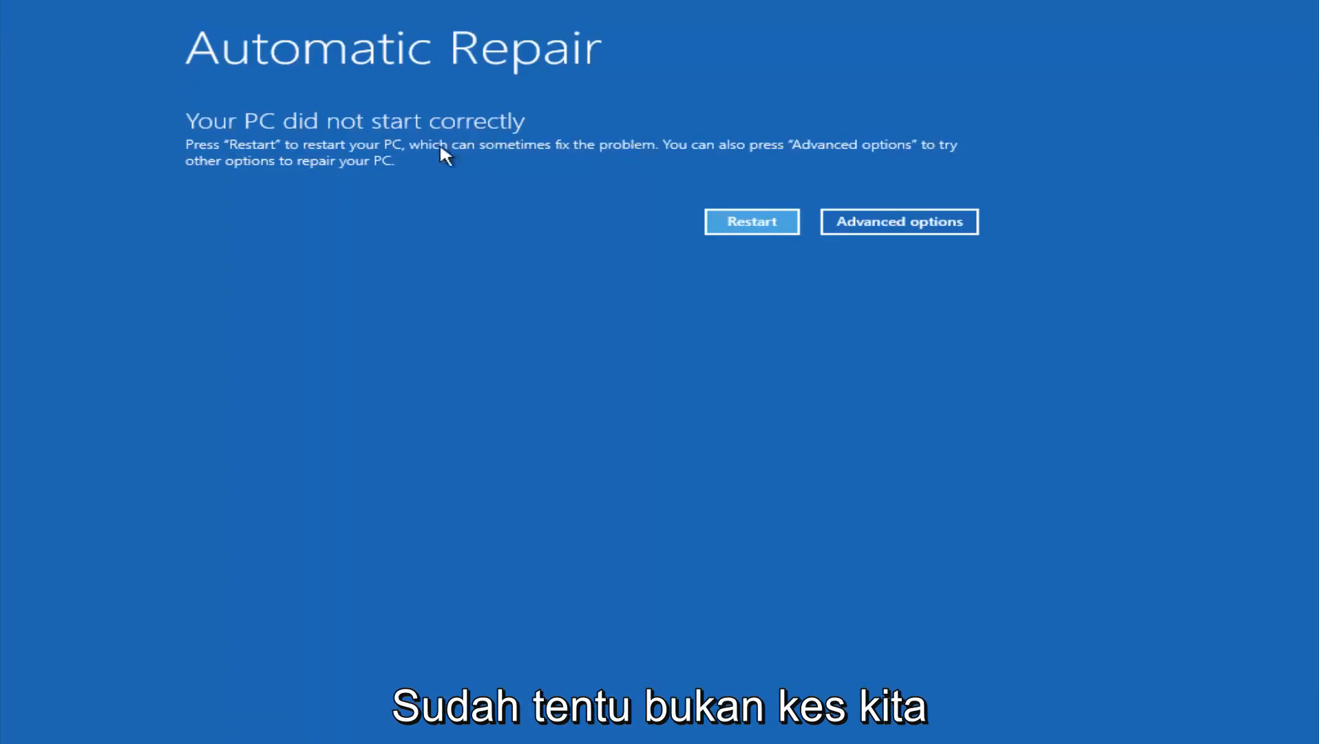
{"action": "mouse_move", "coordinate": [667, 152]}
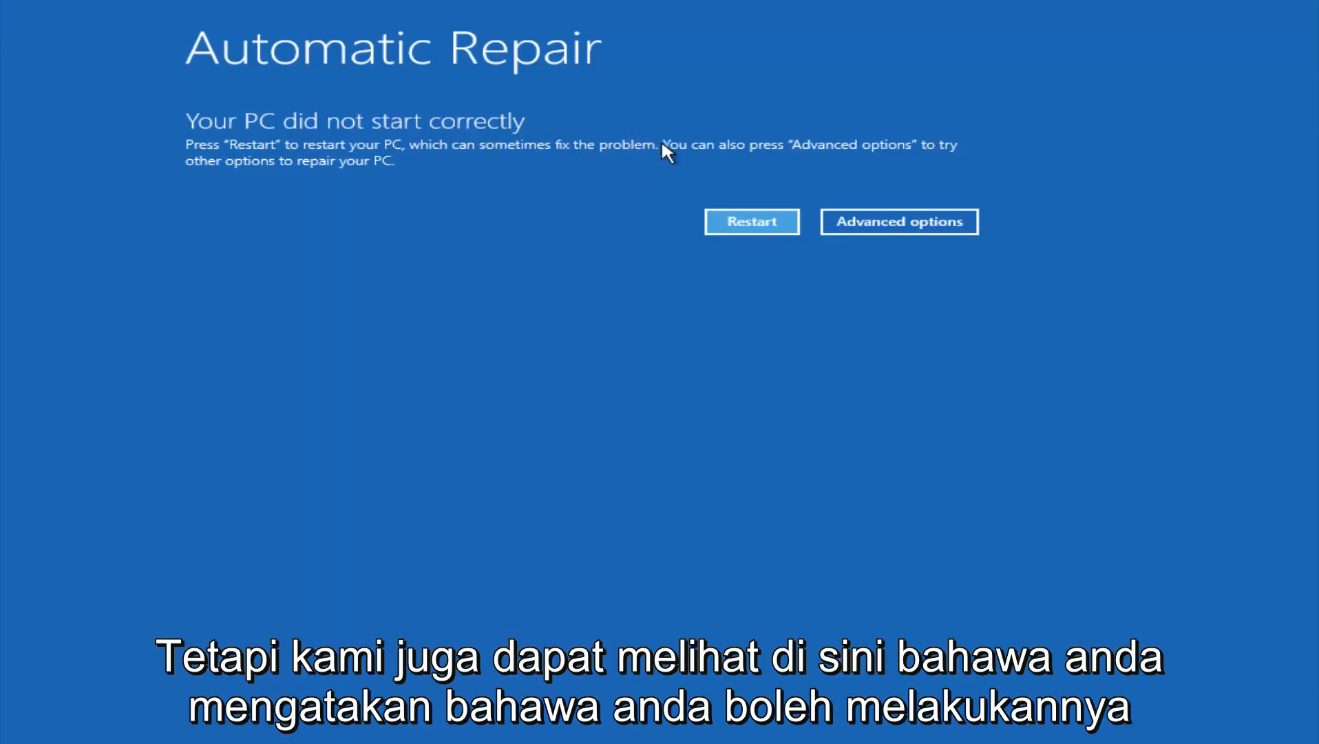
{"action": "mouse_move", "coordinate": [713, 152]}
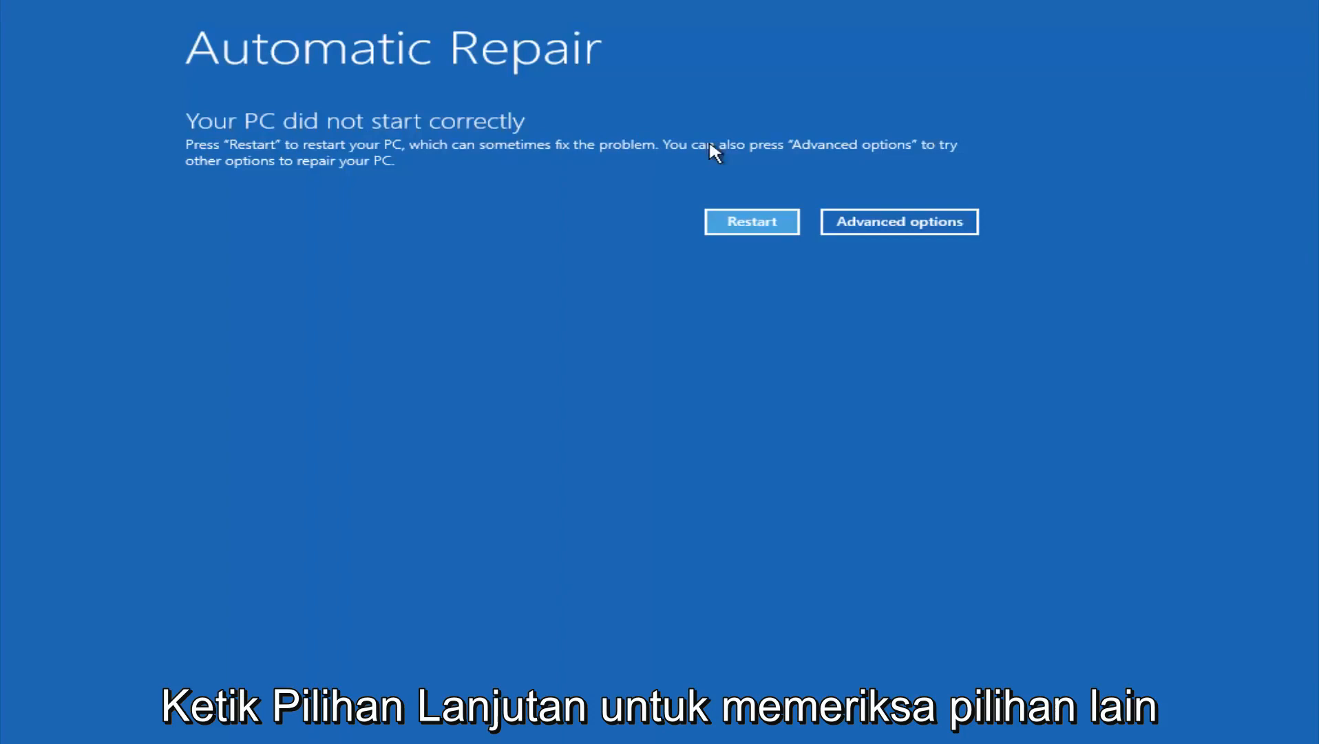
{"action": "mouse_move", "coordinate": [466, 172]}
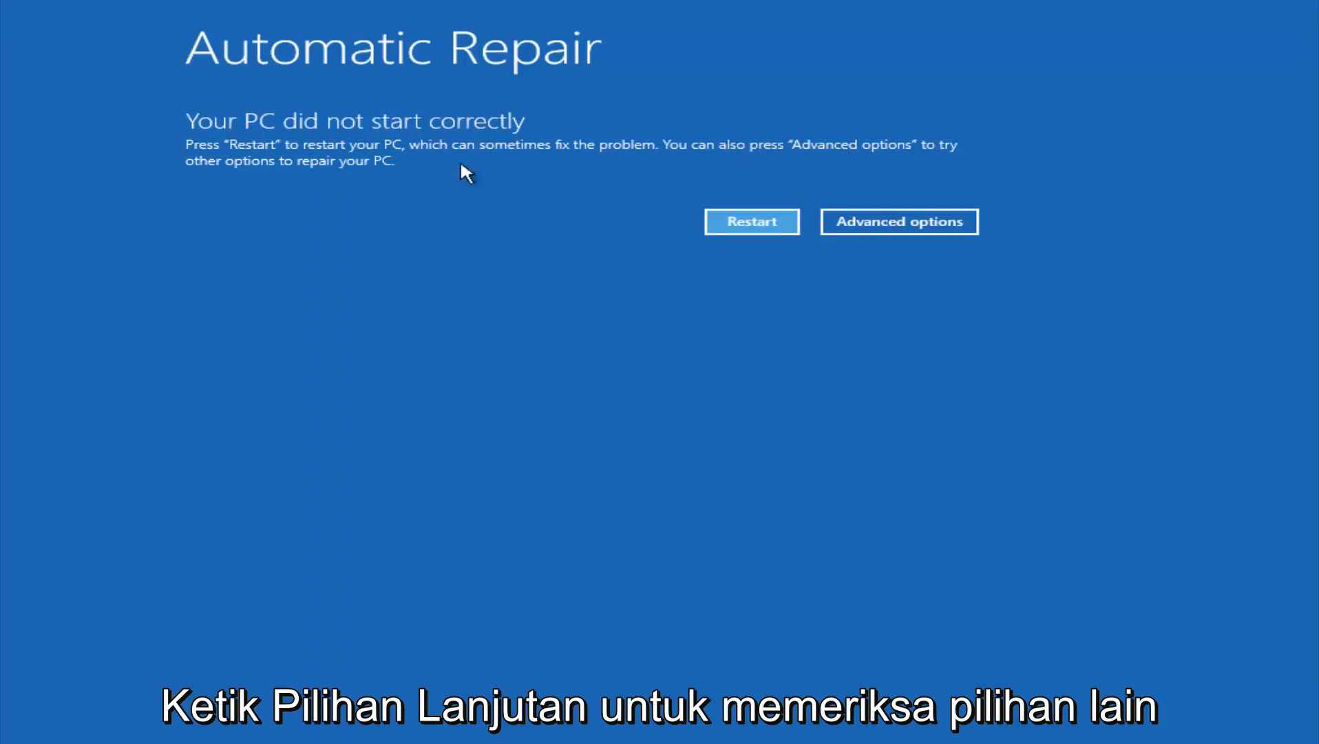
{"action": "mouse_move", "coordinate": [448, 181]}
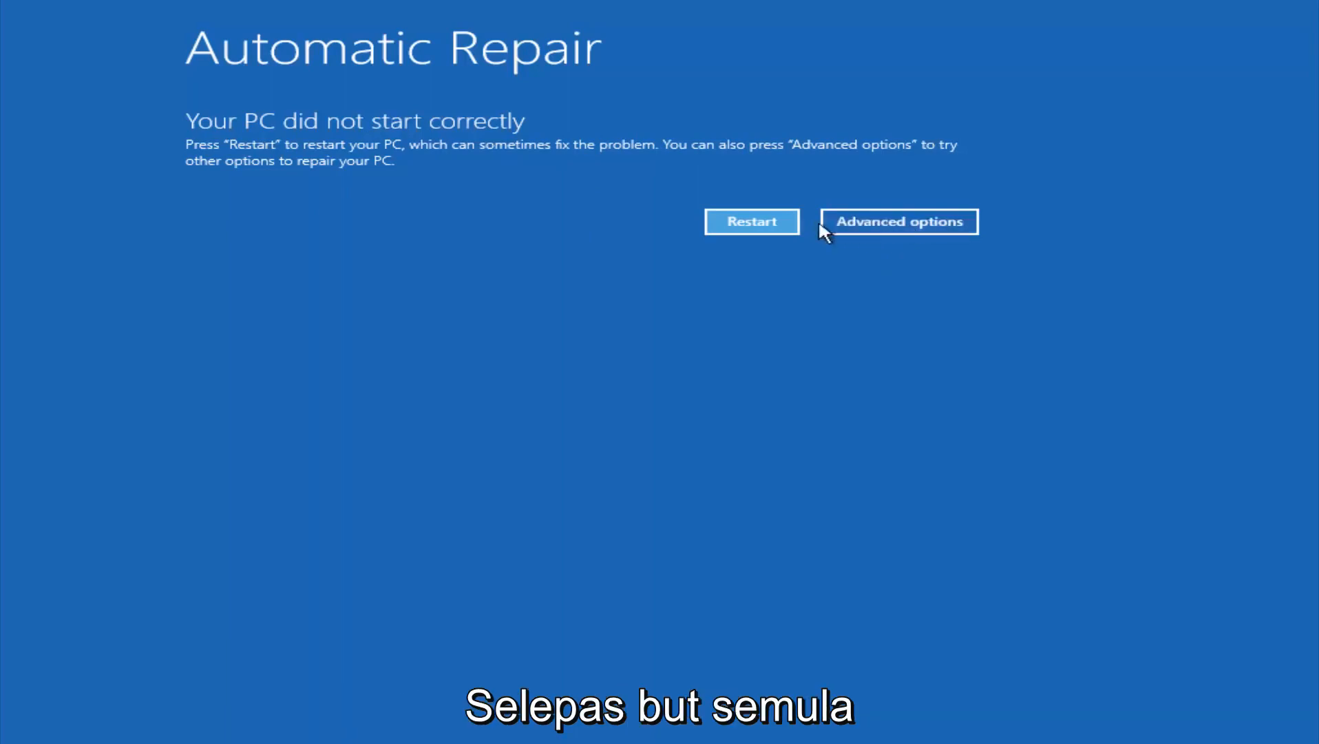
- Navigate from the Automatic Repair notice through Troubleshoot to the Advanced options menu
{"action": "left_click", "coordinate": [898, 221]}
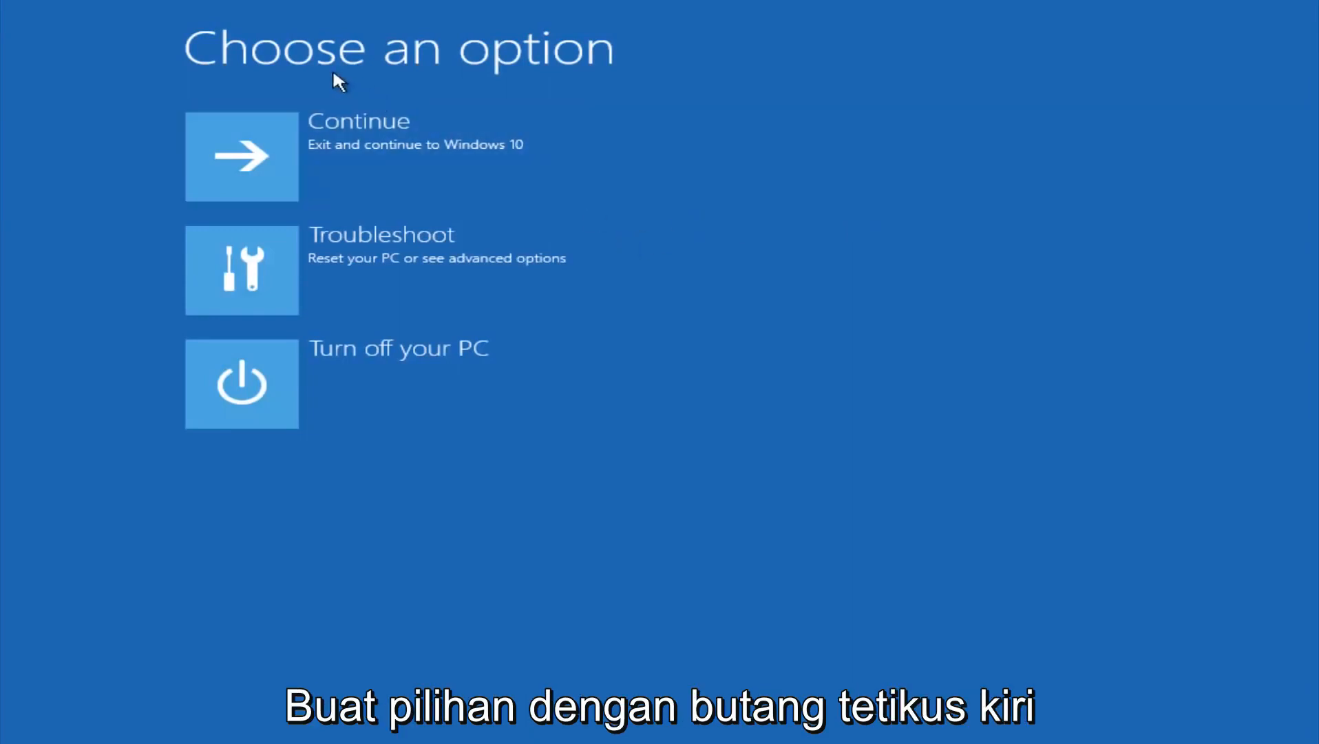
{"action": "left_click", "coordinate": [242, 269]}
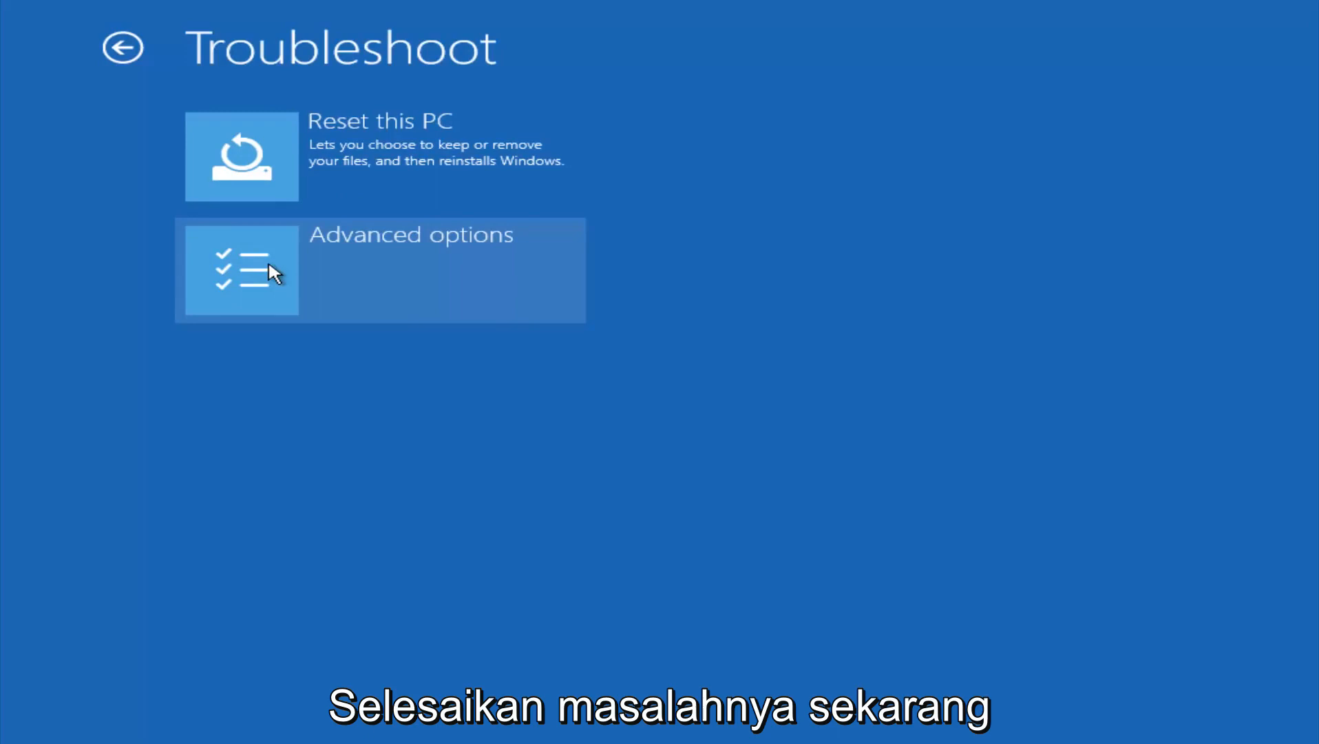
{"action": "mouse_move", "coordinate": [399, 301]}
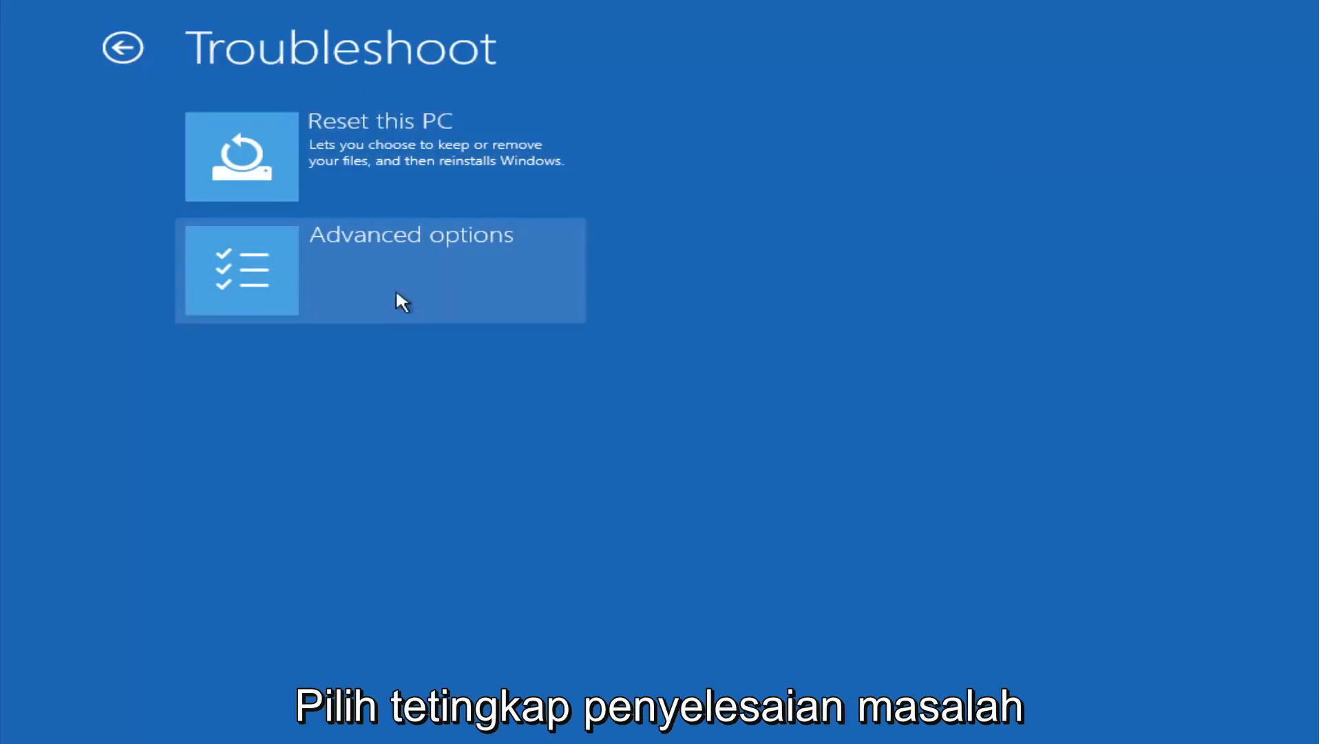
{"action": "left_click", "coordinate": [379, 270]}
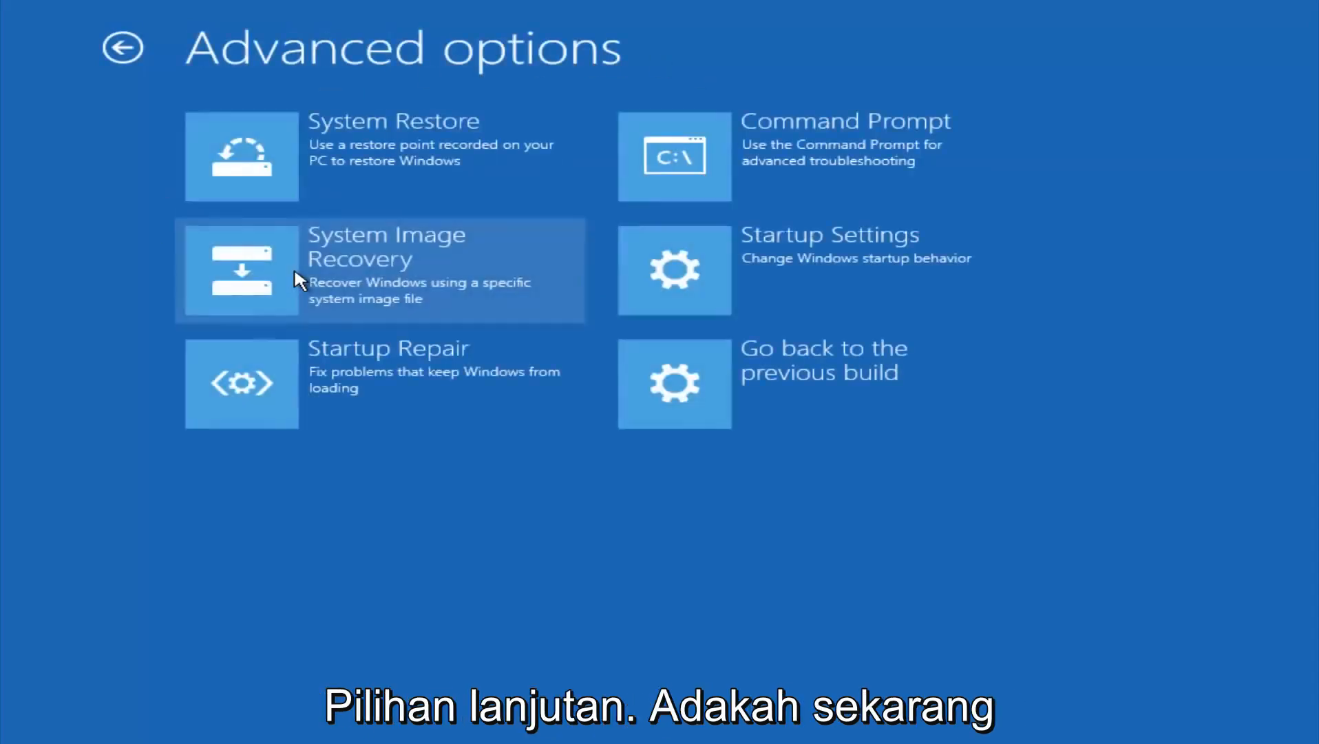
{"action": "mouse_move", "coordinate": [311, 147]}
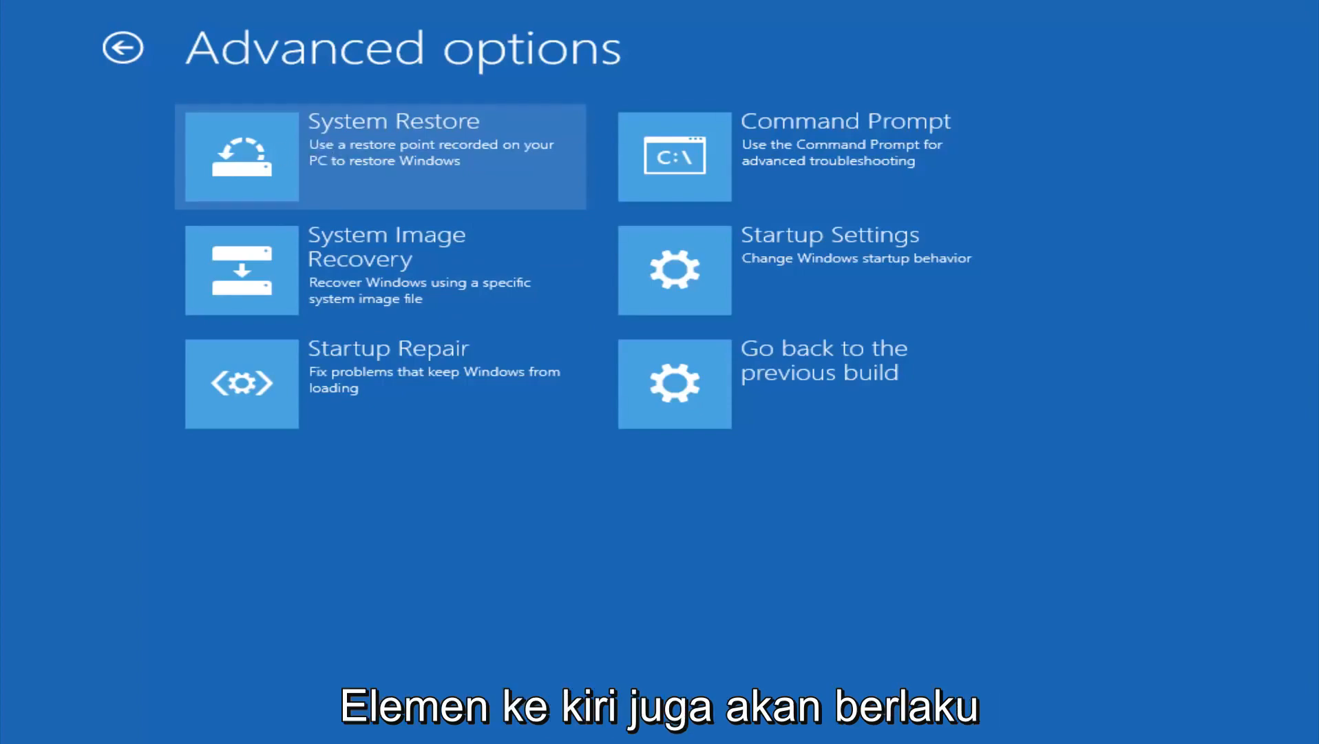
- Launch System Restore from the Advanced options tools
{"action": "left_click", "coordinate": [380, 156]}
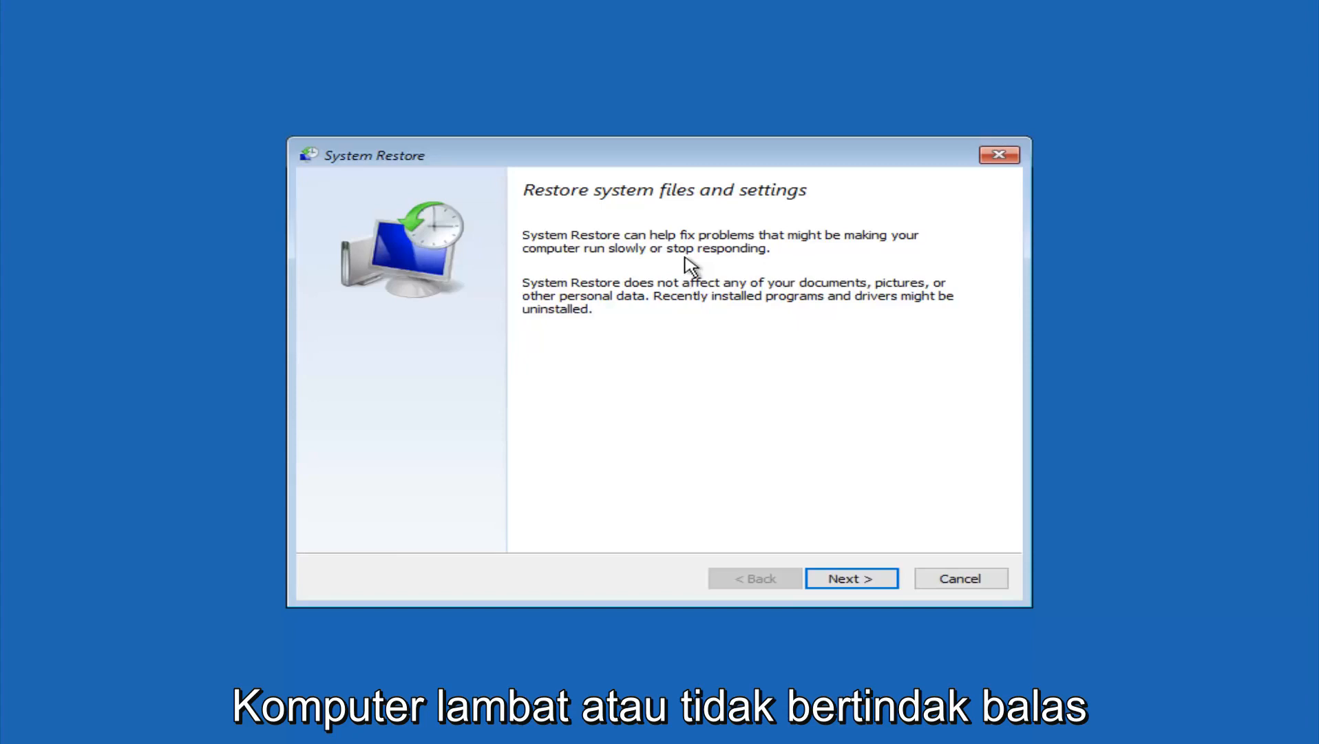
{"action": "mouse_move", "coordinate": [588, 296]}
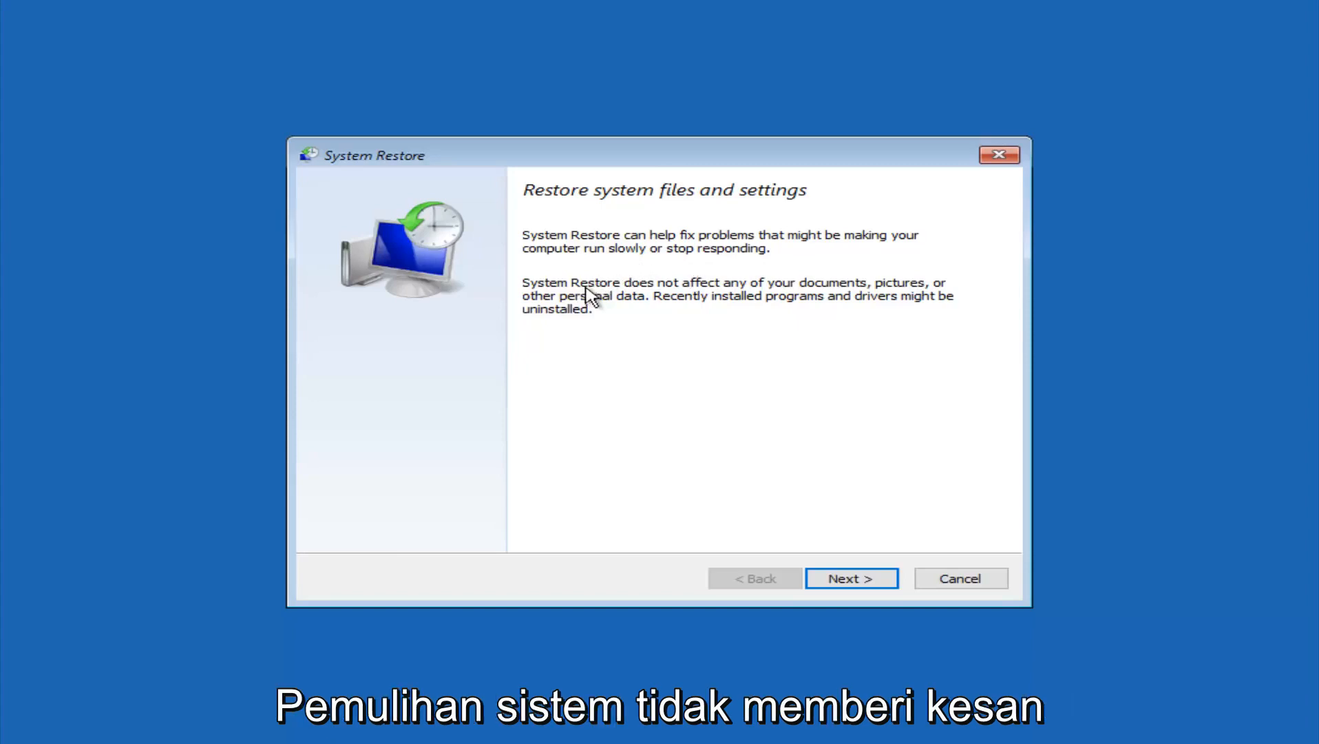
{"action": "mouse_move", "coordinate": [817, 296]}
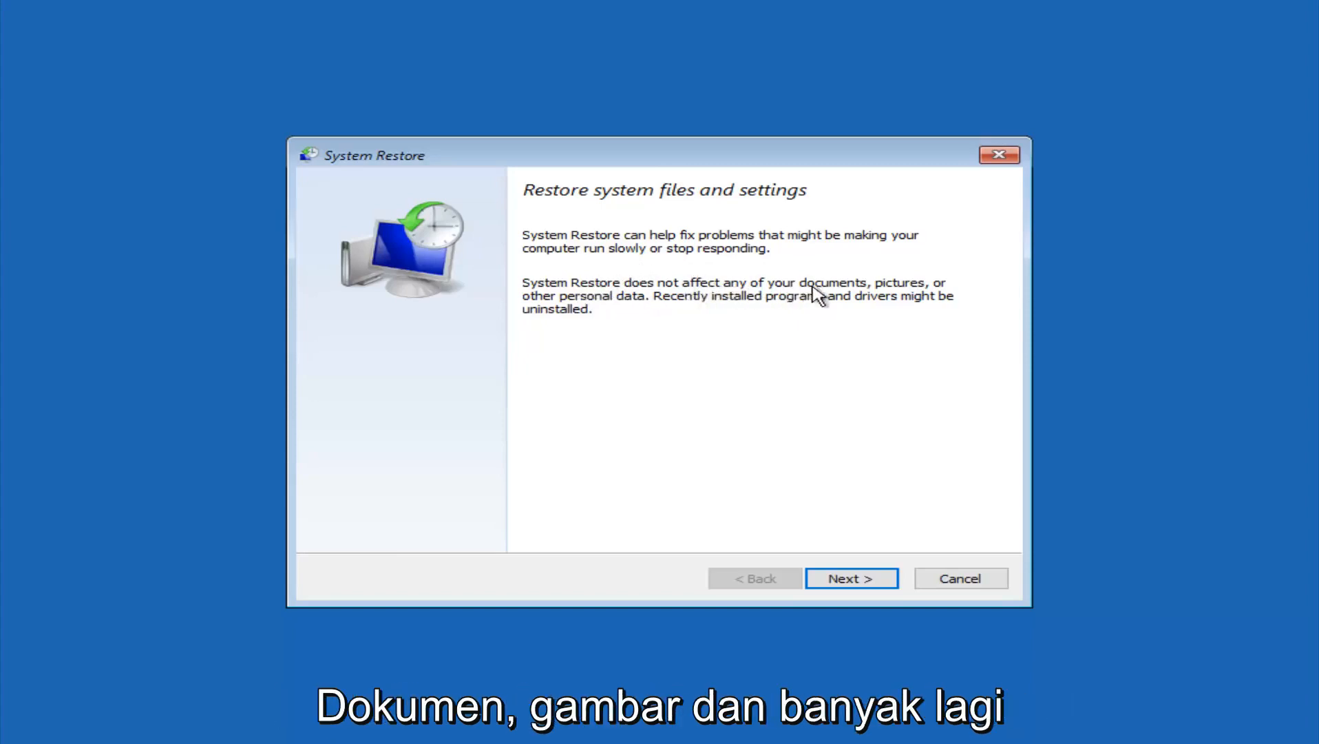
{"action": "mouse_move", "coordinate": [660, 314]}
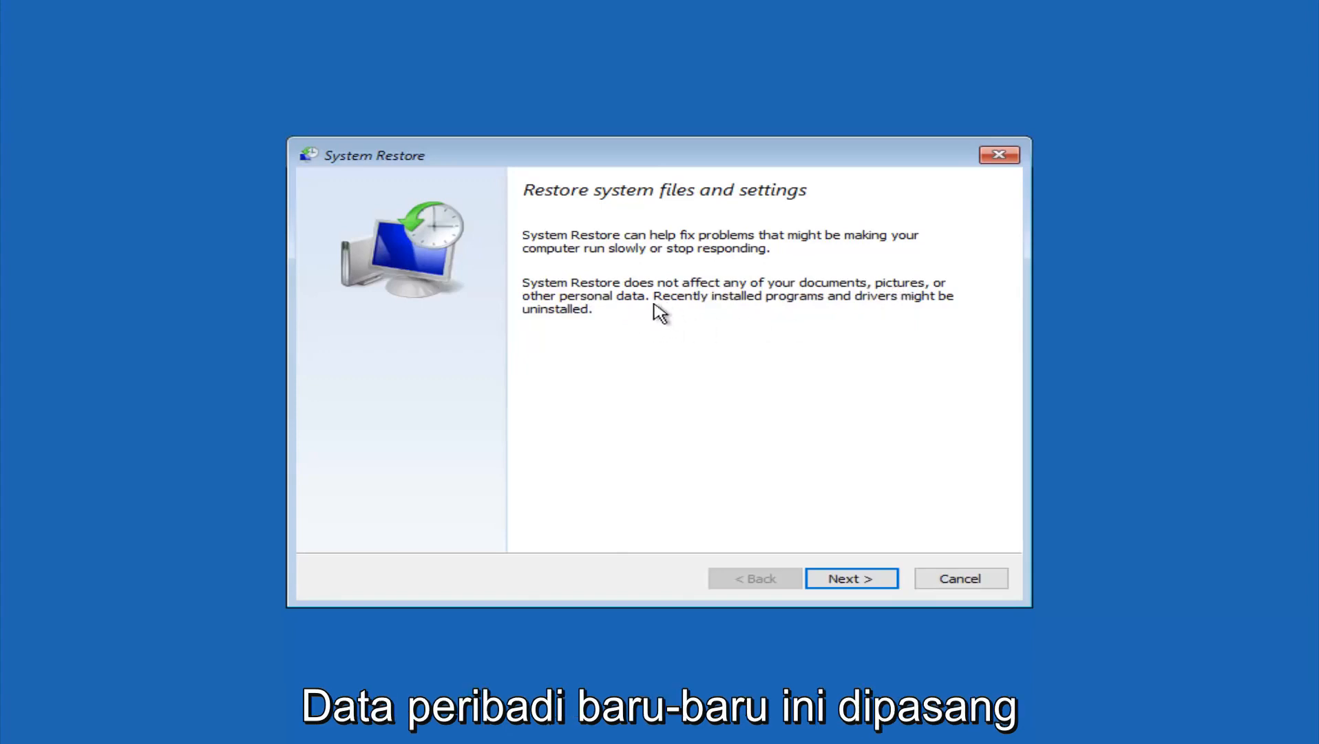
{"action": "mouse_move", "coordinate": [886, 310]}
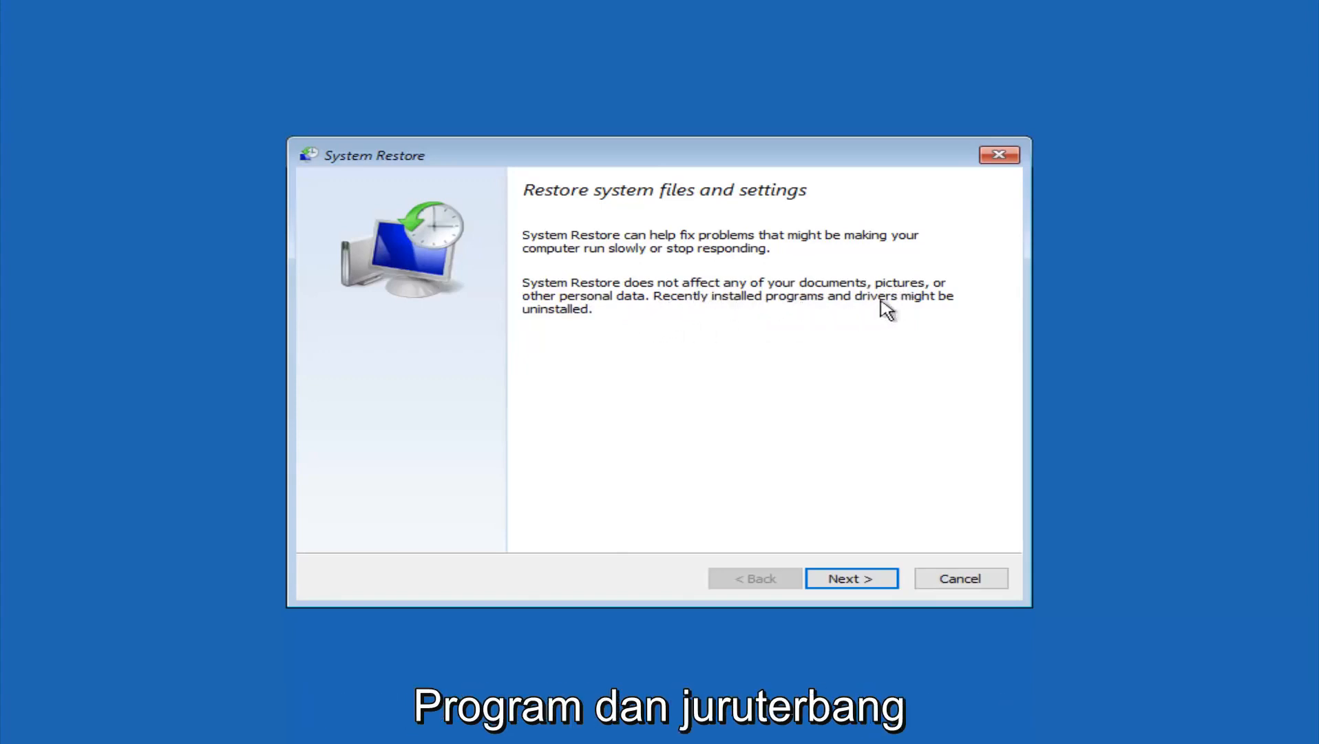
{"action": "mouse_move", "coordinate": [562, 341]}
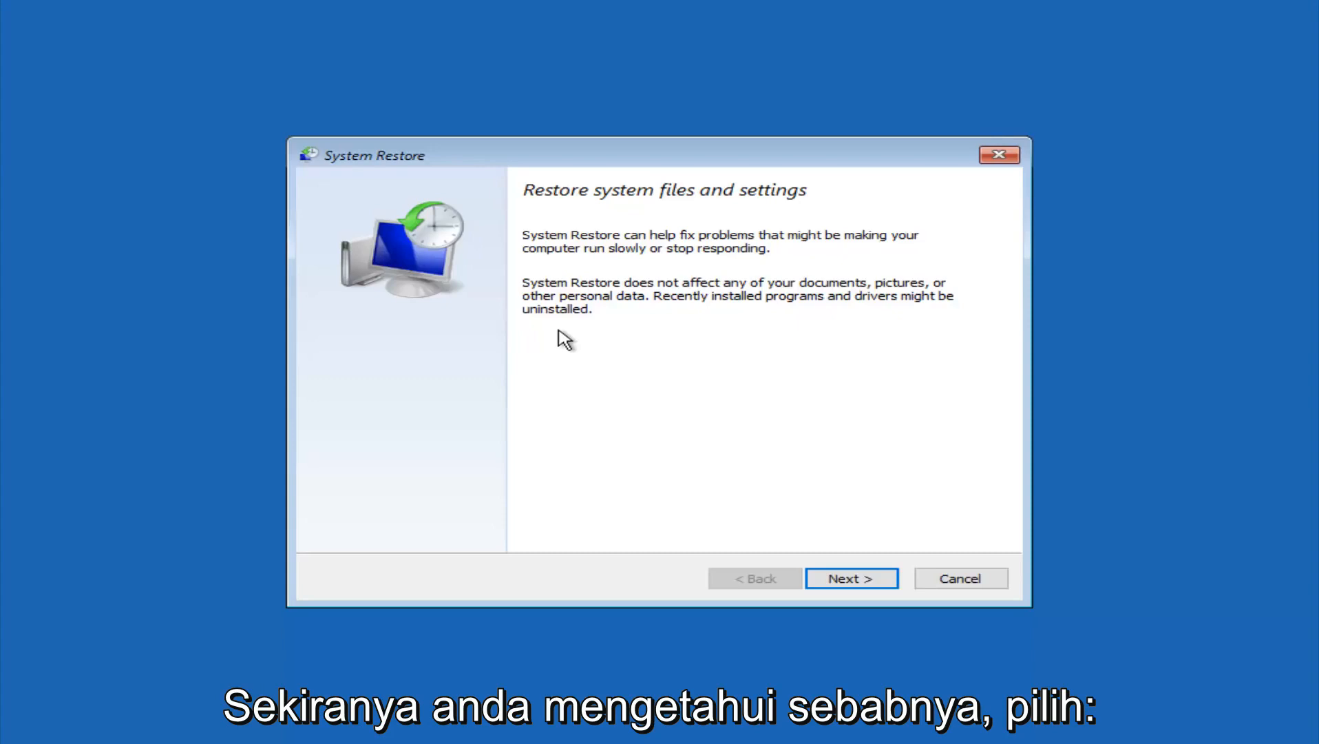
- Proceed to the restore point list and select the 10/5/2016 'before update' point
{"action": "left_click", "coordinate": [850, 578]}
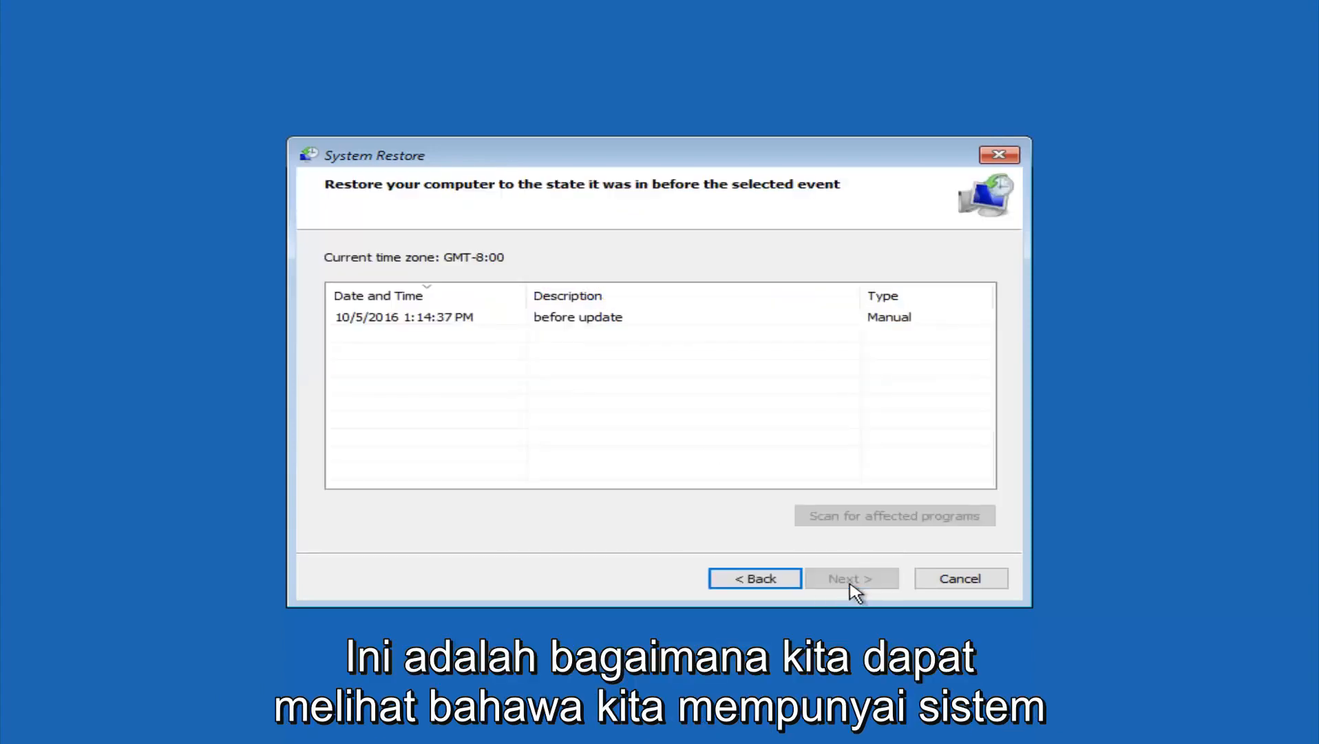
{"action": "mouse_move", "coordinate": [409, 326]}
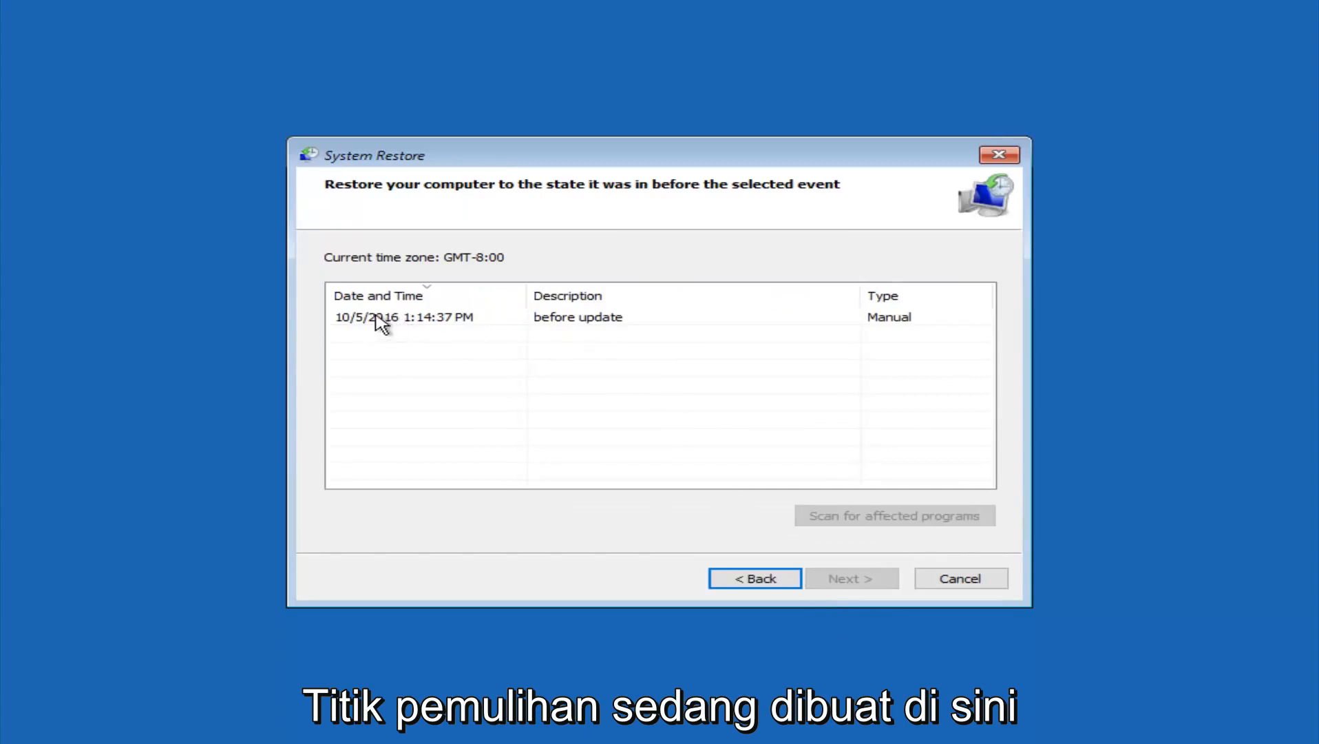
{"action": "left_click", "coordinate": [404, 318]}
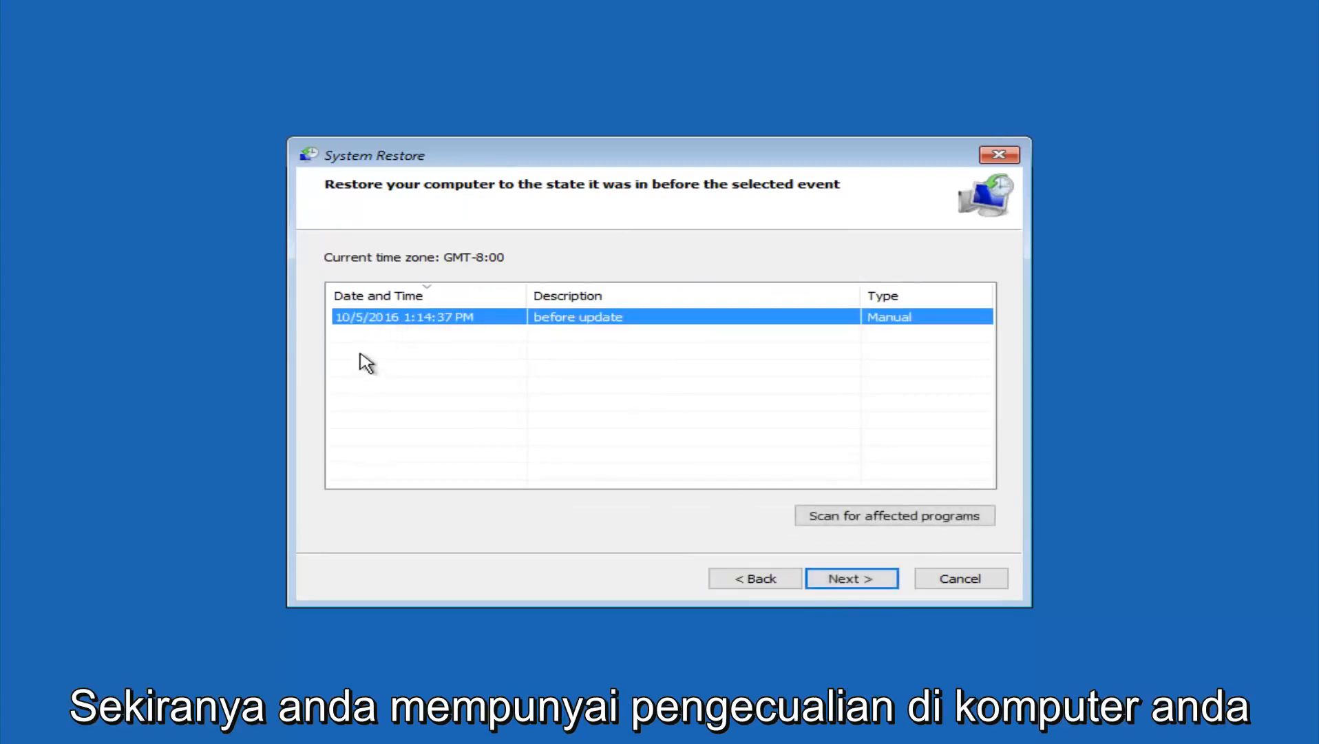
{"action": "mouse_move", "coordinate": [329, 475]}
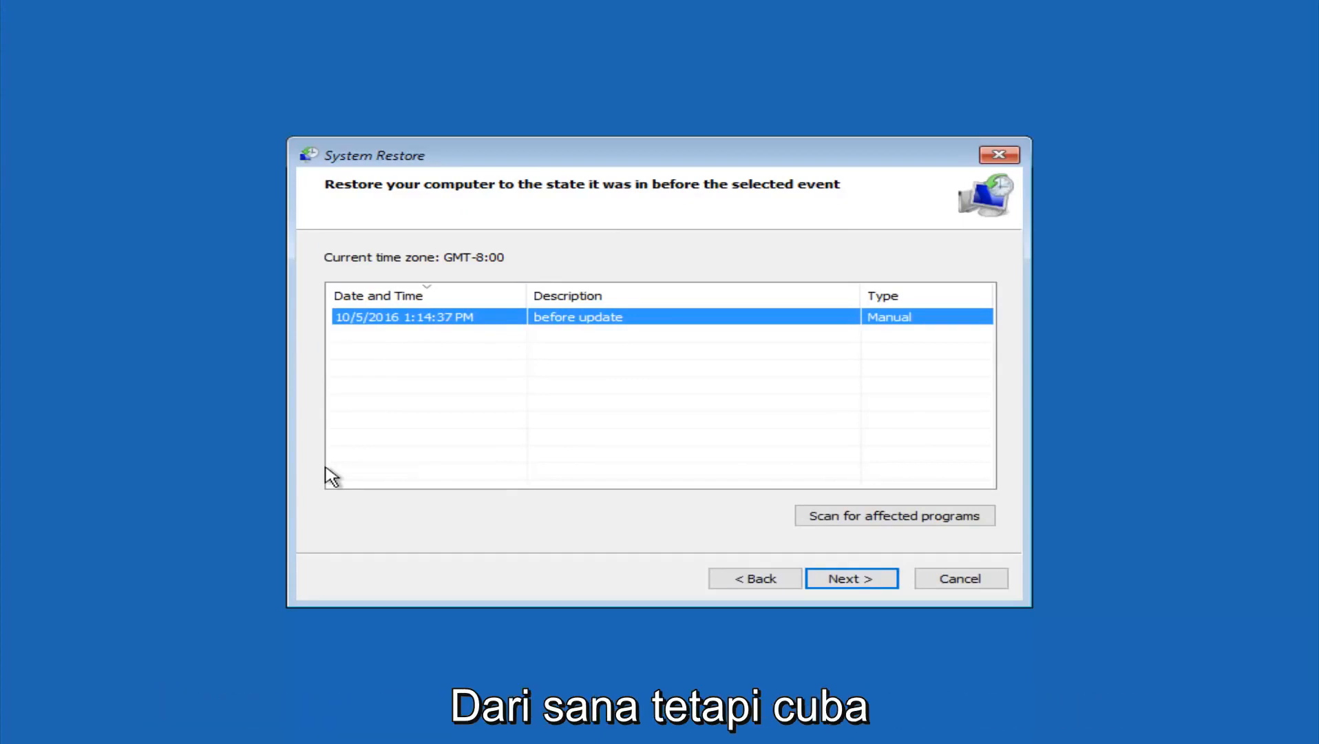
{"action": "mouse_move", "coordinate": [341, 465]}
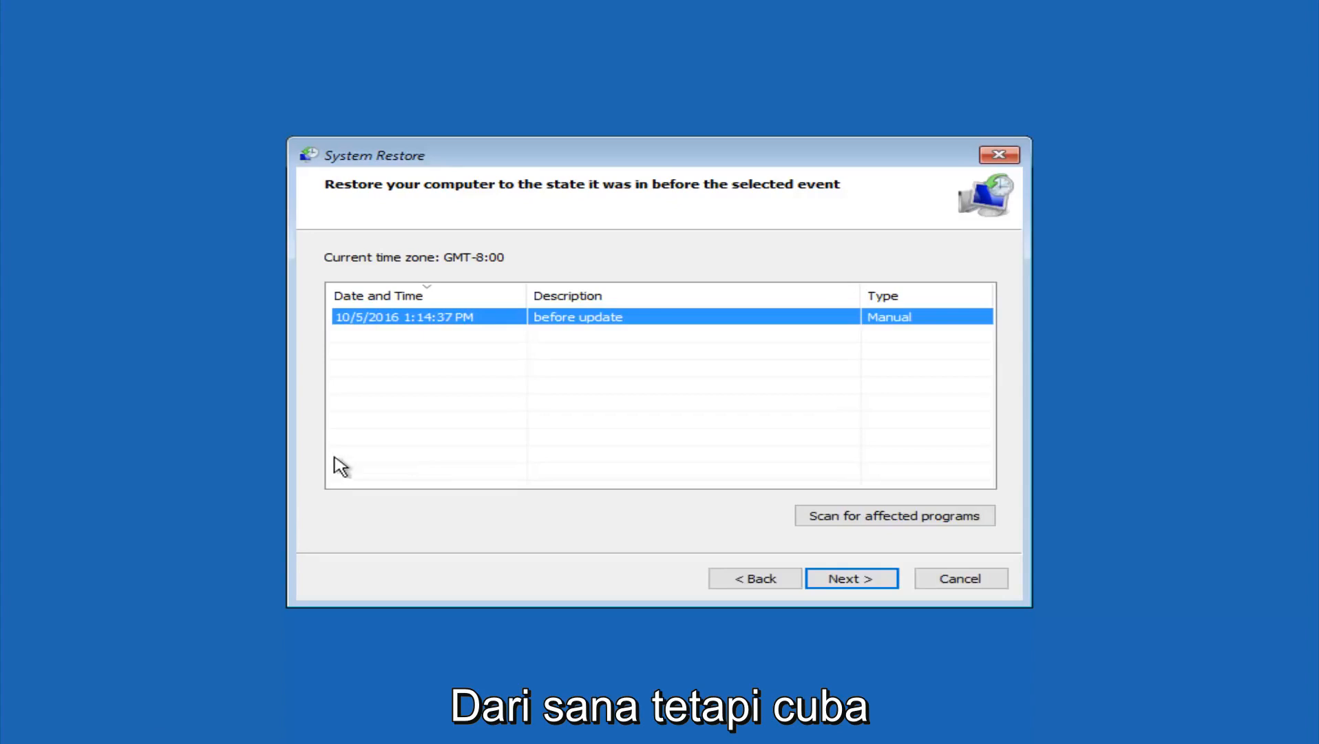
{"action": "mouse_move", "coordinate": [438, 321]}
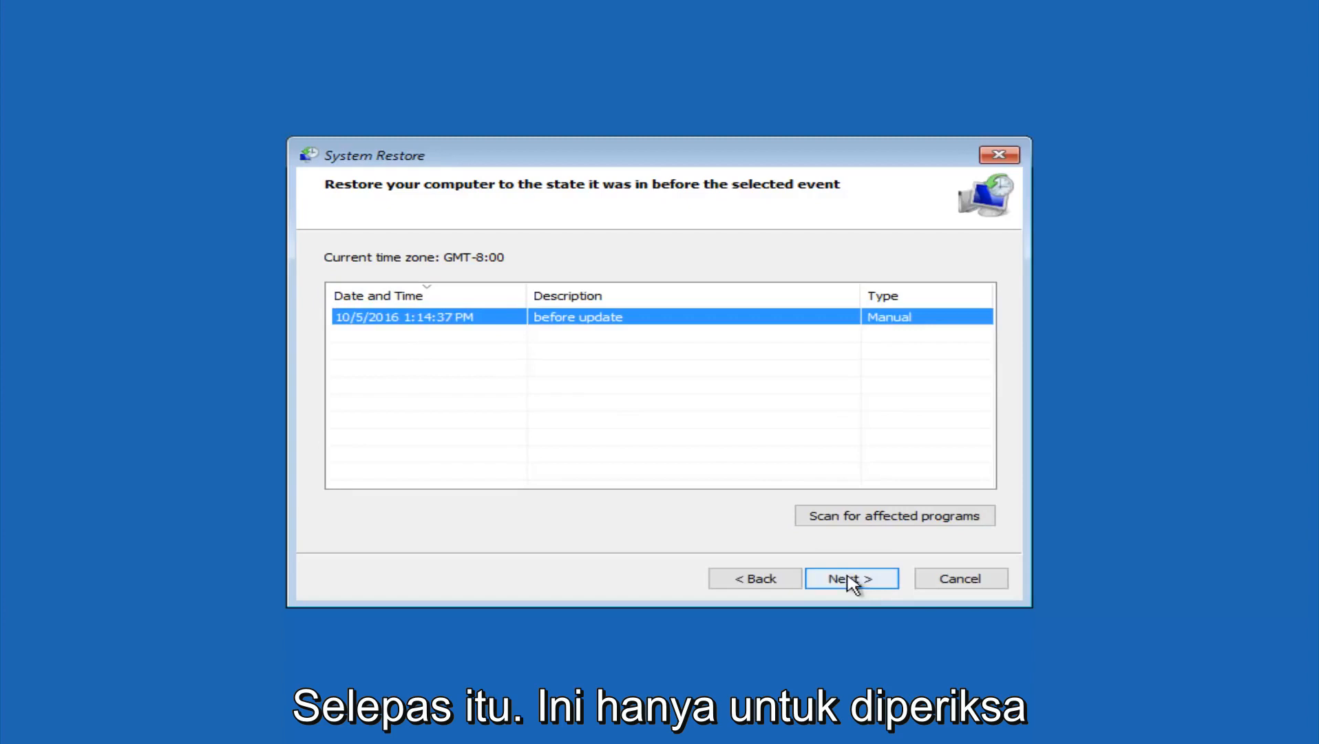
- Continue to the confirmation page for restoring Local Disk (C:) to 'before update'
{"action": "left_click", "coordinate": [850, 578]}
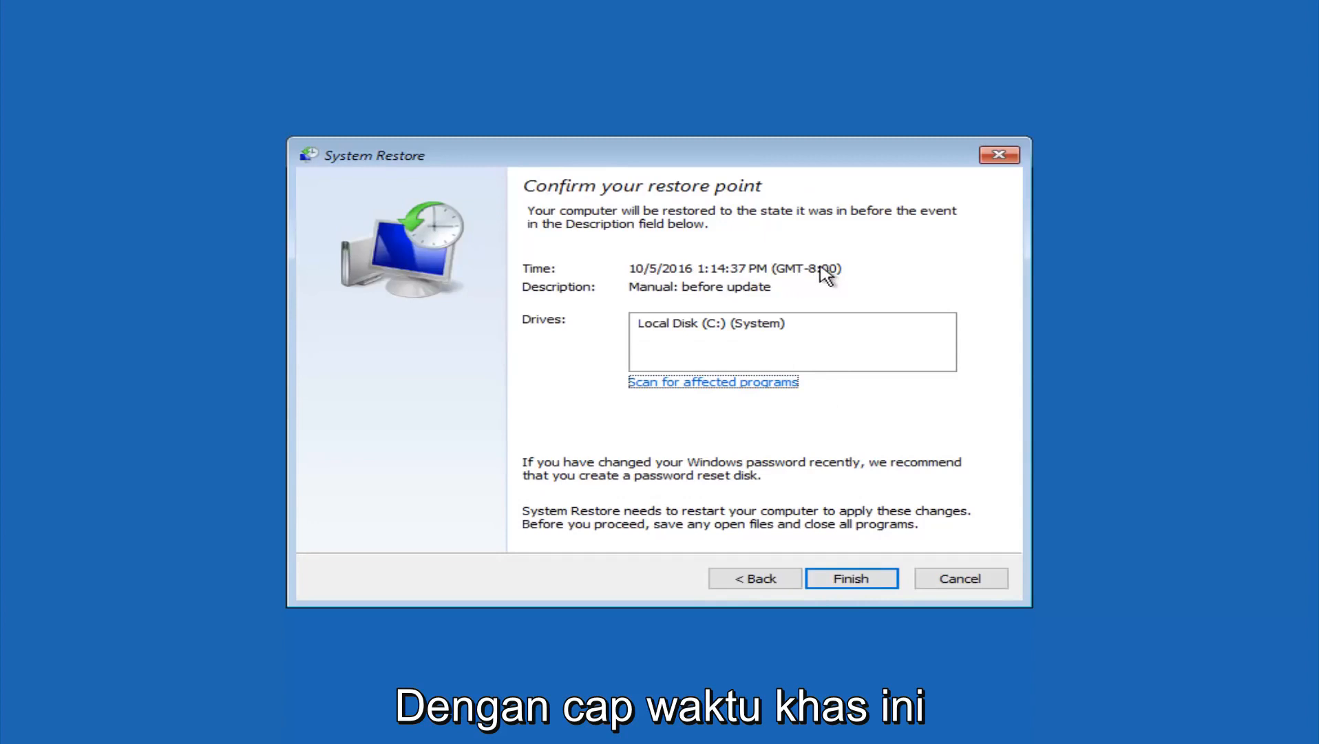
{"action": "mouse_move", "coordinate": [735, 338]}
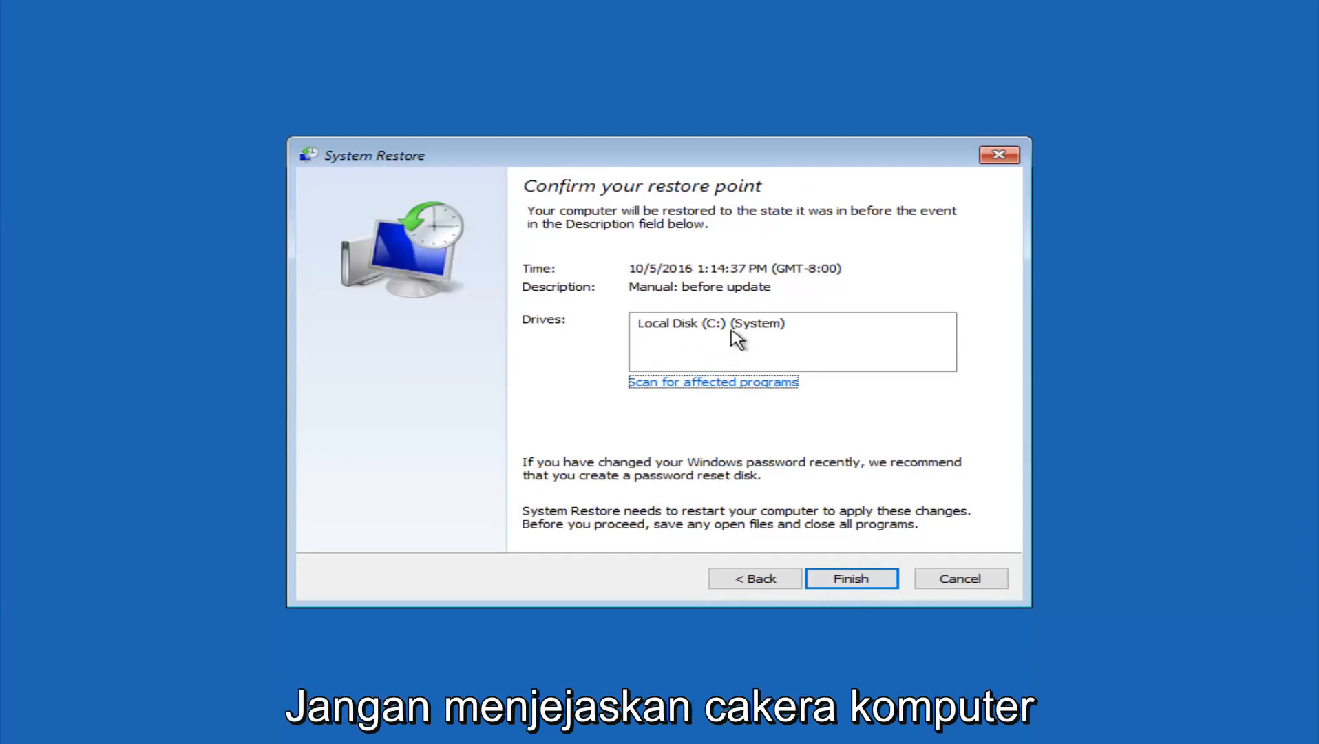
{"action": "mouse_move", "coordinate": [797, 424]}
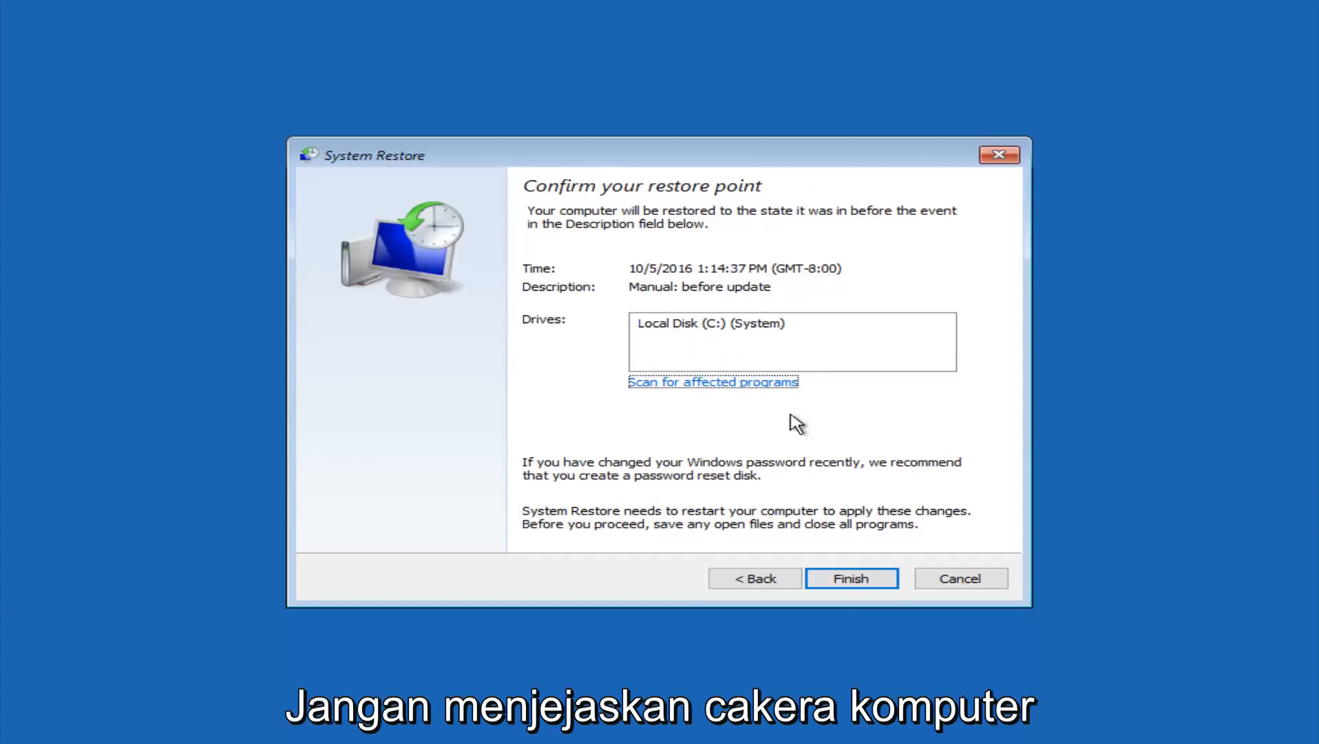
{"action": "mouse_move", "coordinate": [564, 475]}
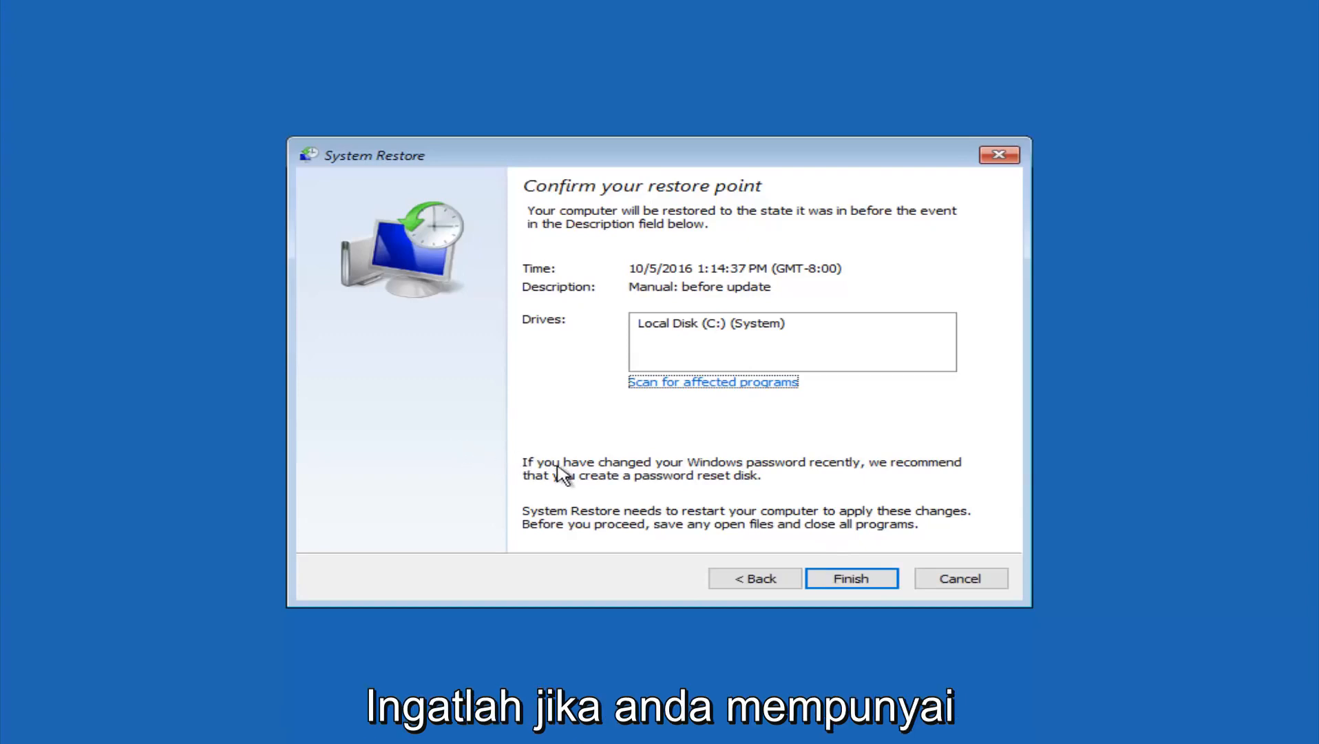
{"action": "mouse_move", "coordinate": [787, 470]}
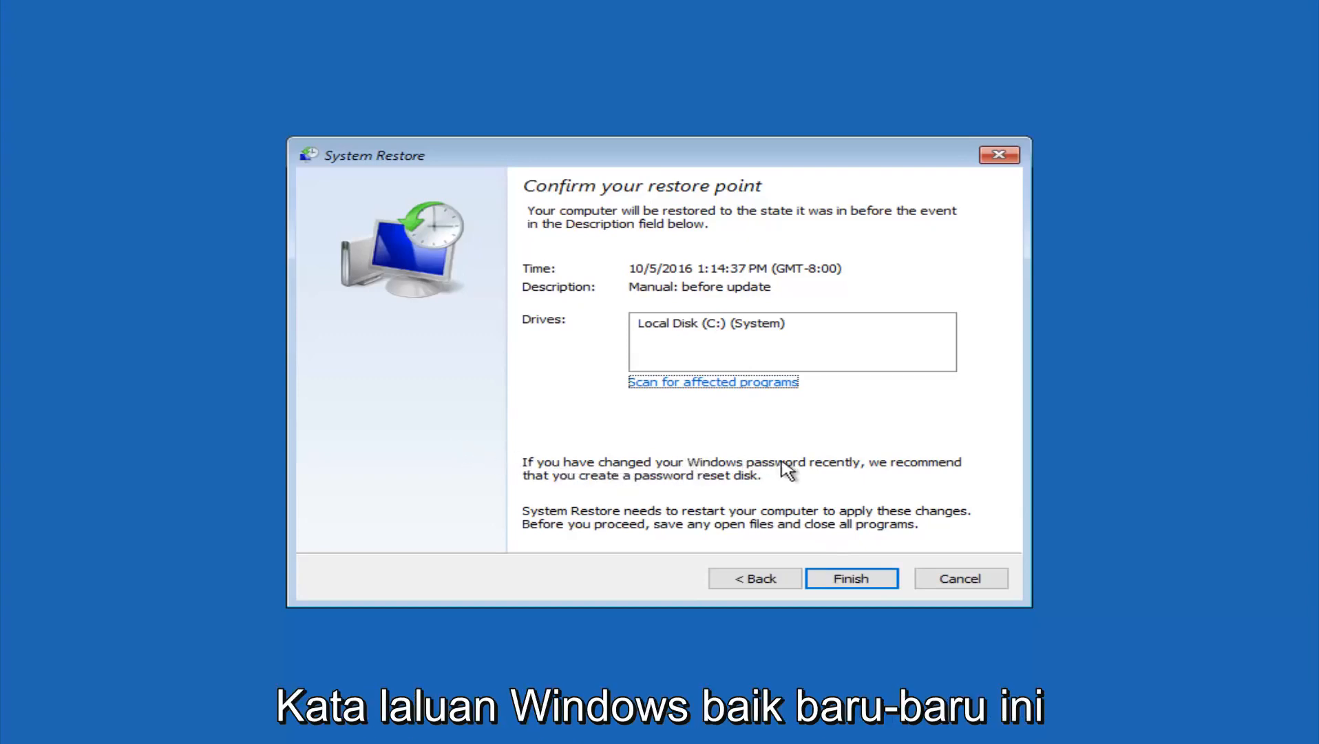
{"action": "mouse_move", "coordinate": [636, 489]}
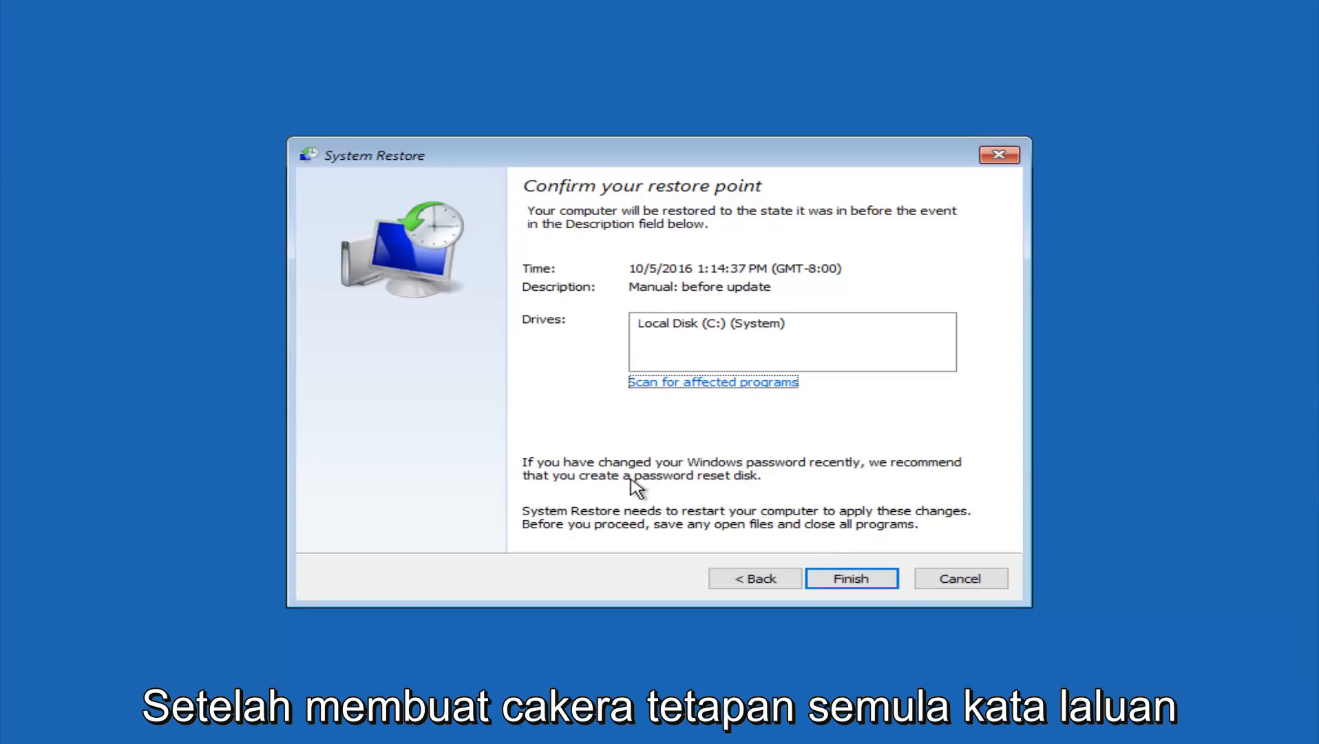
{"action": "mouse_move", "coordinate": [706, 489]}
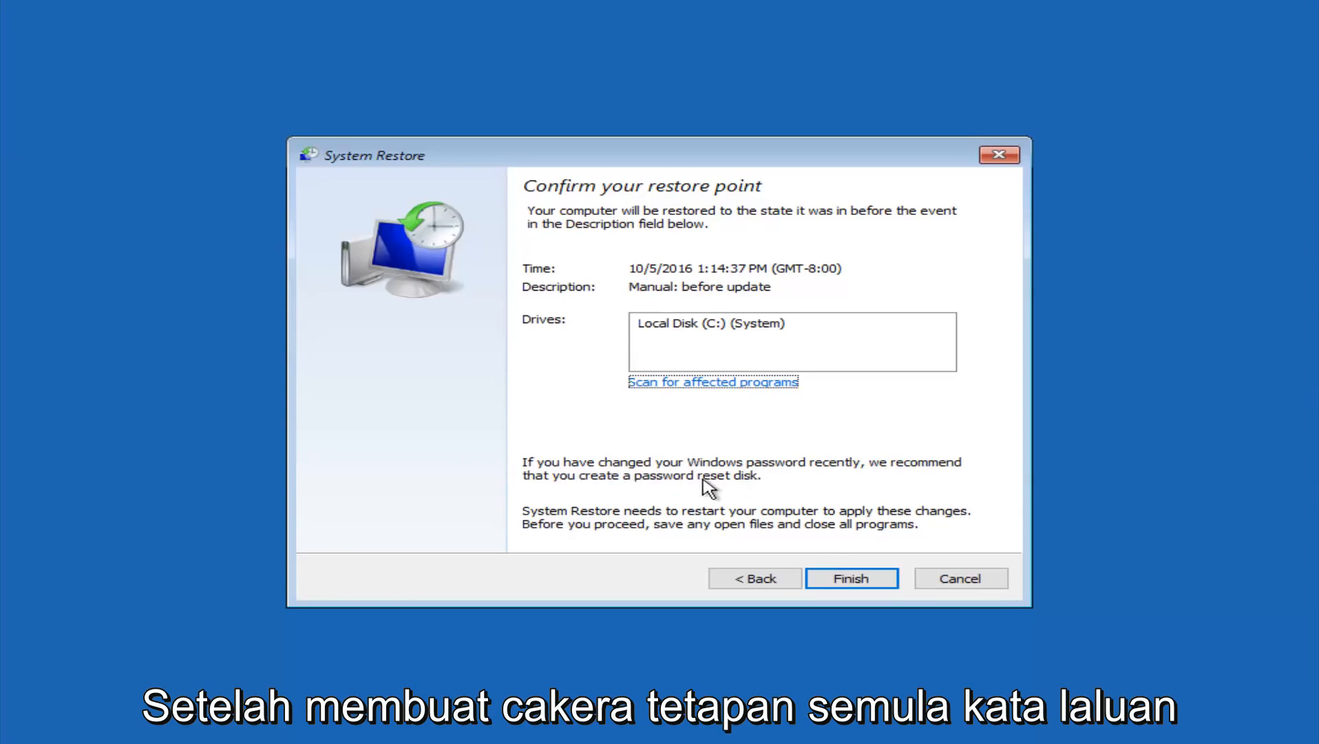
{"action": "mouse_move", "coordinate": [829, 481]}
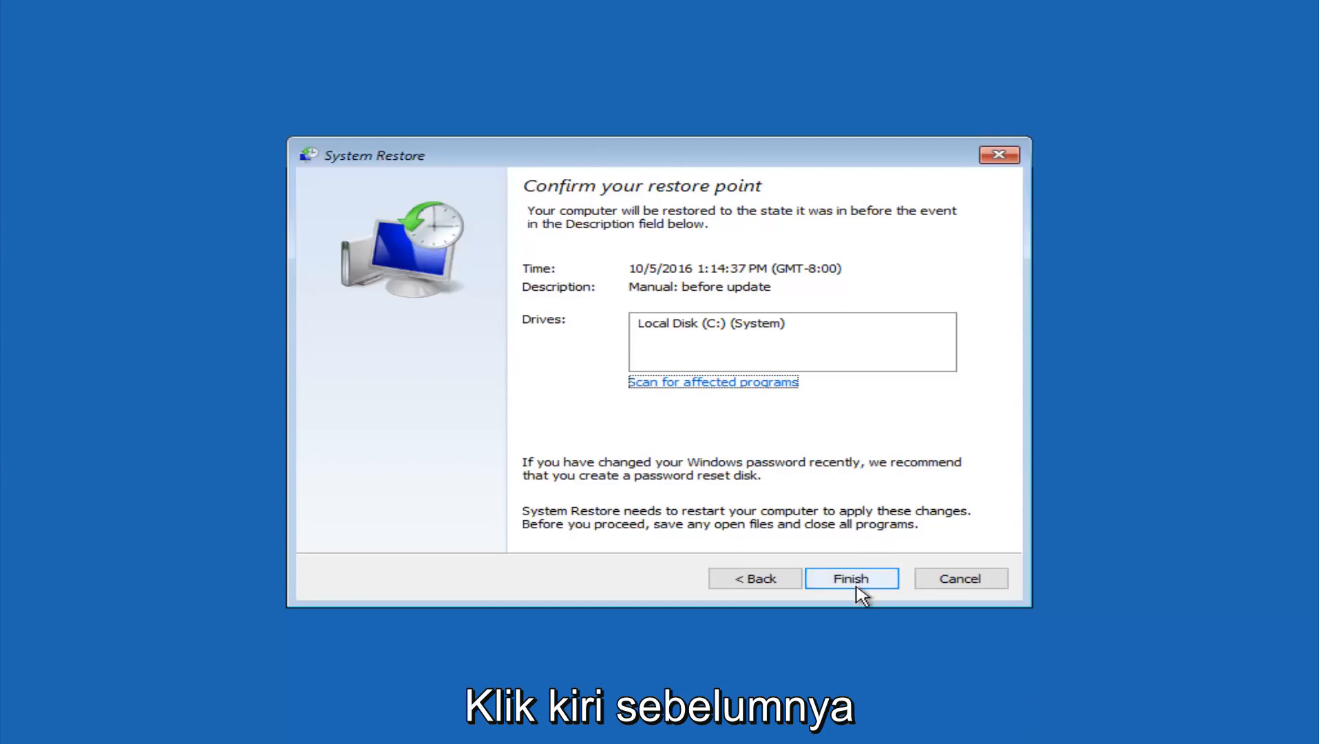
- Finish the restore and accept the cannot-be-interrupted warning so it completes successfully
{"action": "left_click", "coordinate": [850, 578]}
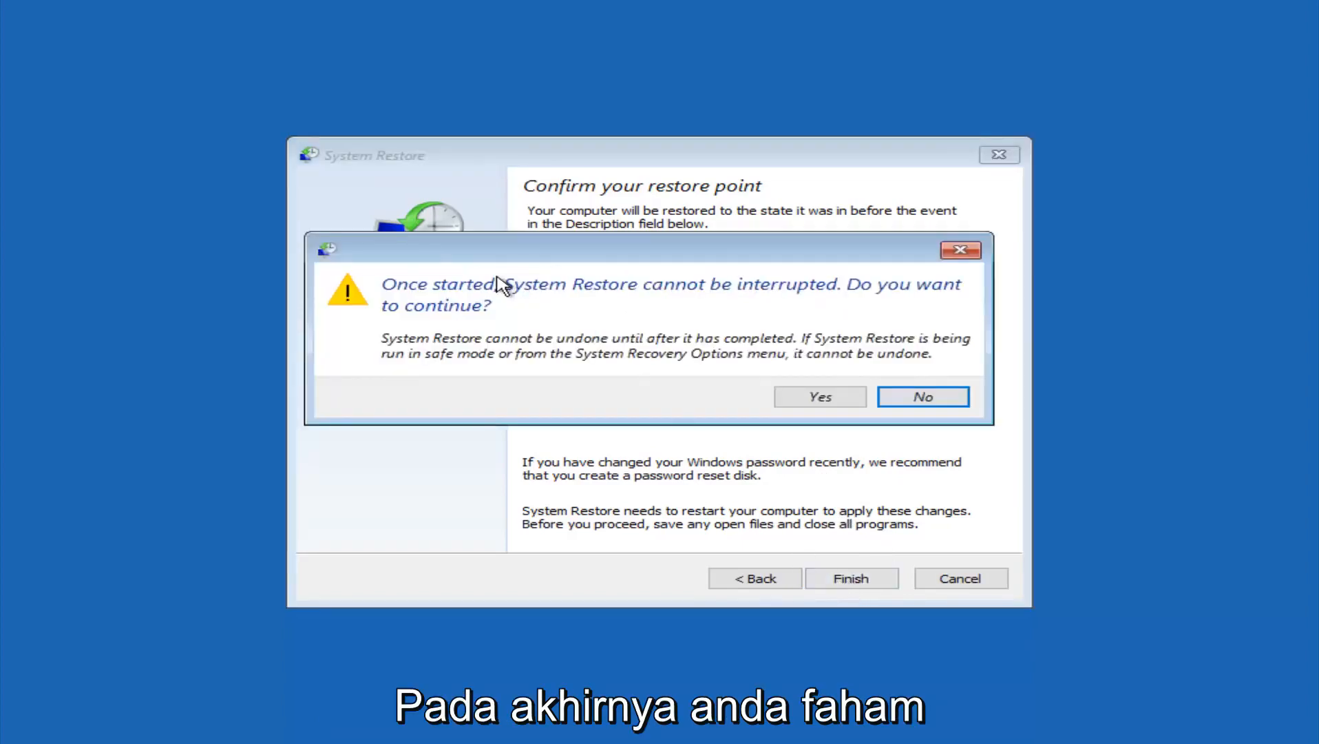
{"action": "mouse_move", "coordinate": [455, 286]}
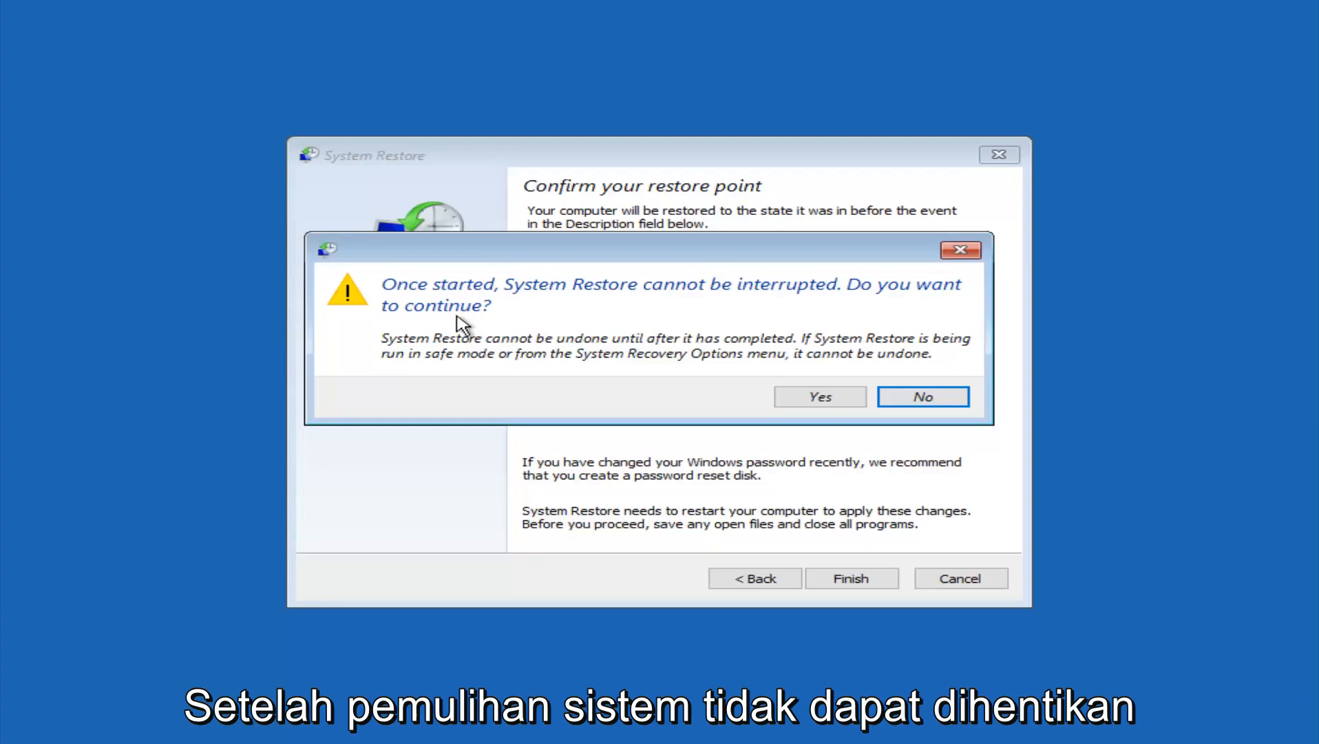
{"action": "mouse_move", "coordinate": [448, 330]}
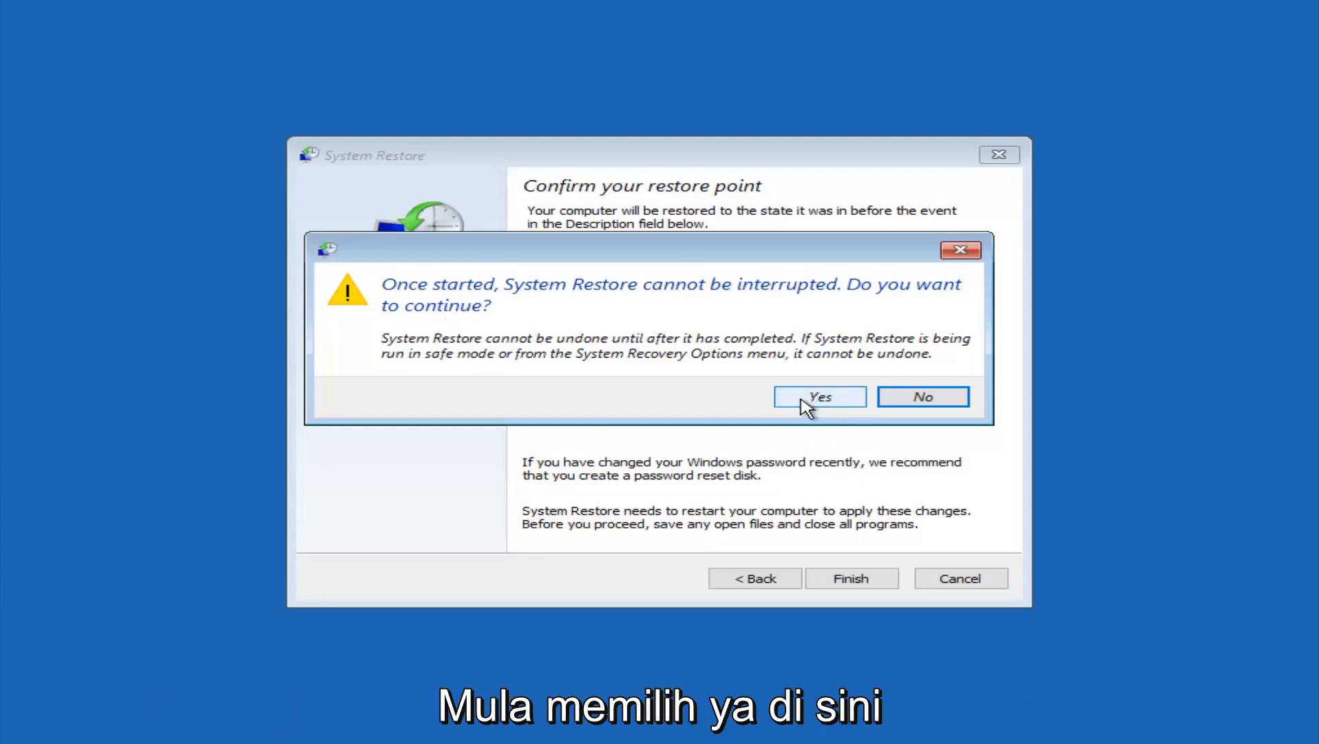
{"action": "left_click", "coordinate": [819, 396]}
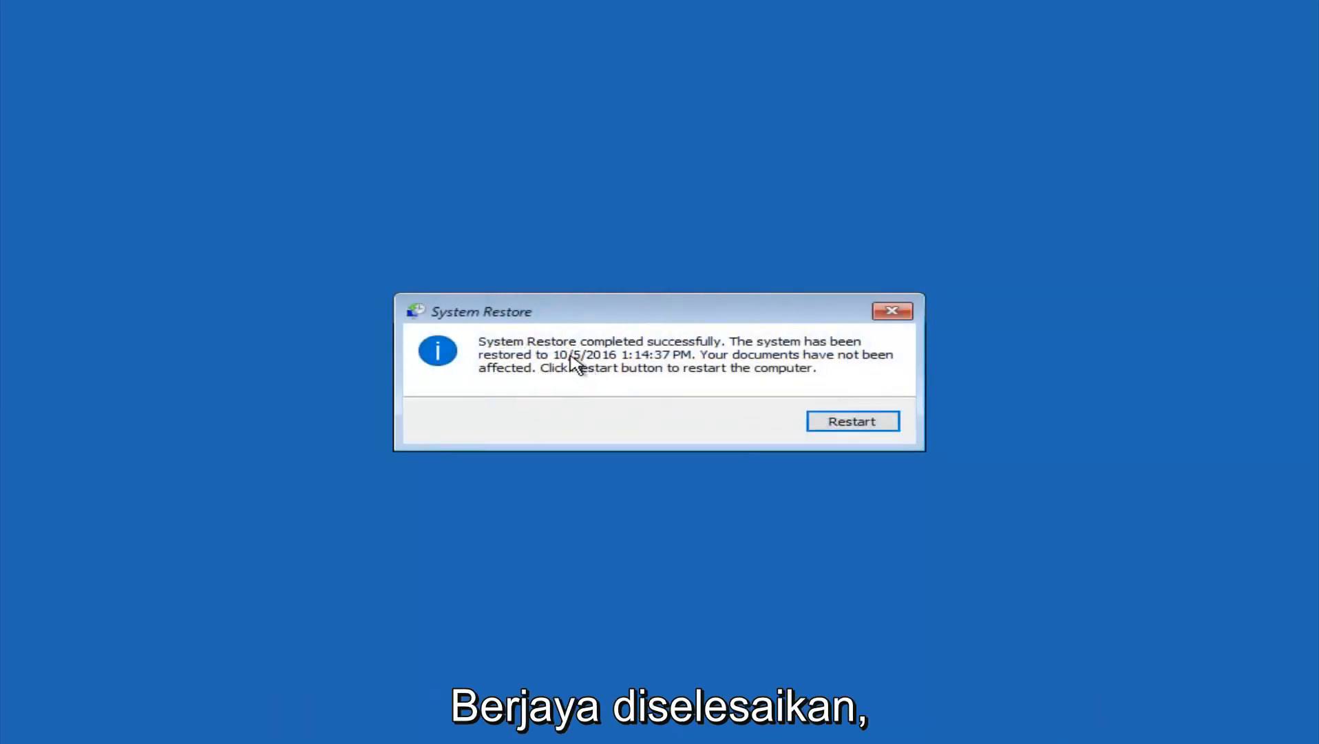
{"action": "mouse_move", "coordinate": [686, 362]}
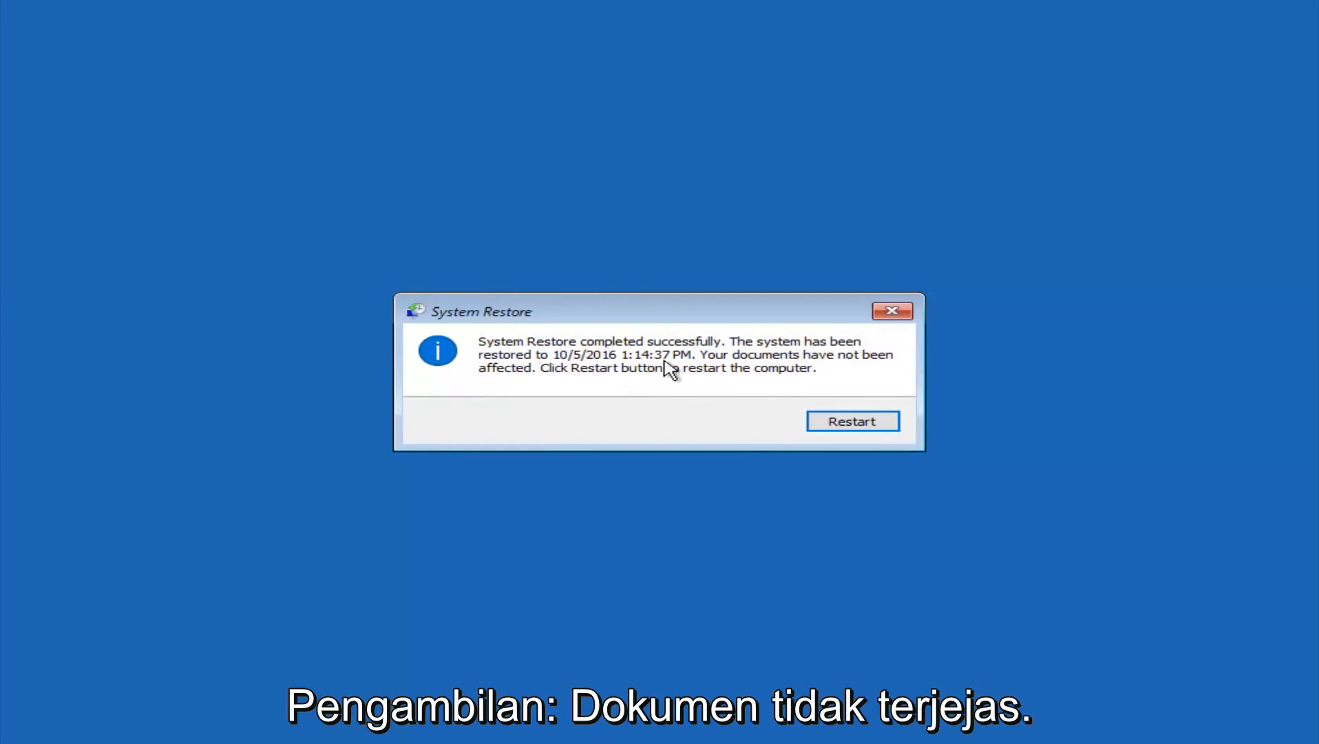
{"action": "mouse_move", "coordinate": [601, 386]}
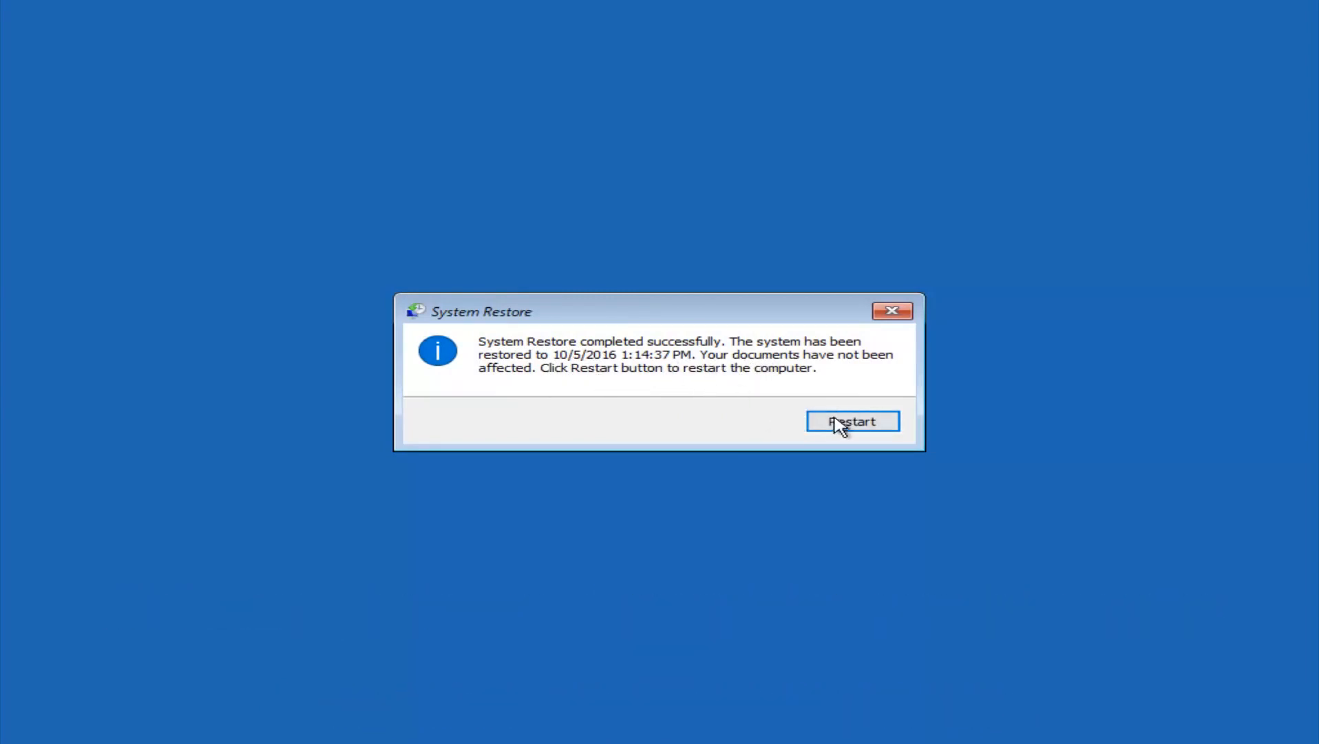
- Restart the computer from the System Restore completion message
{"action": "left_click", "coordinate": [851, 421]}
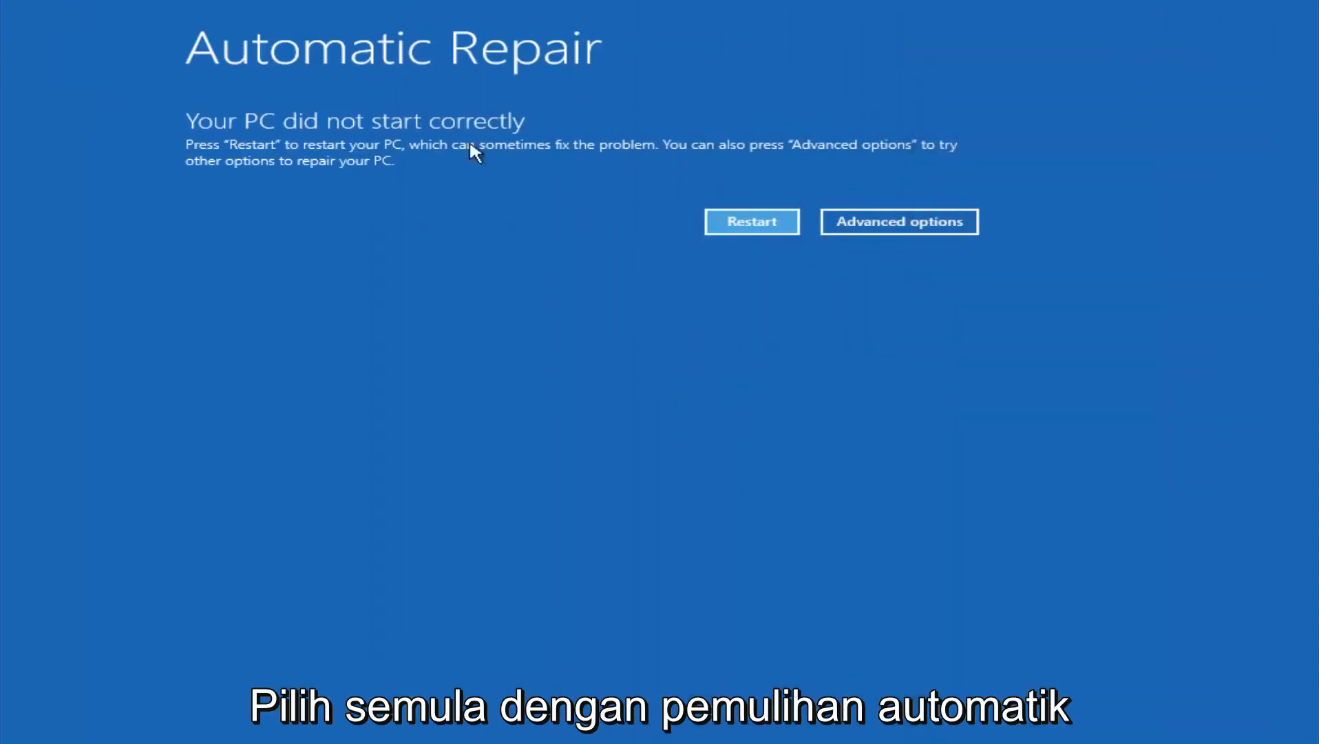
- Navigate again through Troubleshoot to the Advanced options recovery tools list
{"action": "left_click", "coordinate": [898, 221]}
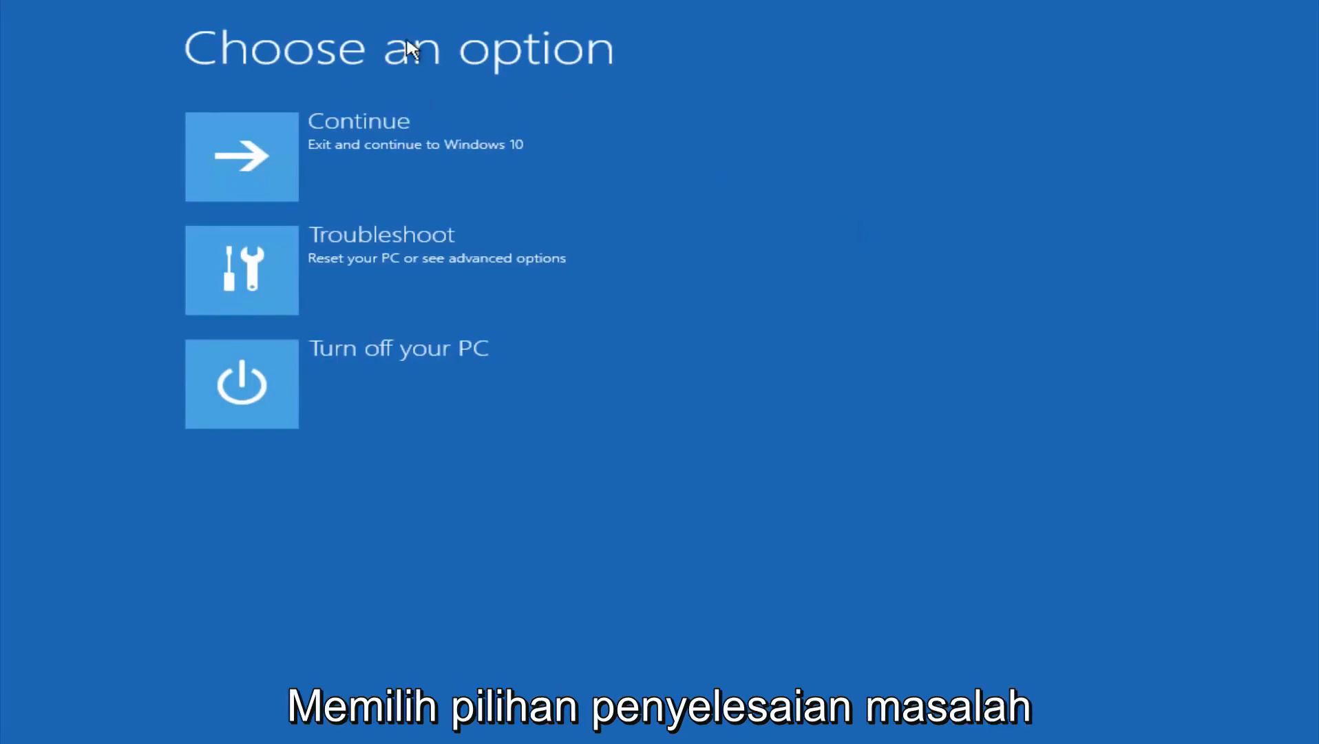
{"action": "left_click", "coordinate": [242, 269]}
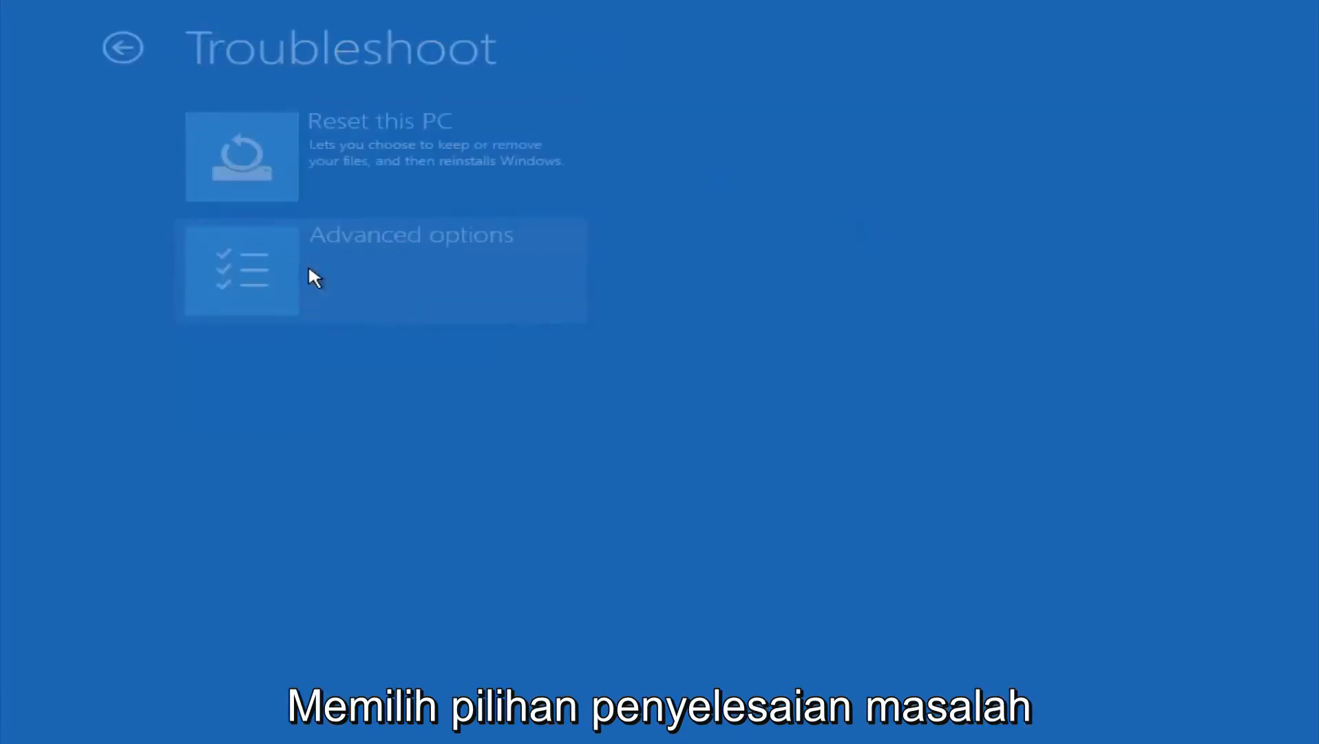
{"action": "mouse_move", "coordinate": [364, 57]}
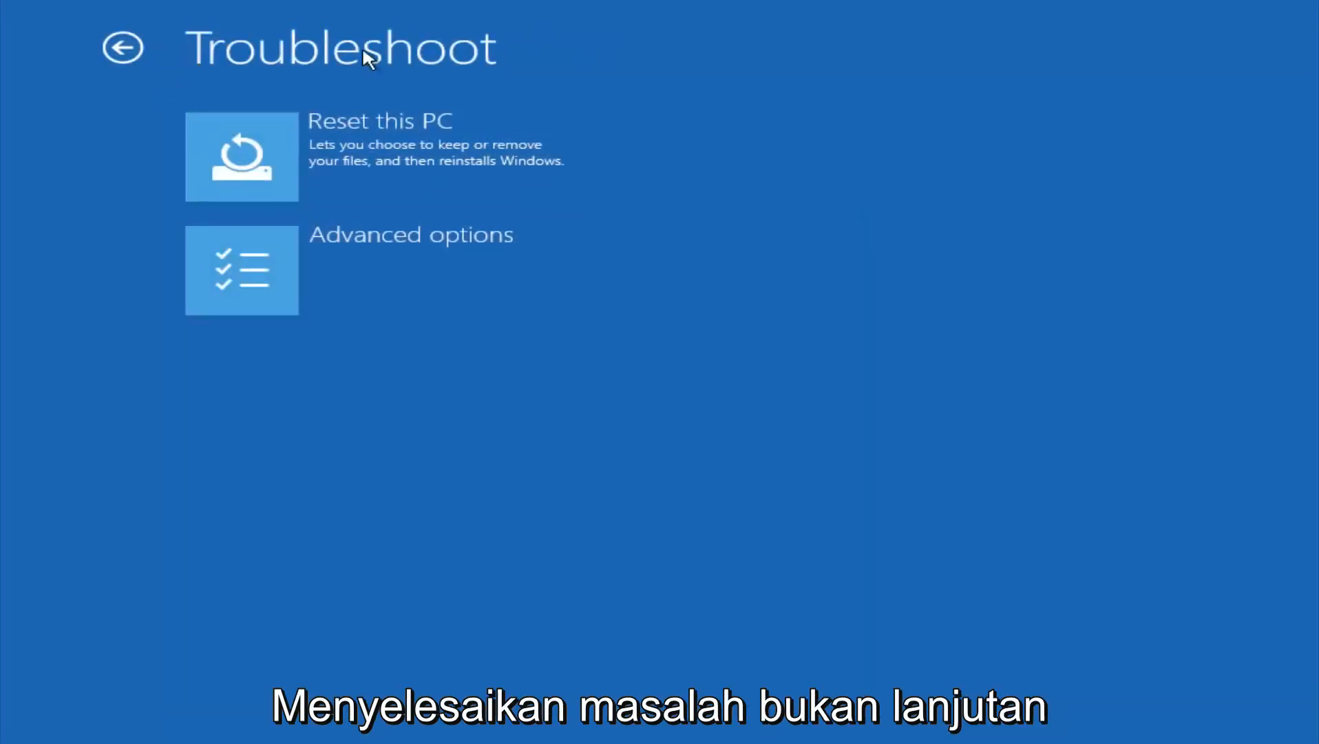
{"action": "left_click", "coordinate": [242, 270]}
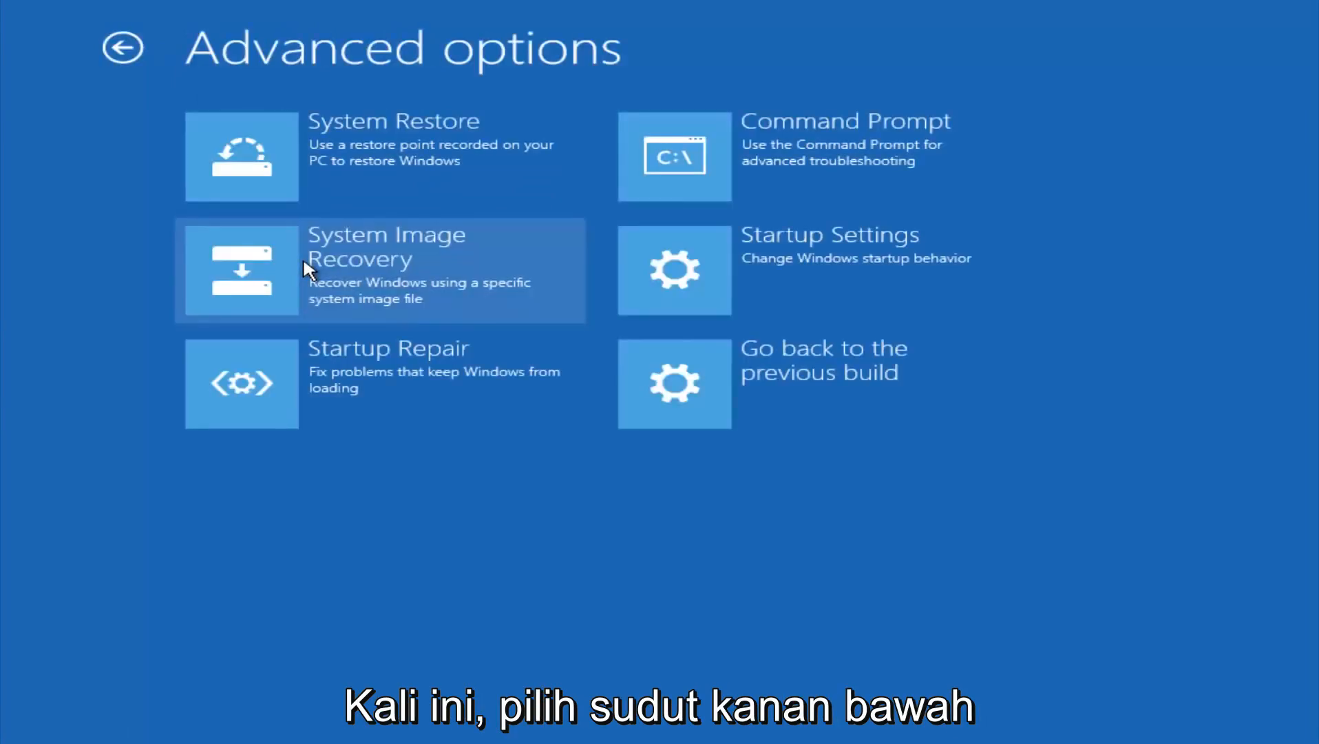
{"action": "mouse_move", "coordinate": [311, 418]}
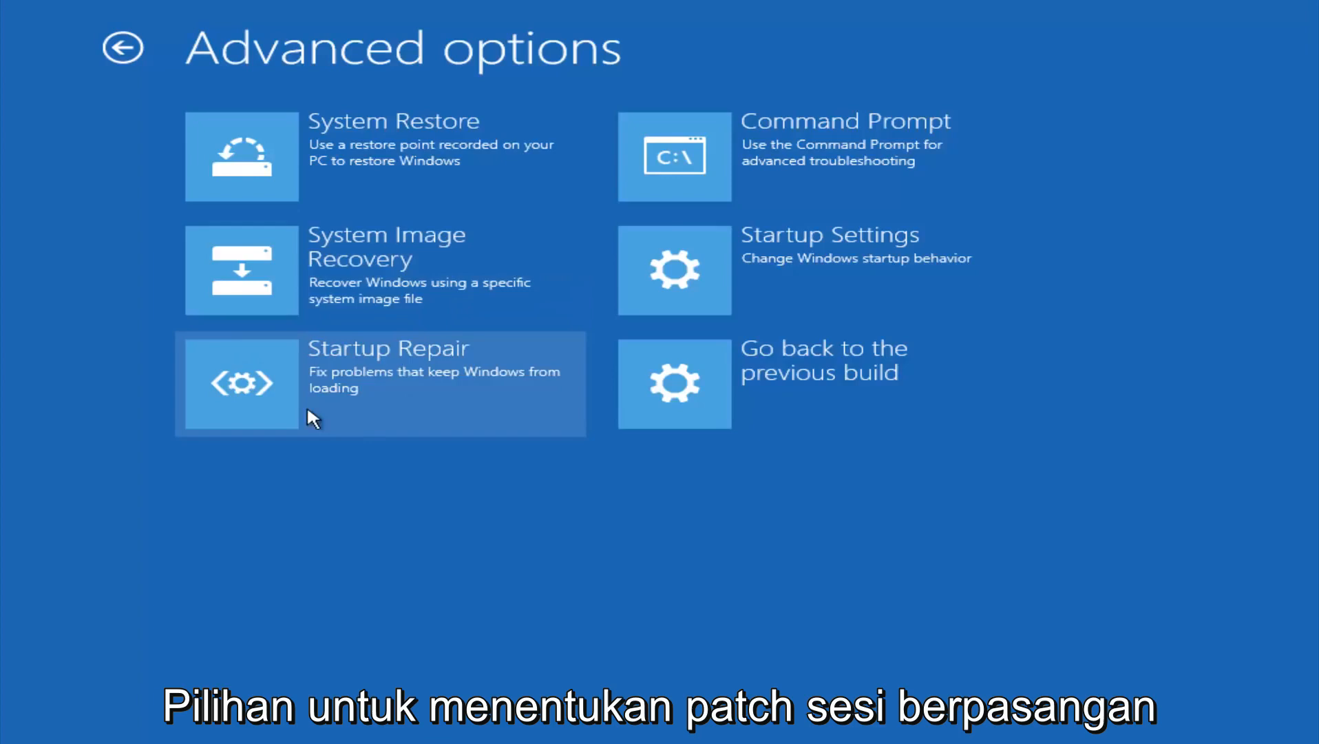
{"action": "mouse_move", "coordinate": [408, 365]}
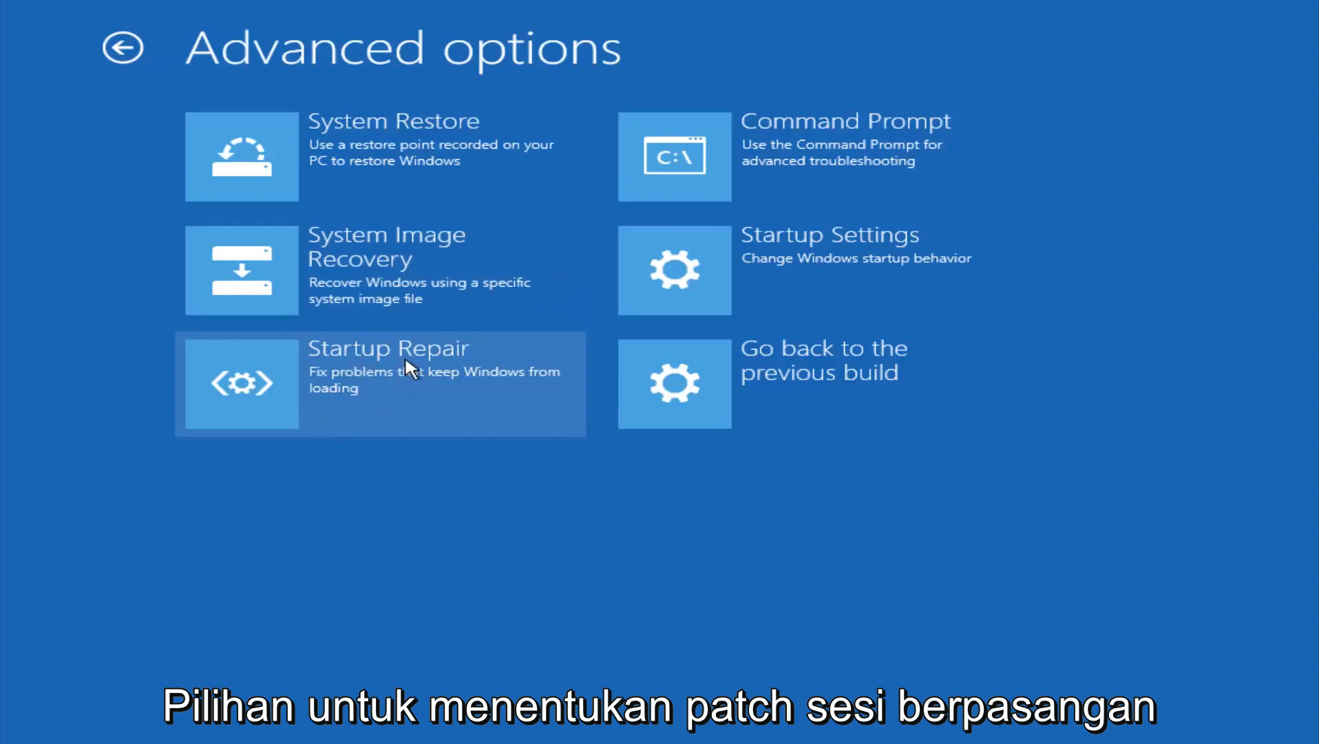
{"action": "mouse_move", "coordinate": [467, 387]}
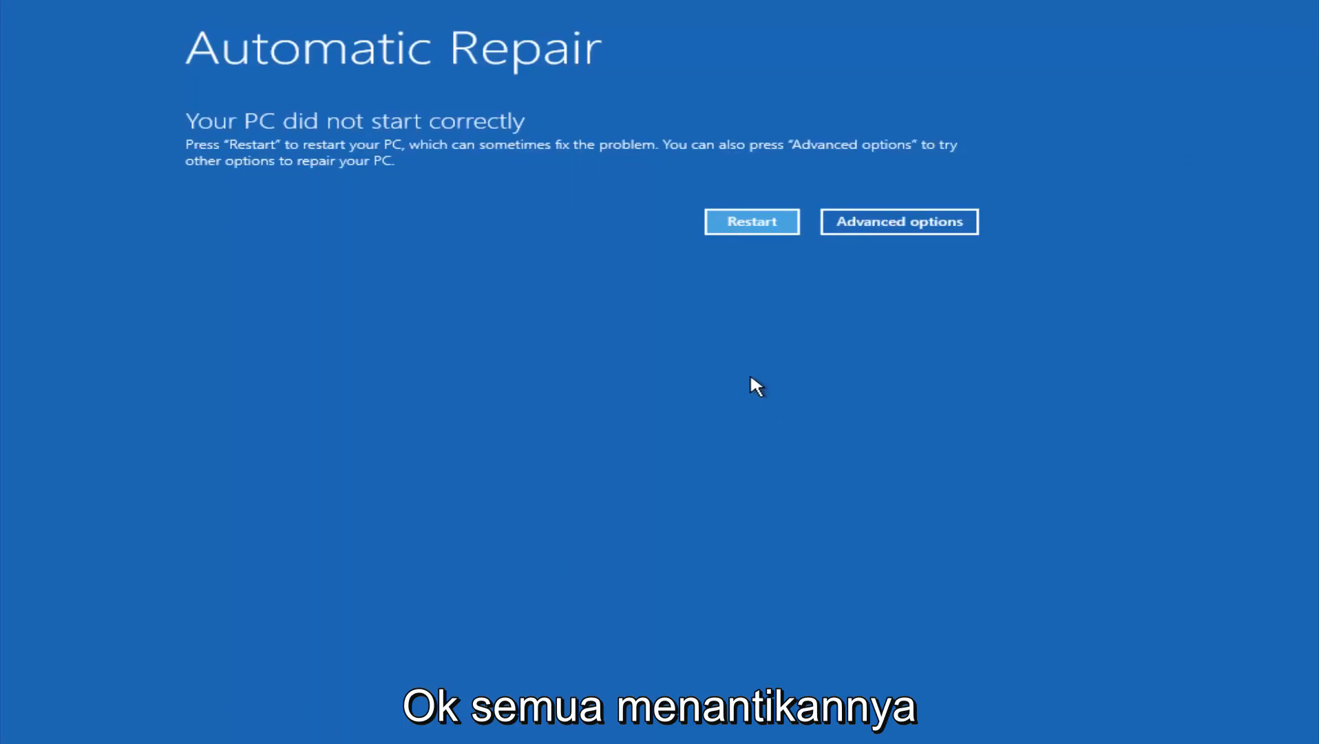
{"action": "mouse_move", "coordinate": [716, 243]}
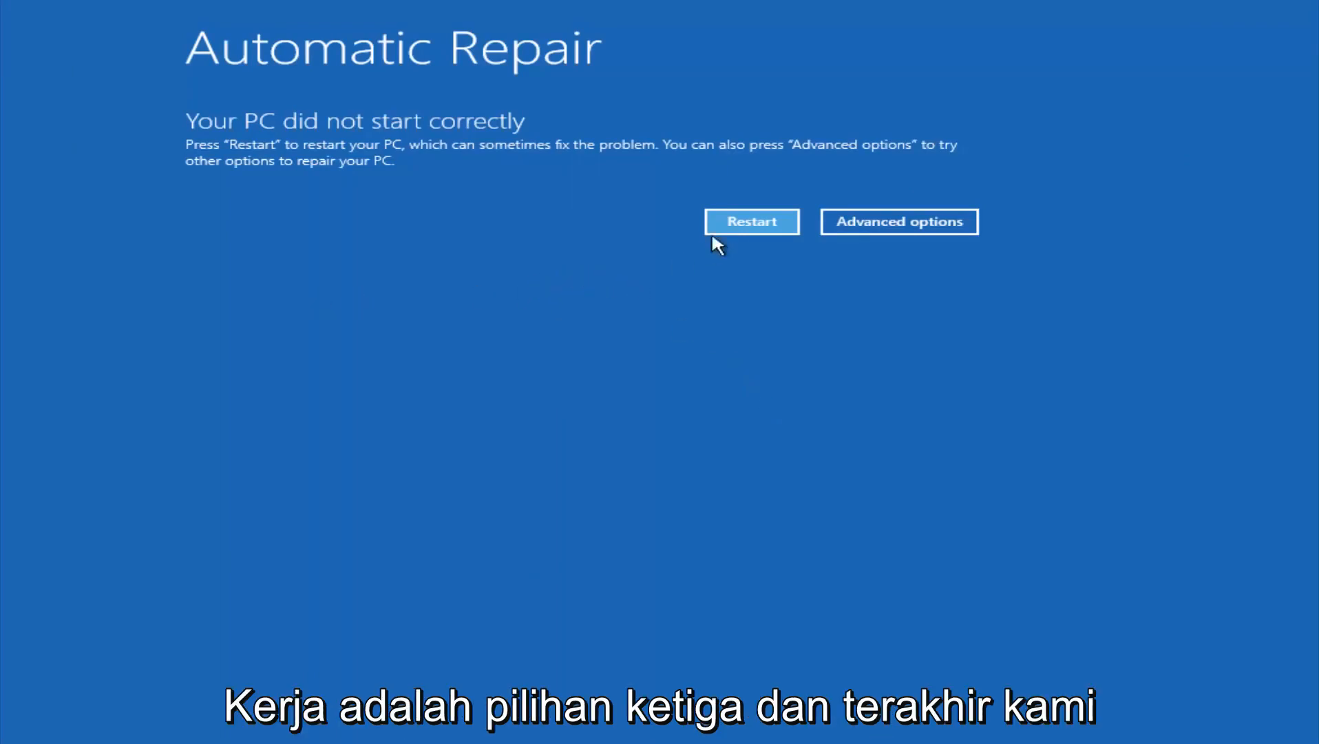
{"action": "mouse_move", "coordinate": [351, 288]}
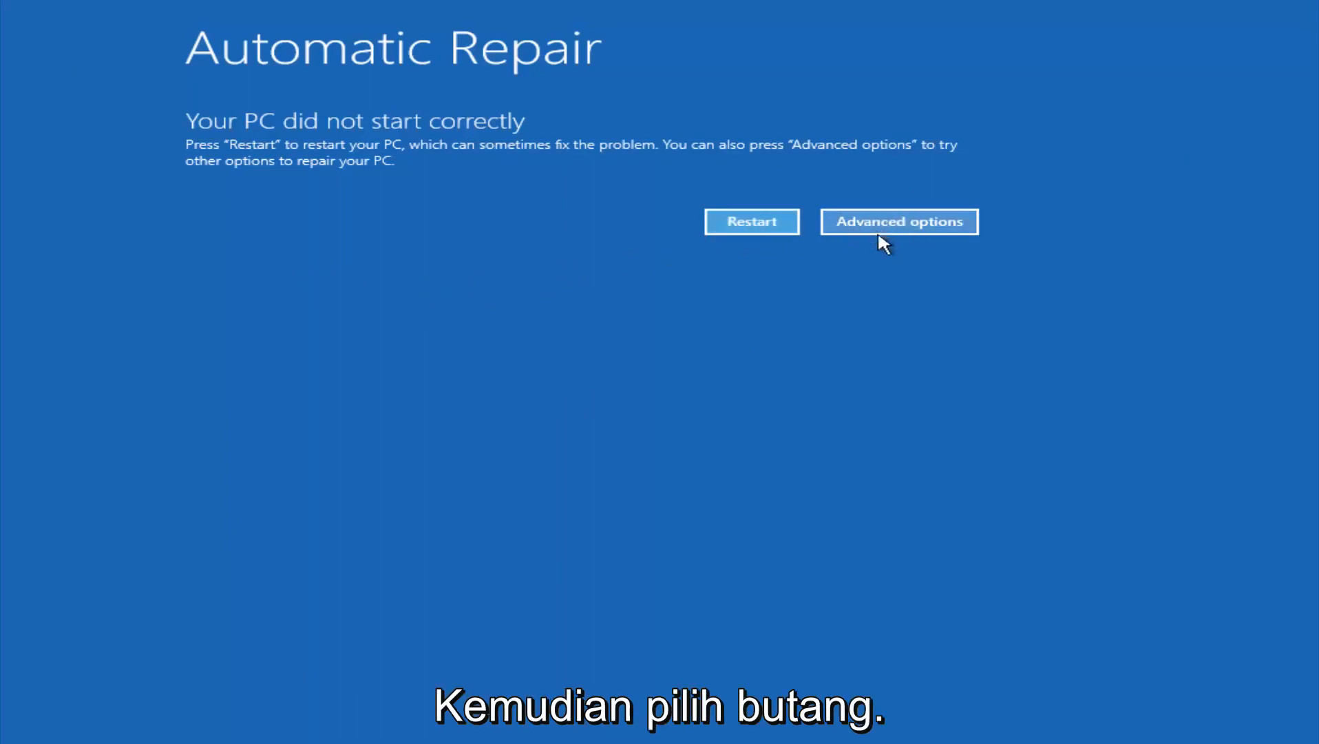
- Return through Troubleshoot to Advanced options and launch the Command Prompt
{"action": "left_click", "coordinate": [898, 221]}
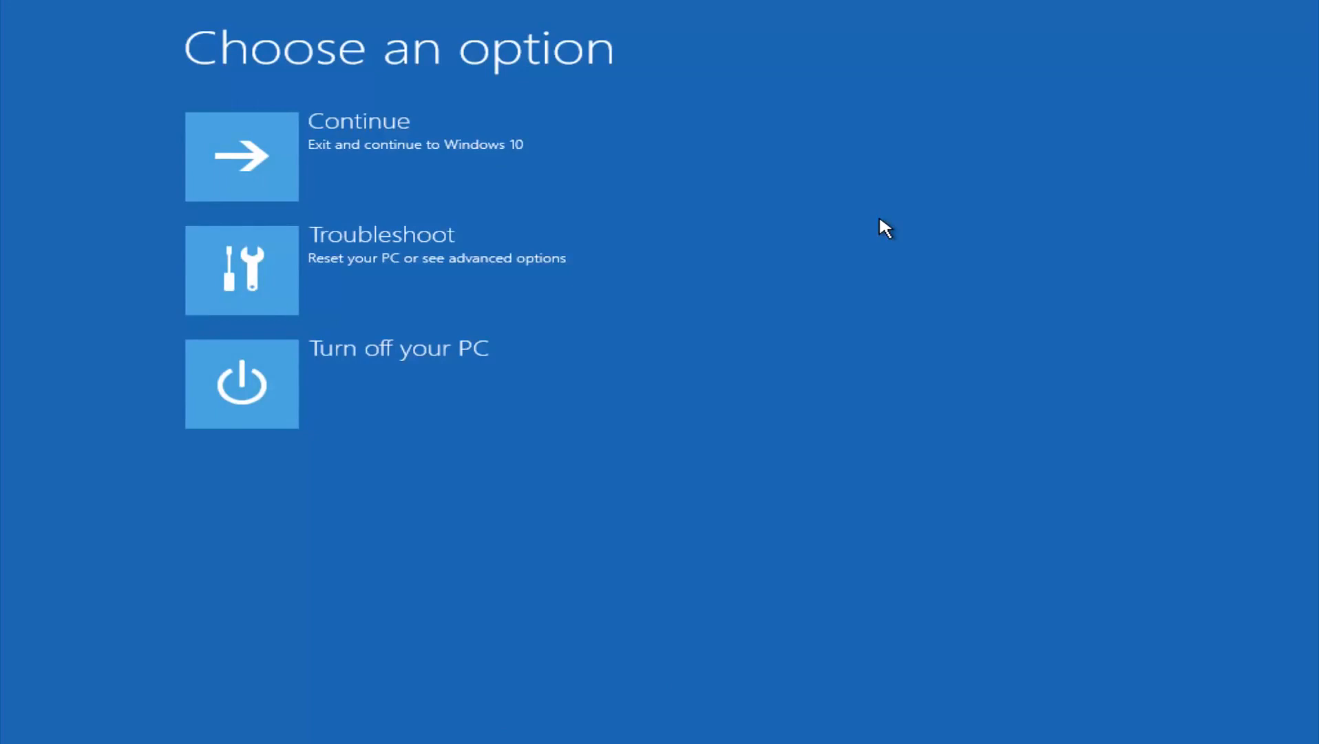
{"action": "mouse_move", "coordinate": [273, 168]}
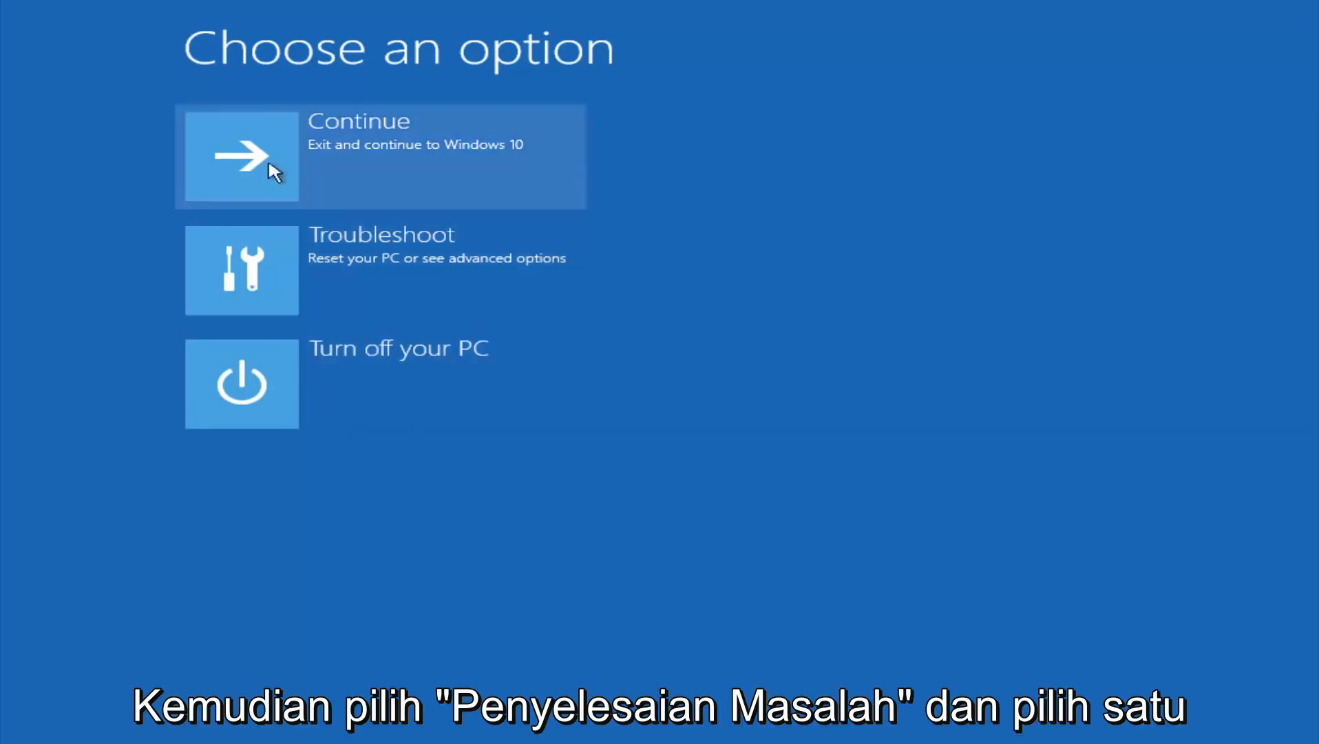
{"action": "left_click", "coordinate": [379, 269]}
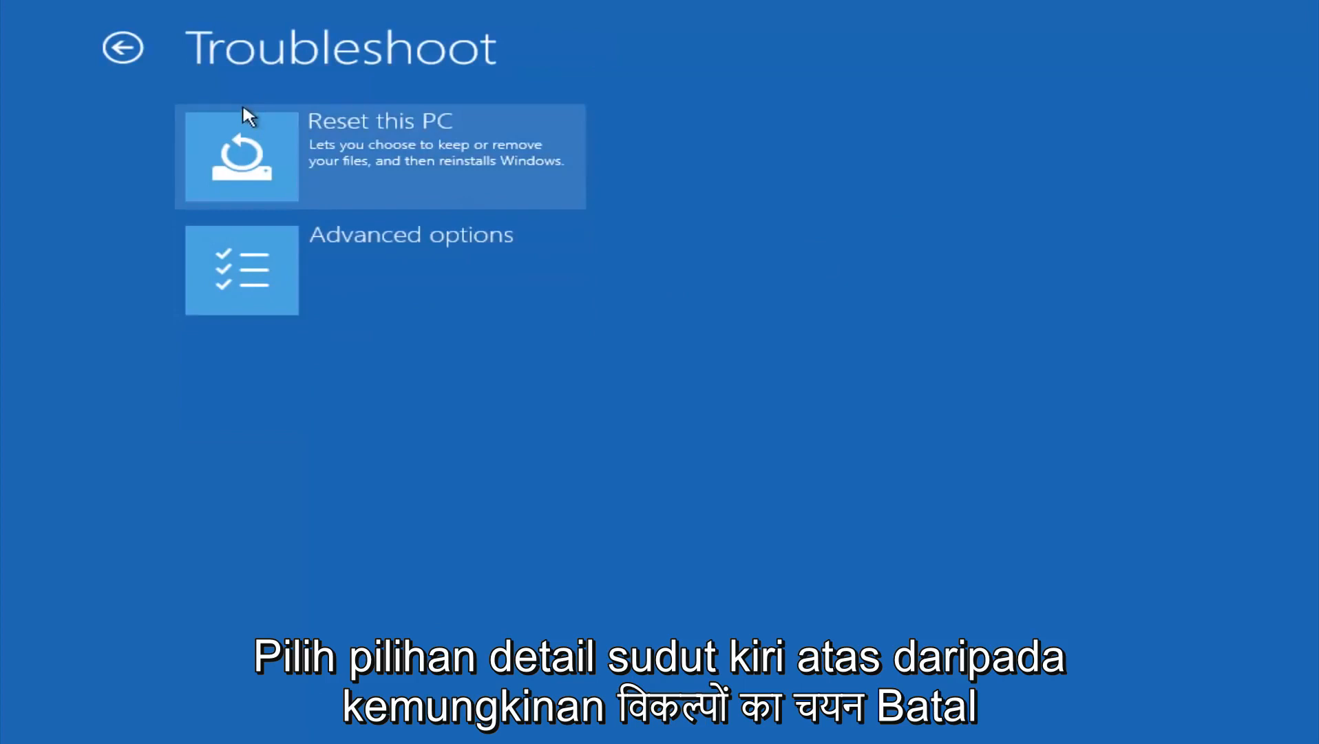
{"action": "left_click", "coordinate": [382, 269]}
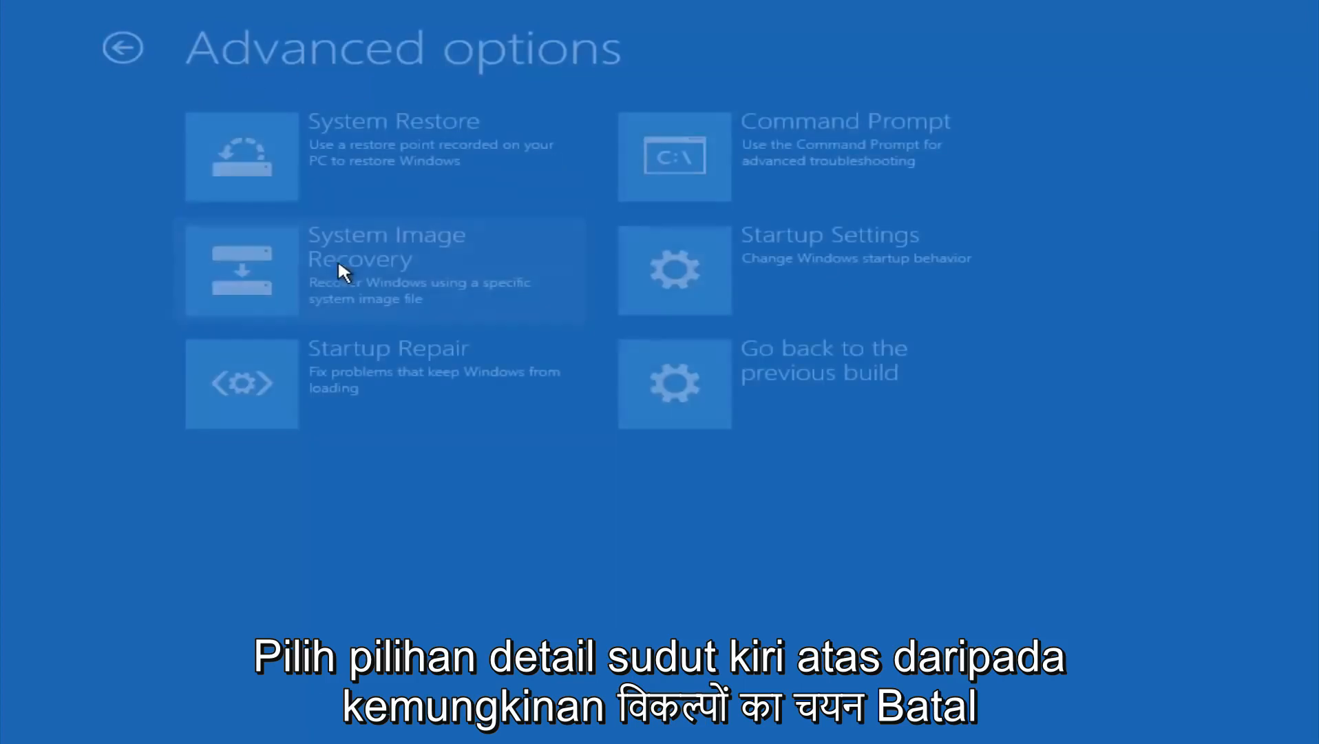
{"action": "mouse_move", "coordinate": [673, 156]}
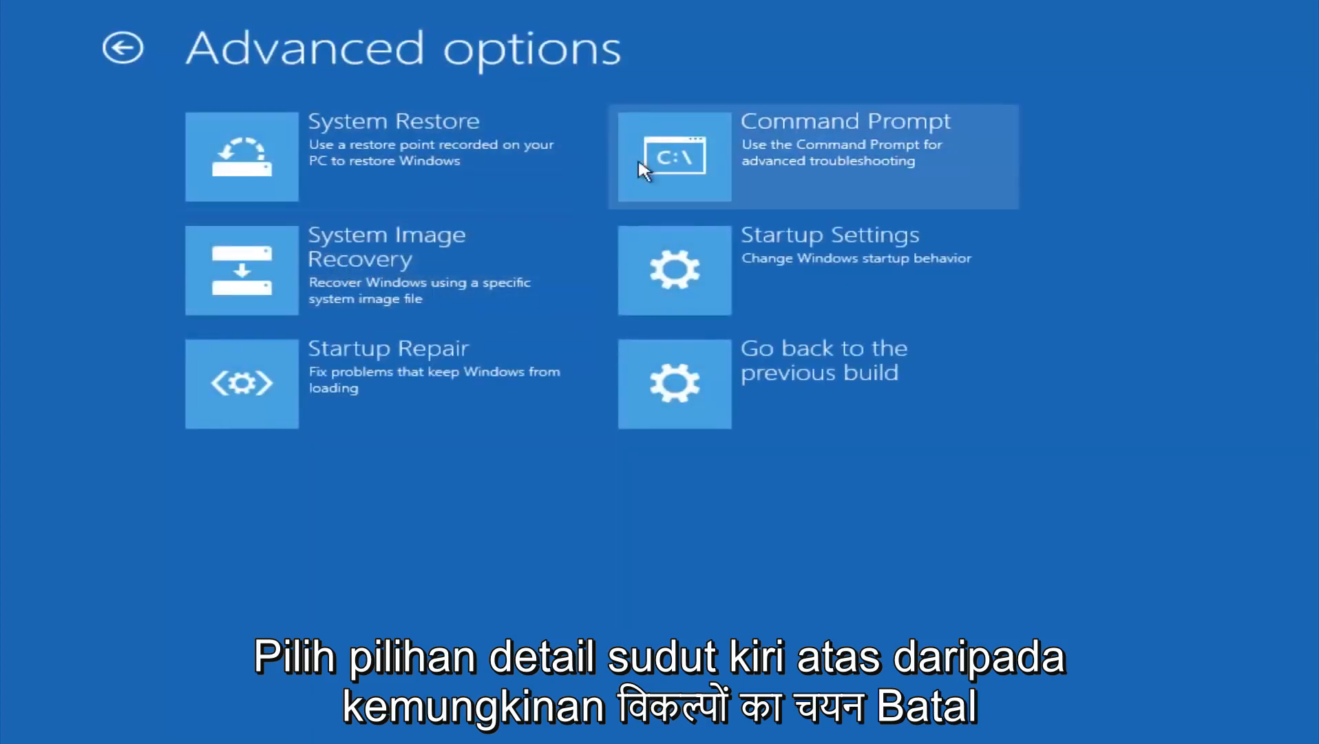
{"action": "mouse_move", "coordinate": [787, 172]}
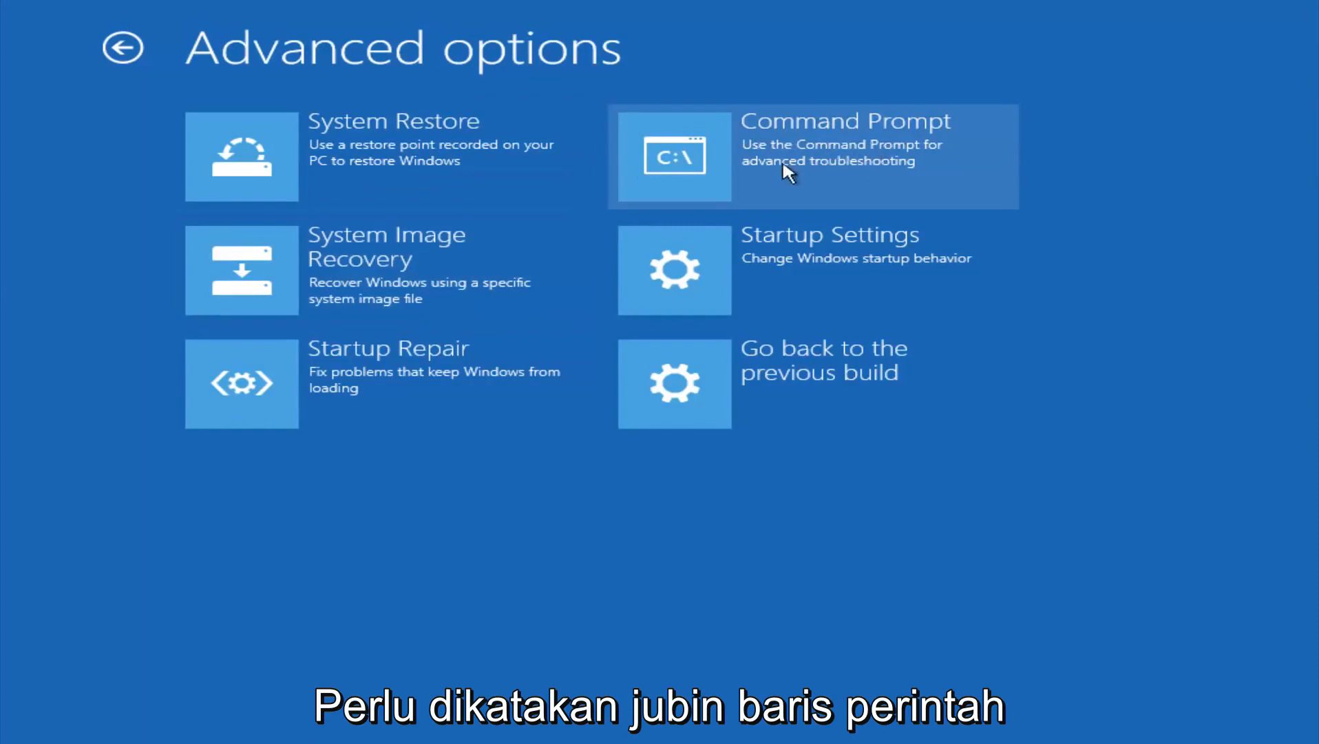
{"action": "left_click", "coordinate": [811, 156]}
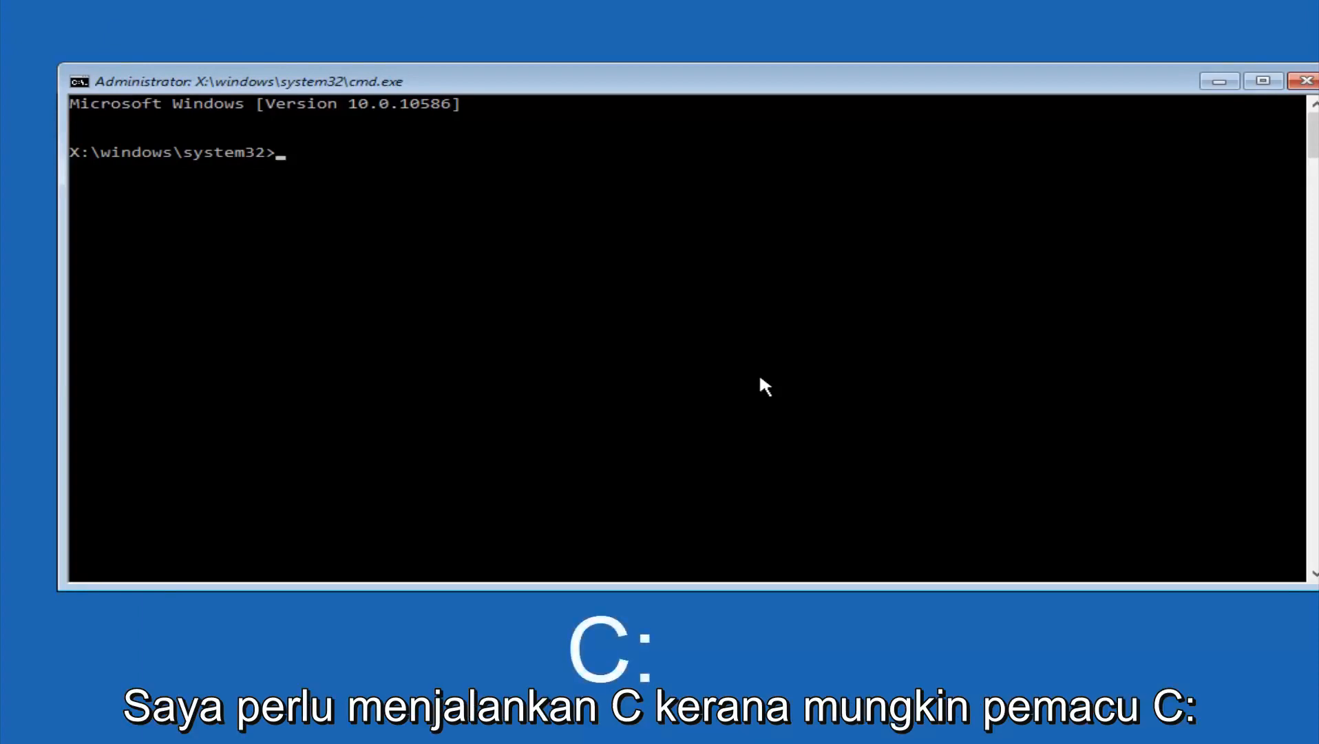
- Switch to drive C: and run dir to list its root folders
{"action": "type", "text": "c:"}
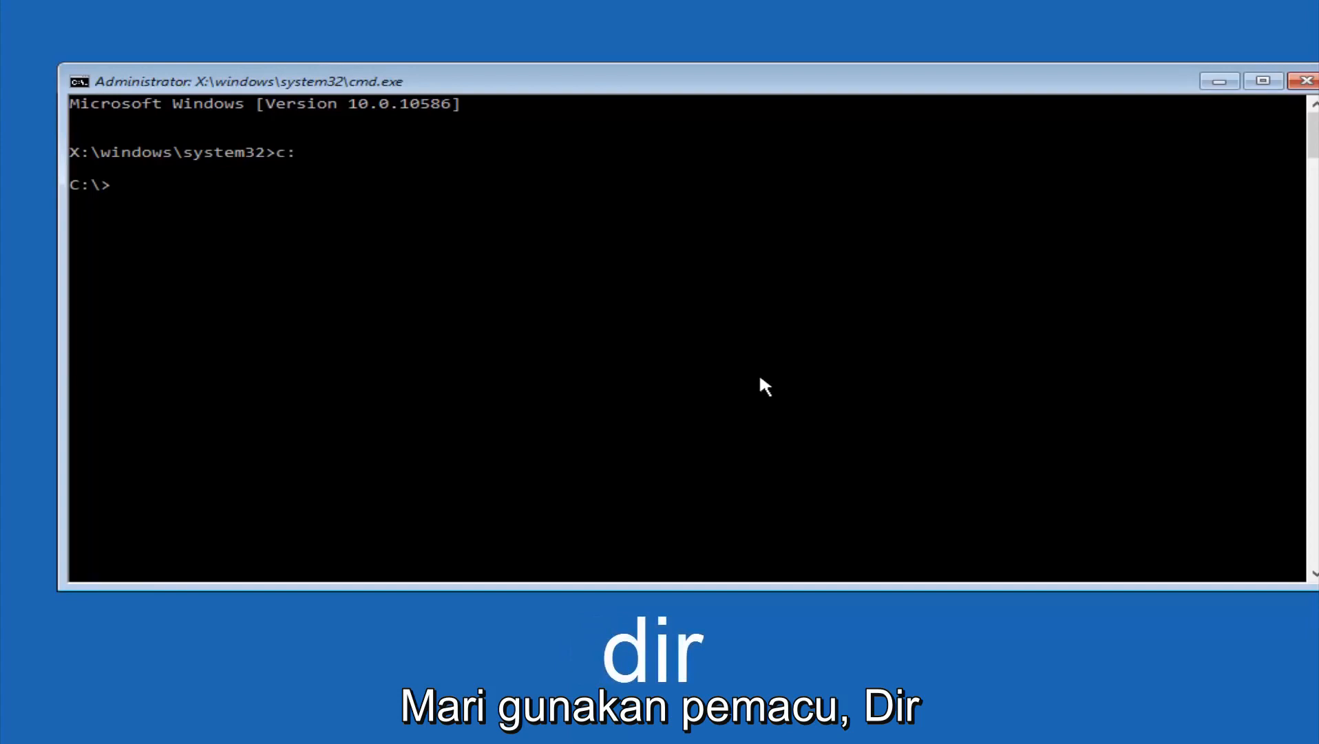
{"action": "type", "text": "dir"}
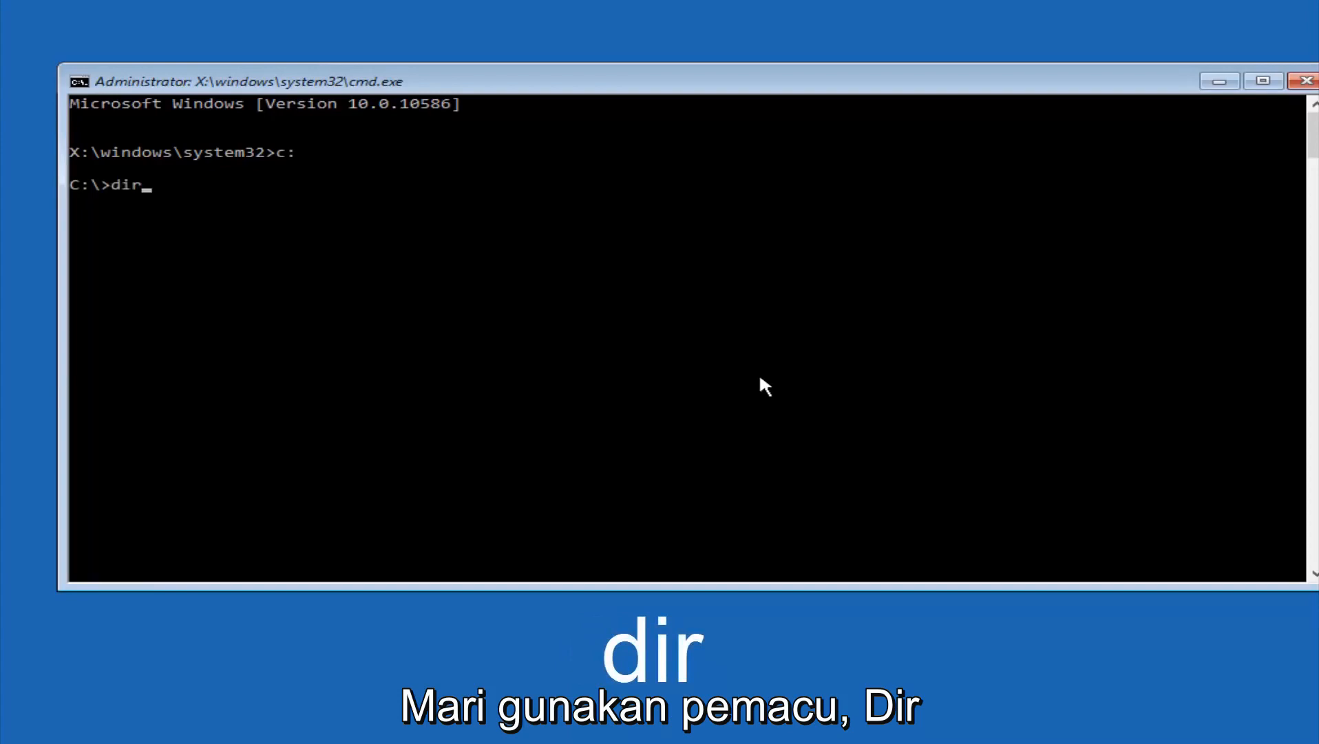
{"action": "key", "text": "Return"}
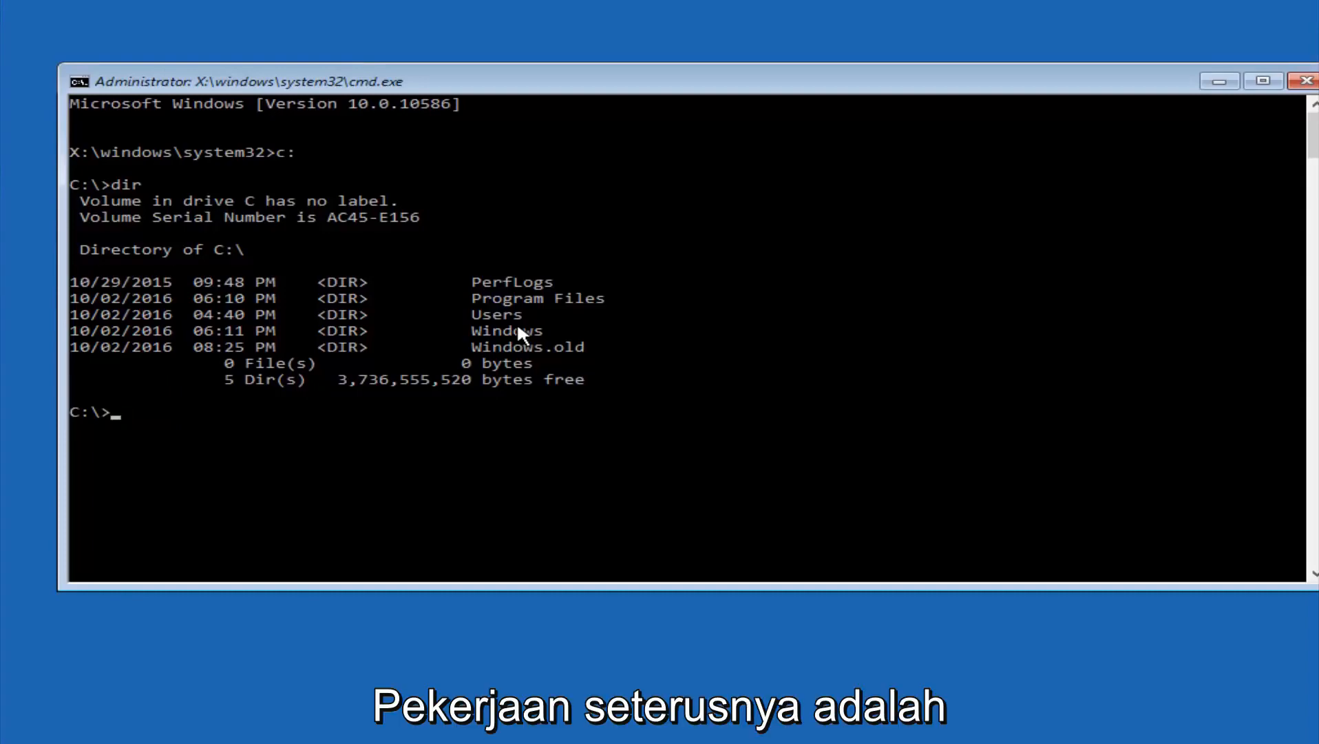
- Change directory to \windows\system32\config on drive C
{"action": "type", "text": "cd"}
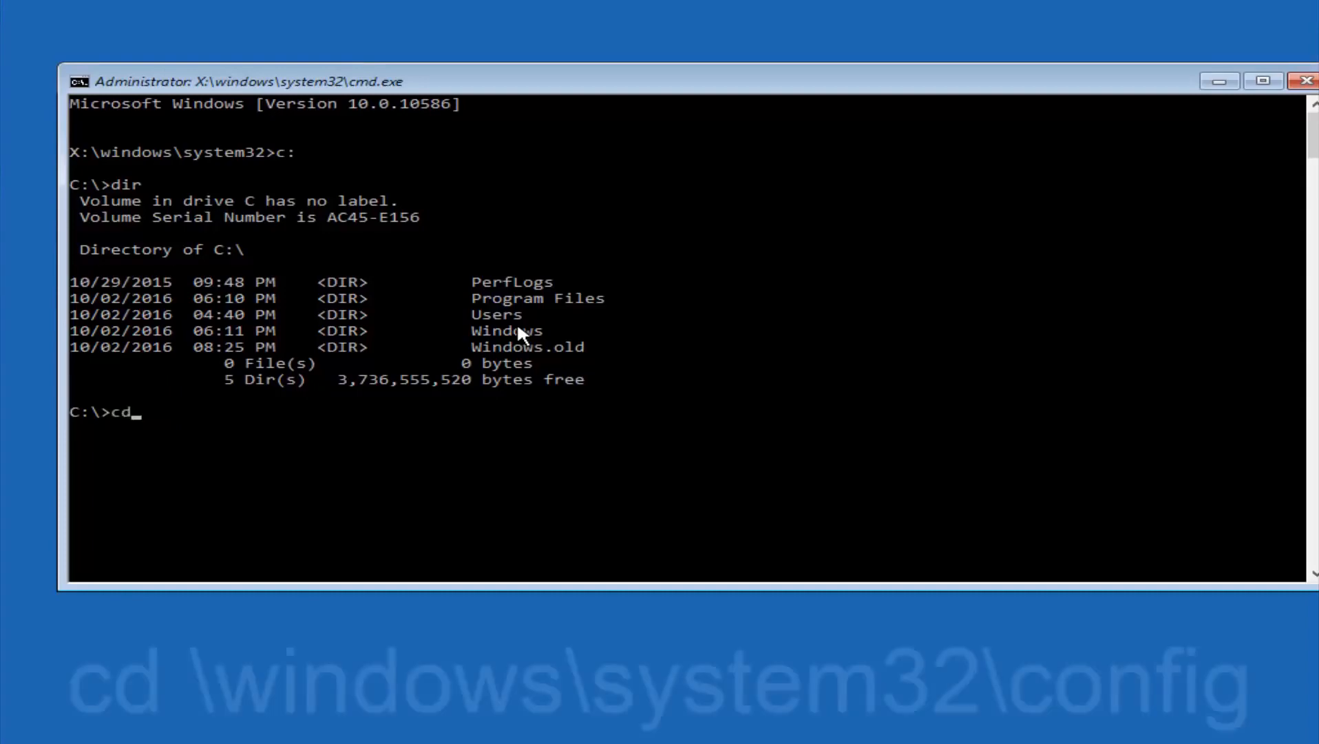
{"action": "type", "text": "\\win"}
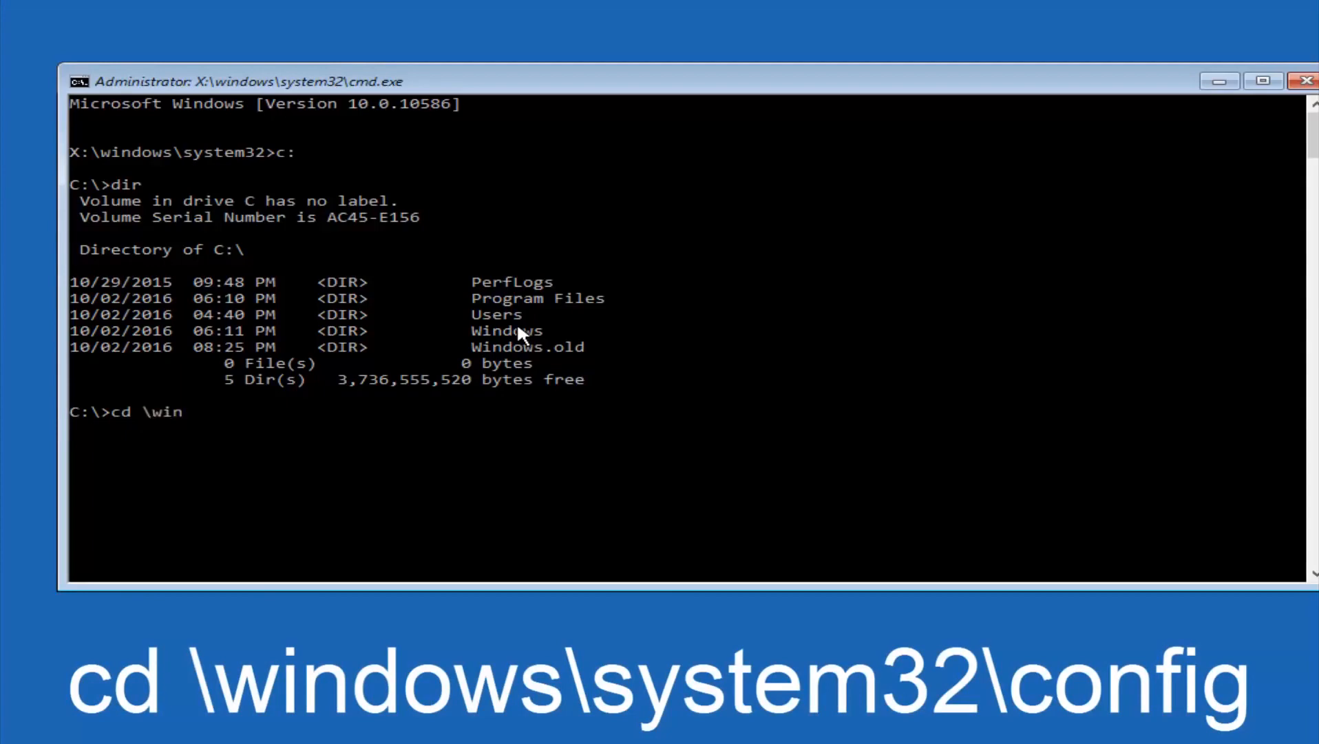
{"action": "type", "text": "dows\\"}
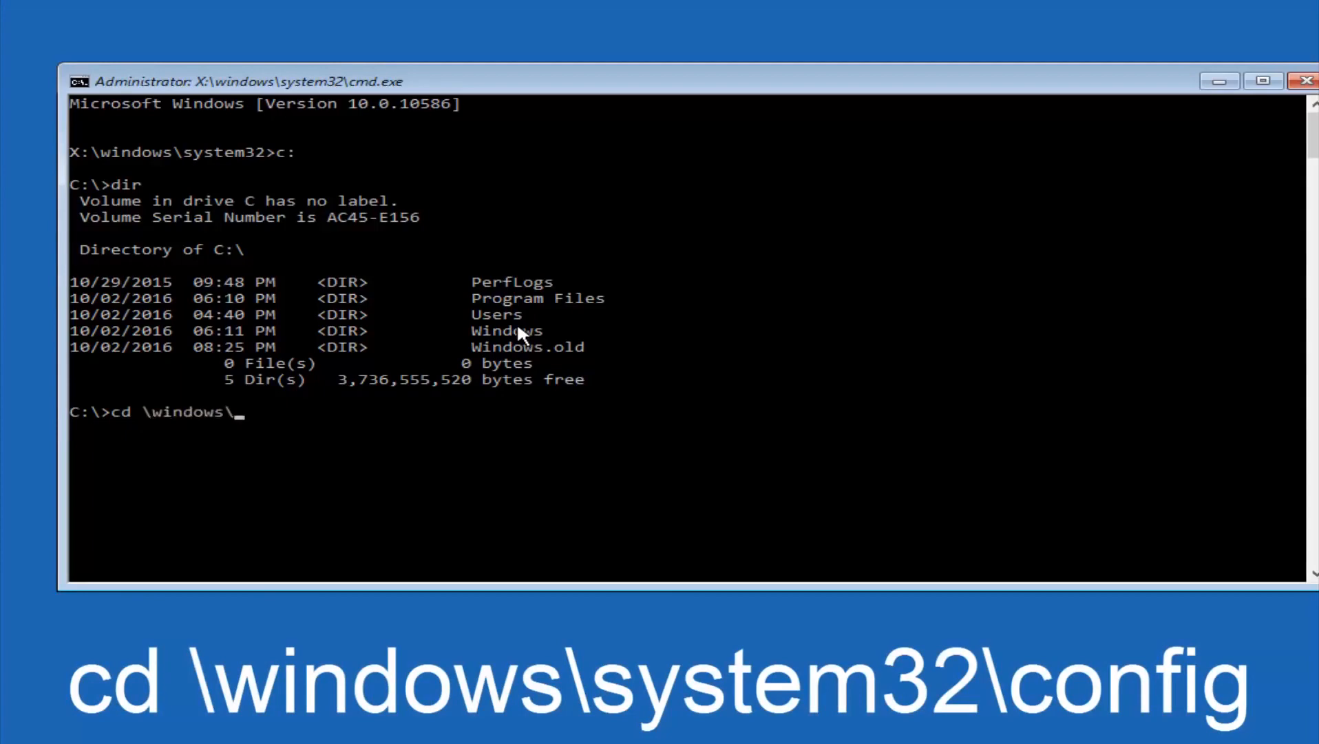
{"action": "type", "text": "system32"}
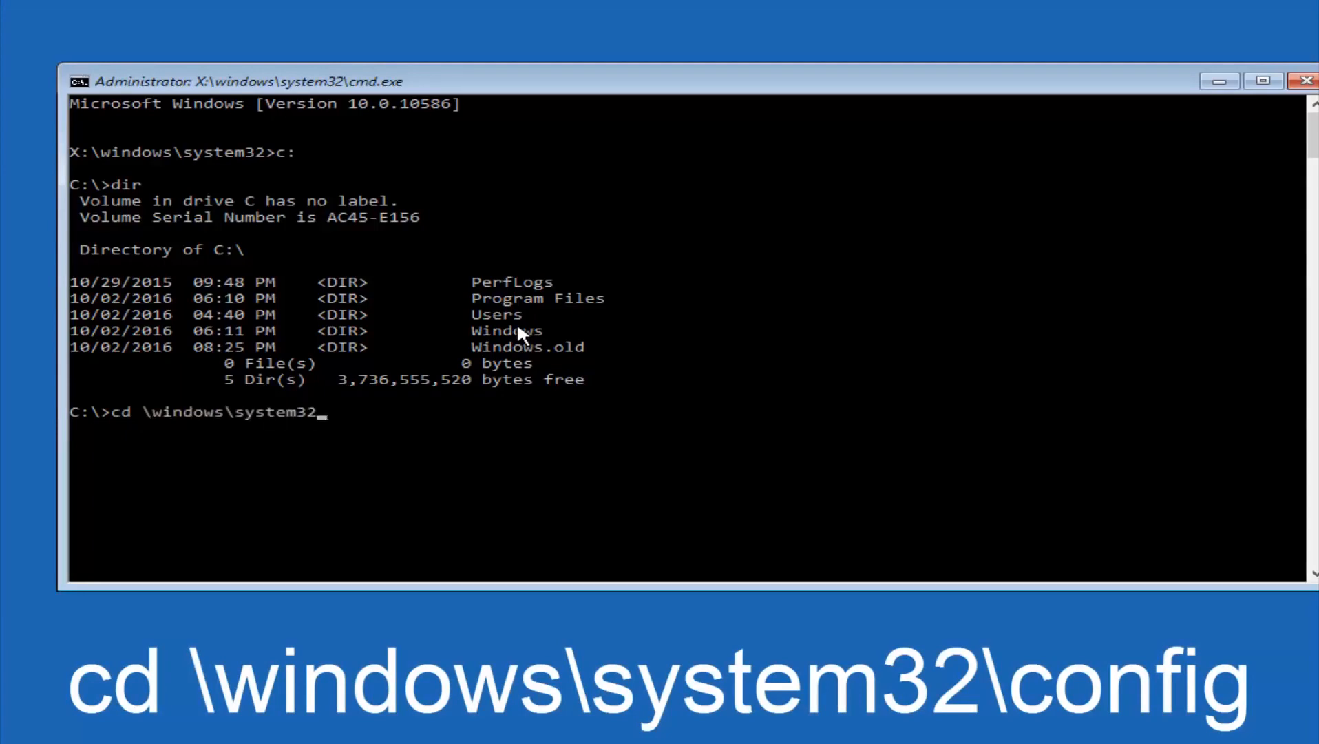
{"action": "type", "text": "\\con"}
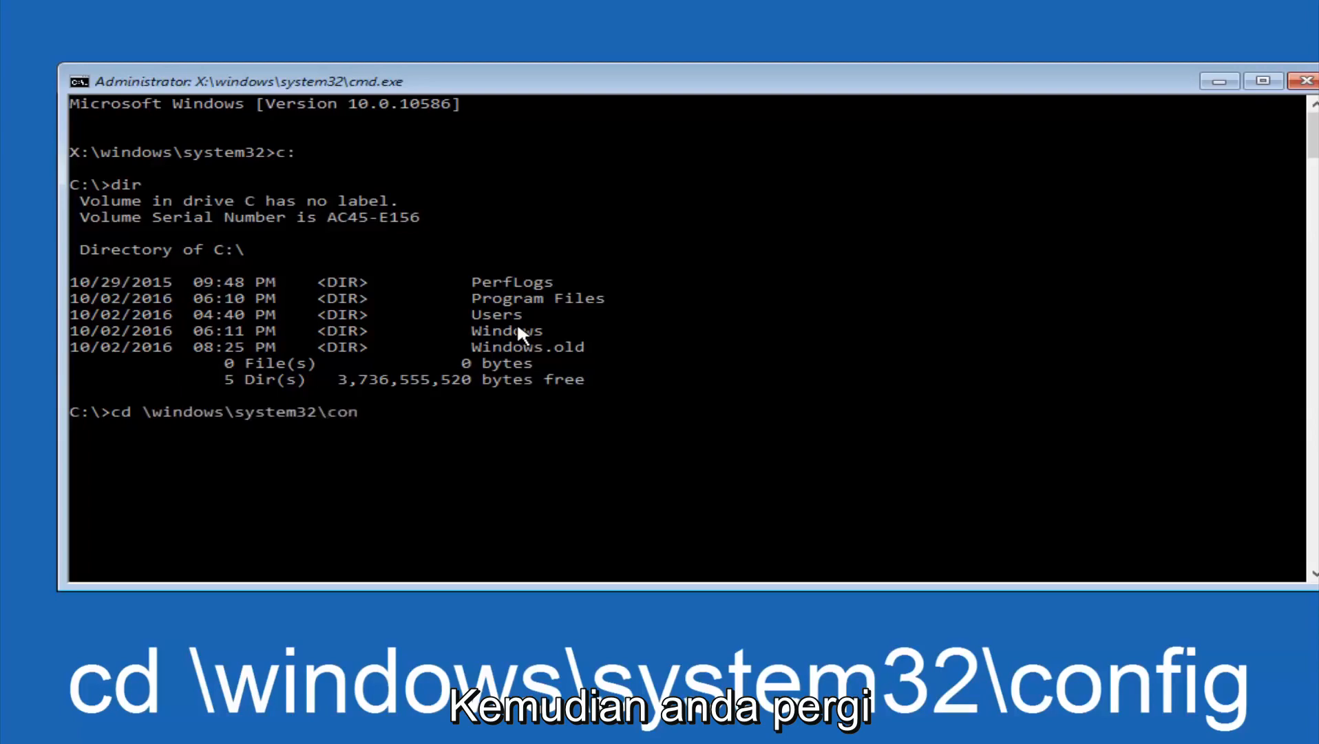
{"action": "type", "text": "fig"}
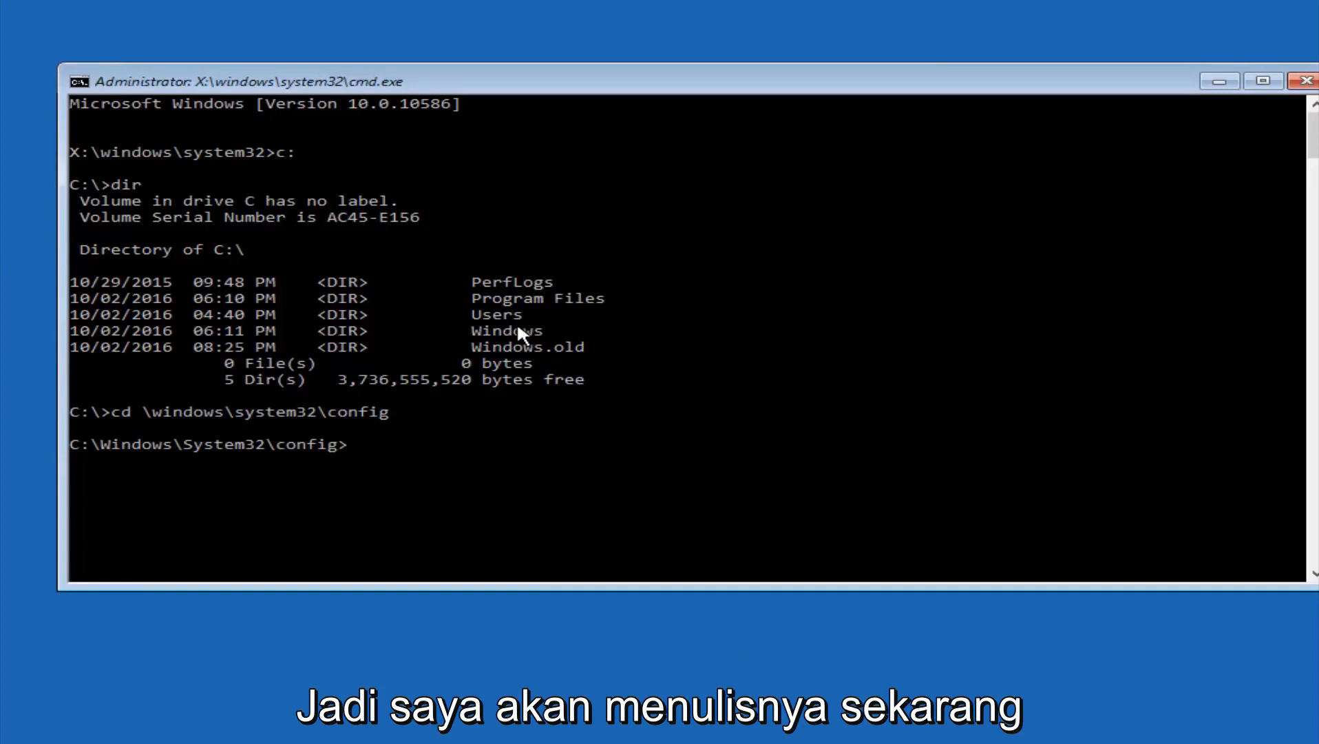
- Make a folder named backup inside Windows\System32\config with md backup
{"action": "type", "text": "md ba"}
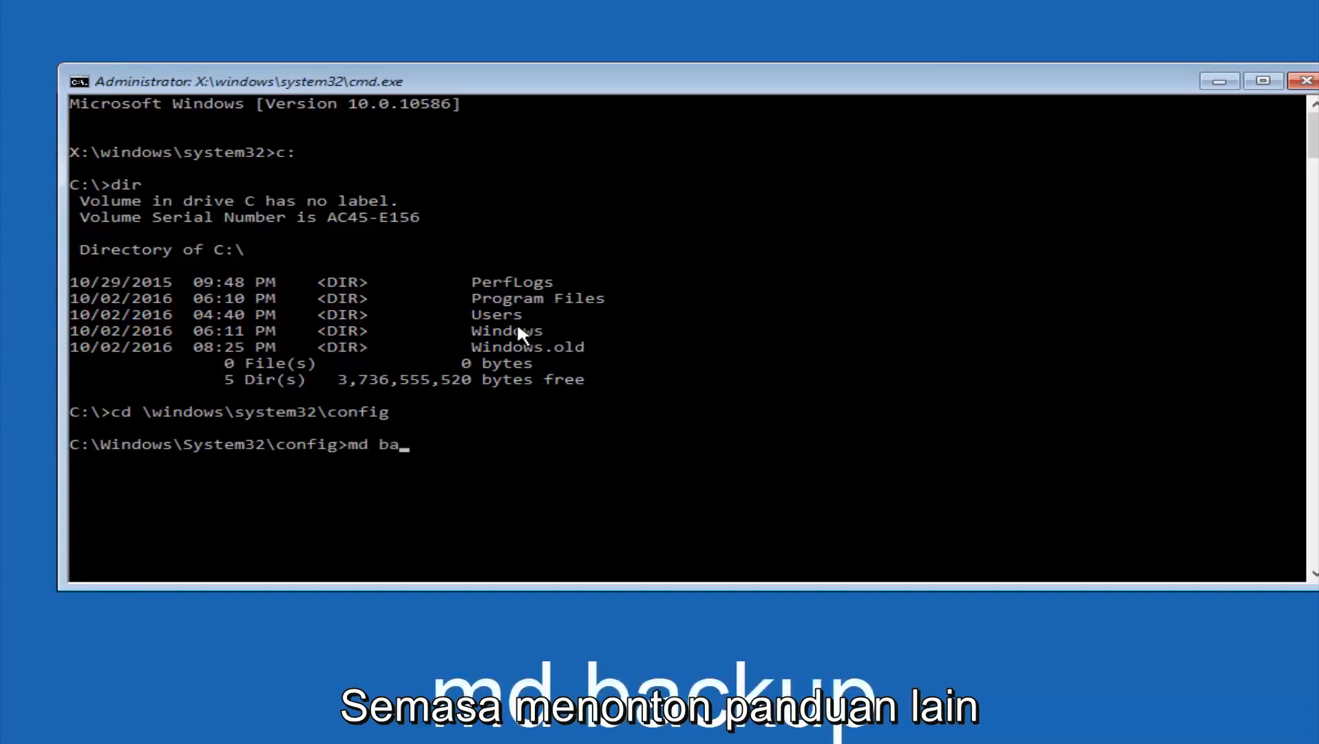
{"action": "type", "text": "ckup"}
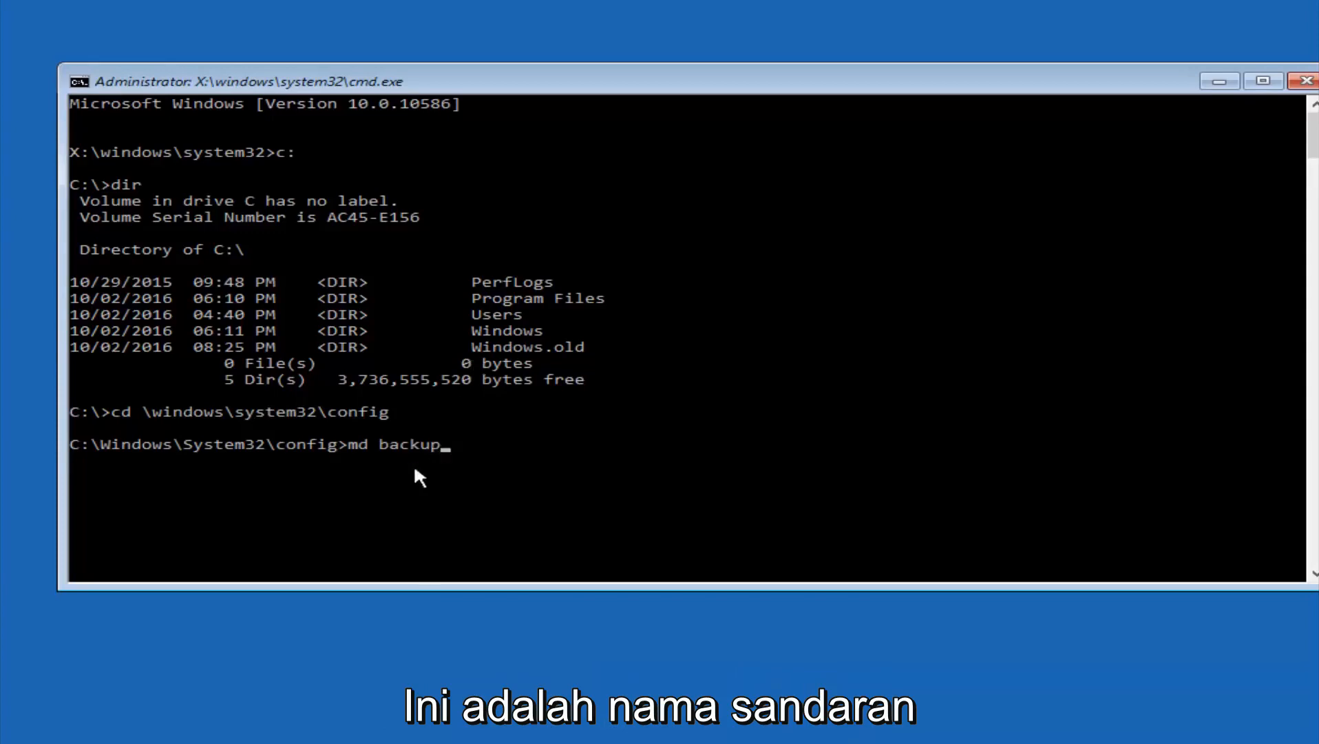
{"action": "mouse_move", "coordinate": [397, 468]}
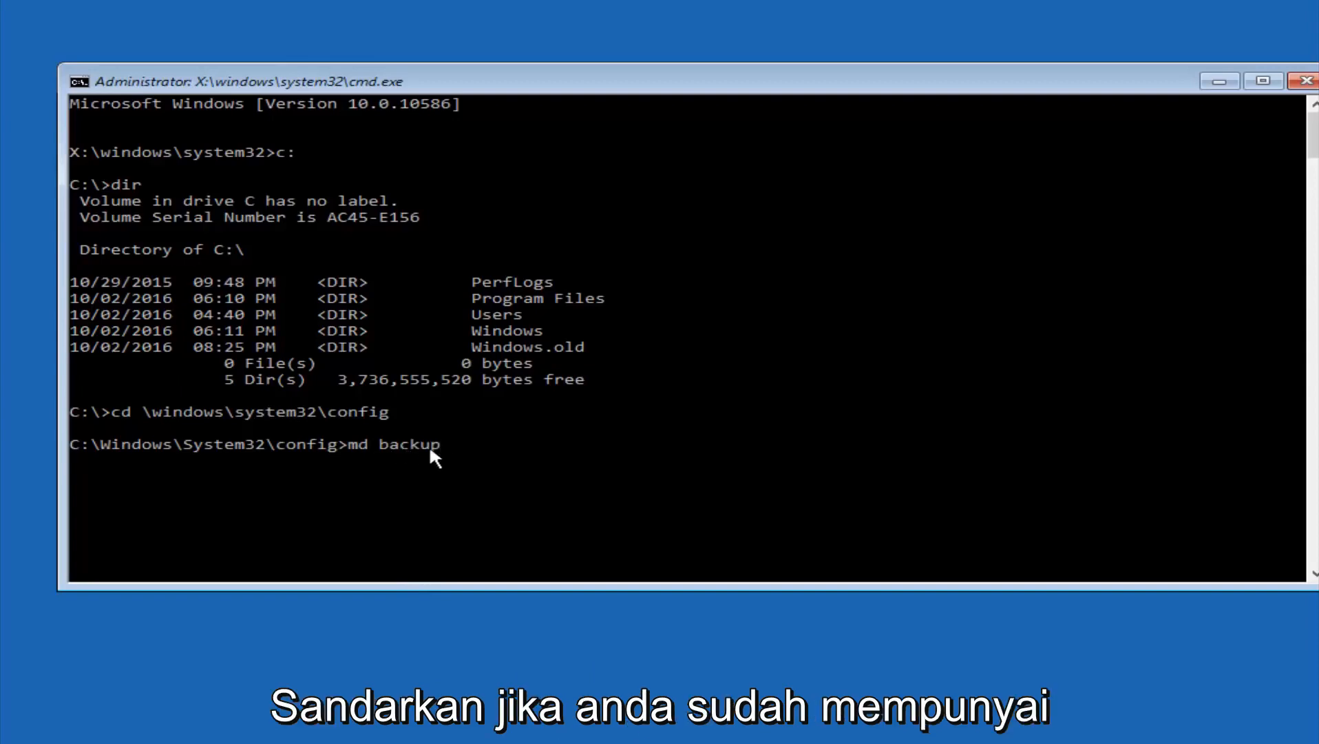
{"action": "mouse_move", "coordinate": [460, 458]}
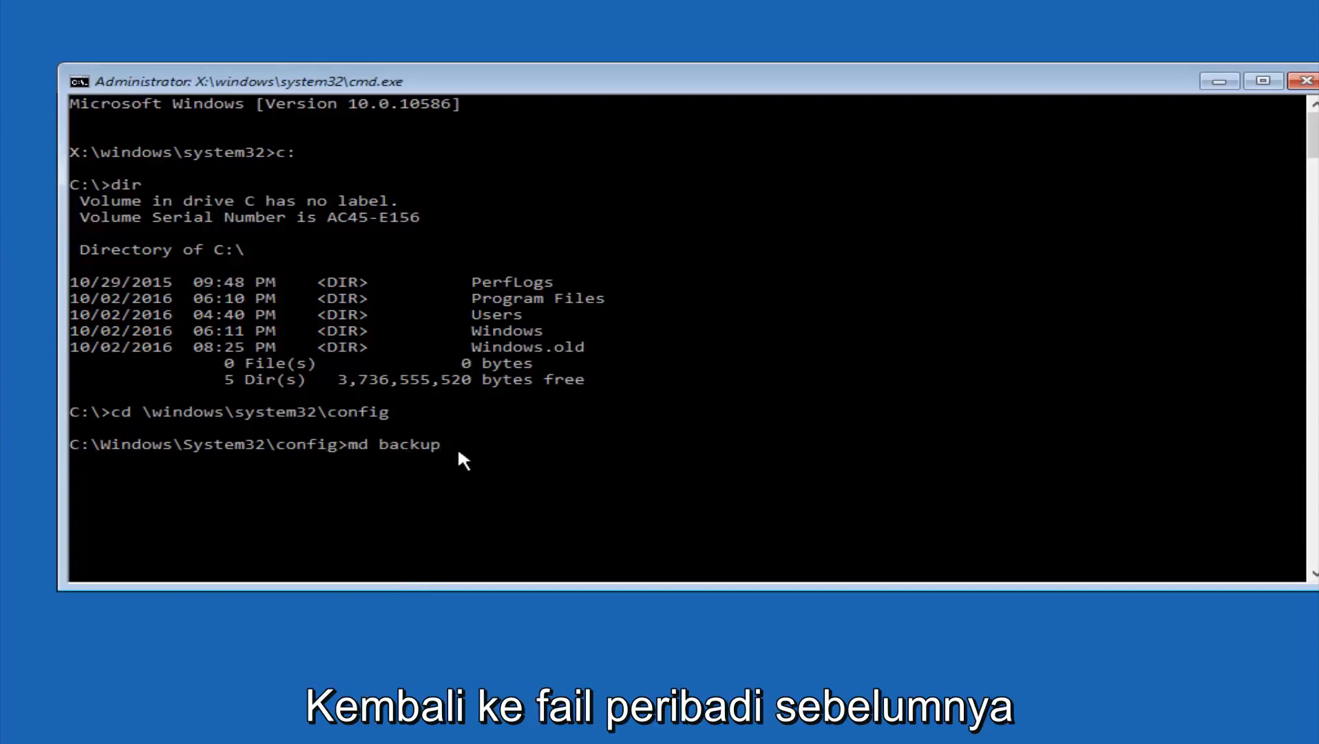
{"action": "type", "text": "1"}
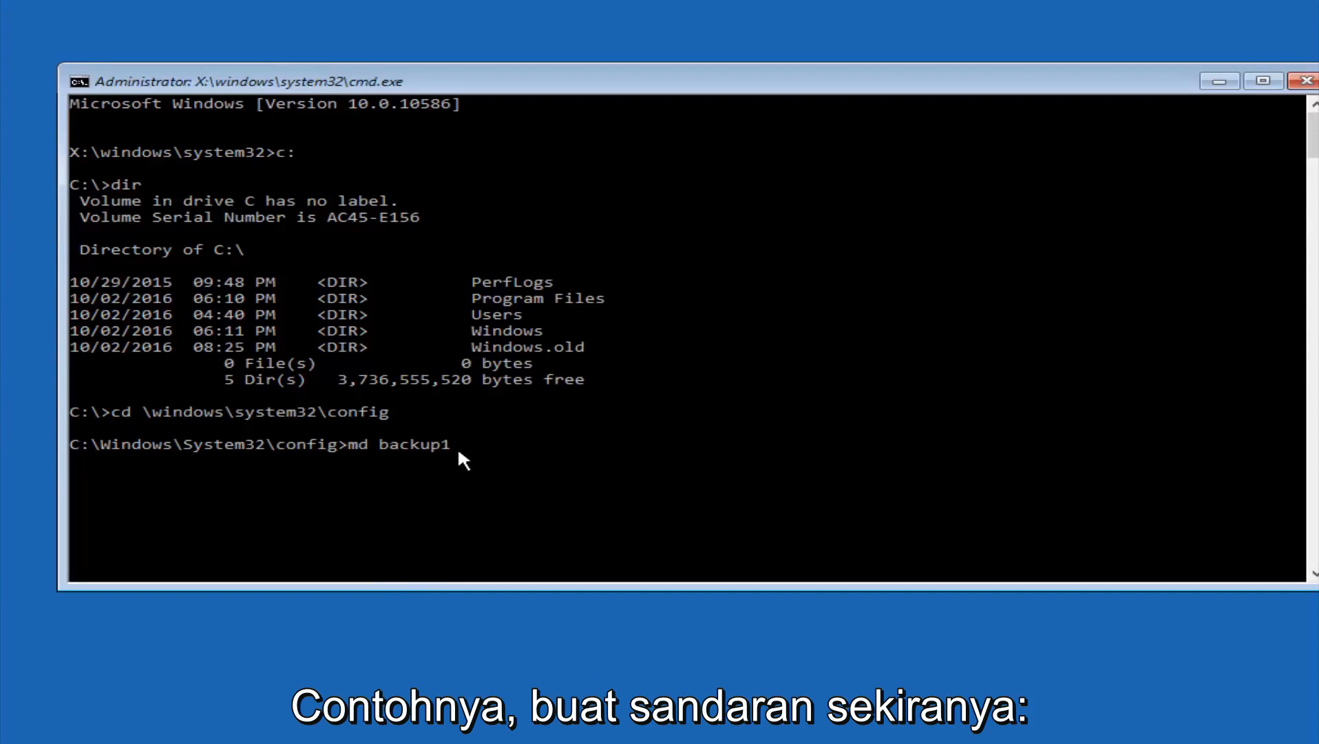
{"action": "key", "text": "Backspace"}
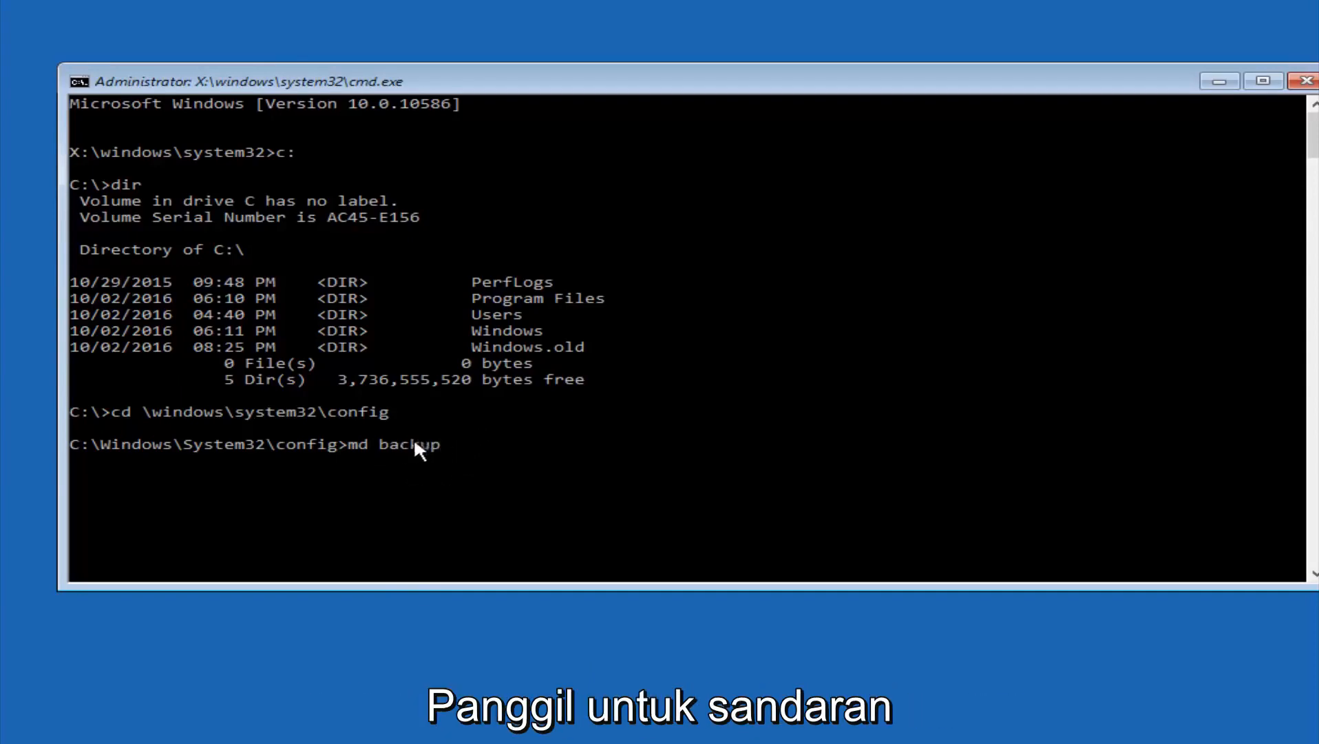
{"action": "key", "text": "Return"}
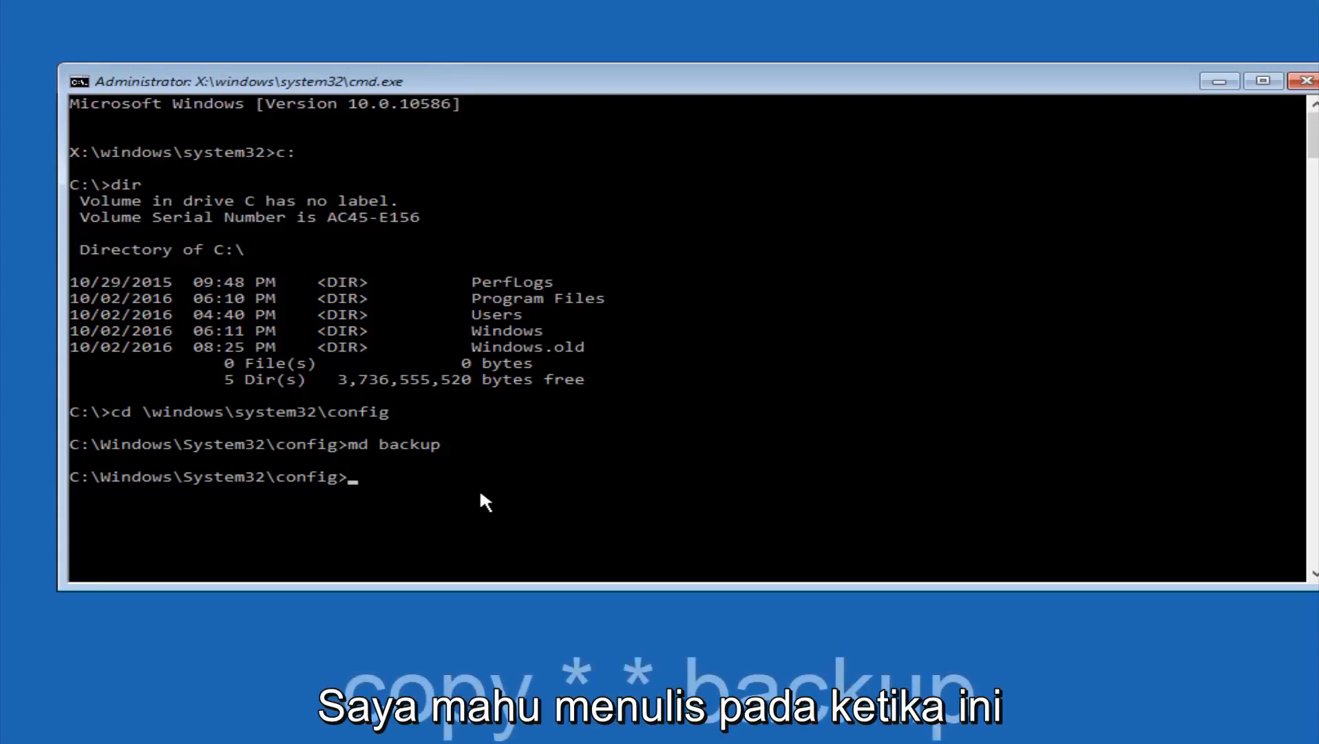
- Run copy *.* backup to duplicate all ten config files, then begin a cd command
{"action": "type", "text": "copy"}
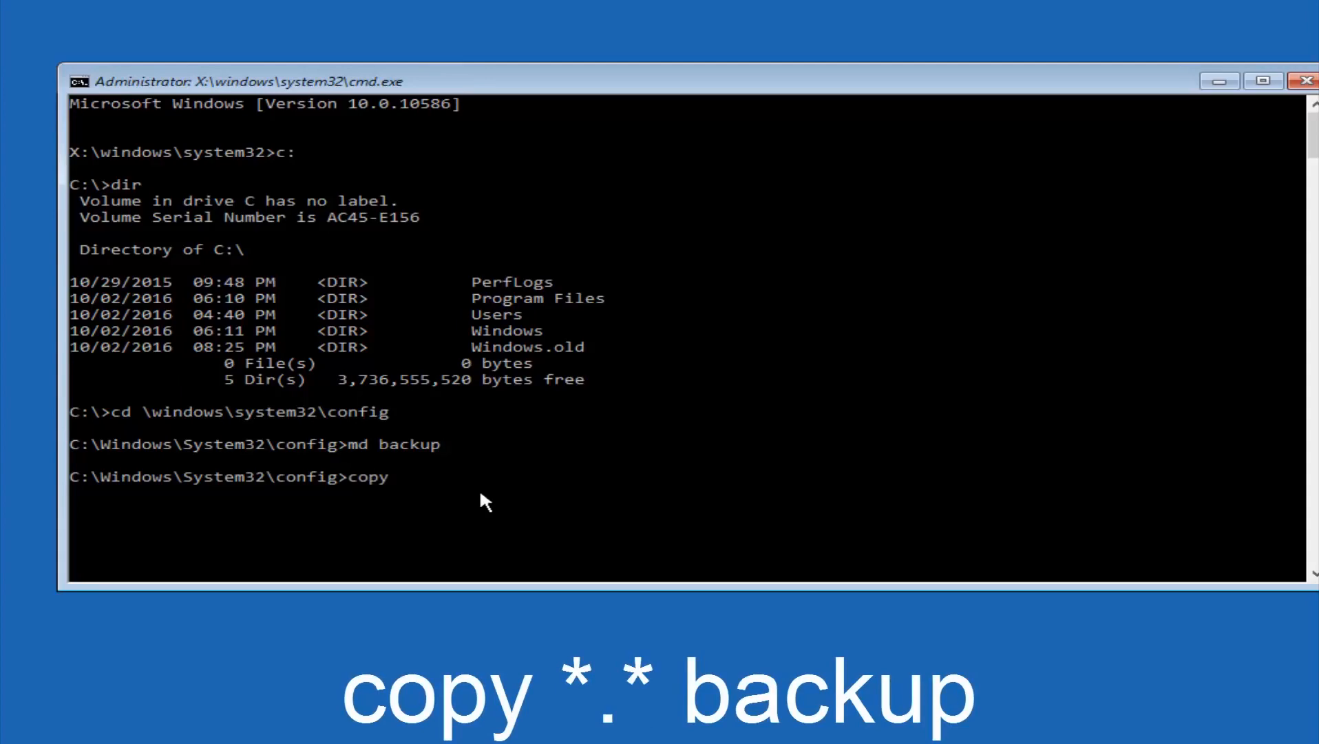
{"action": "type", "text": "*"}
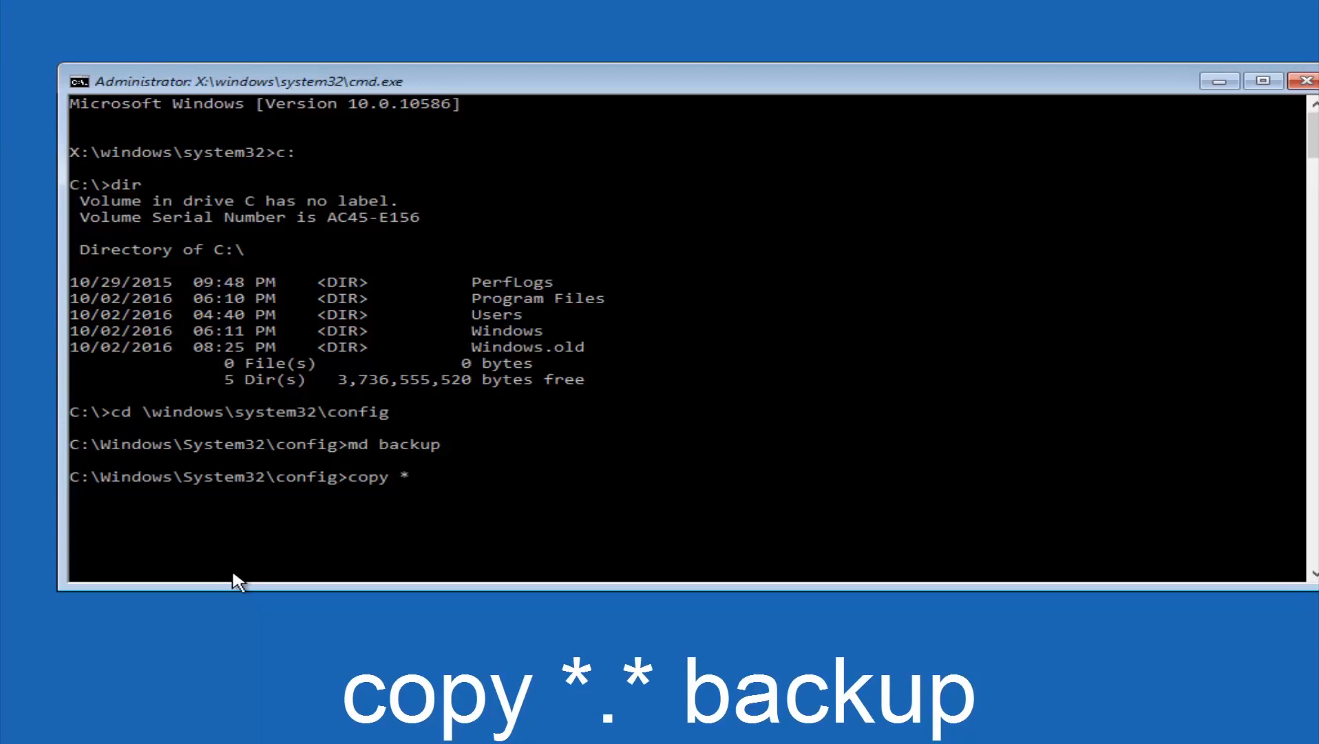
{"action": "type", "text": "."}
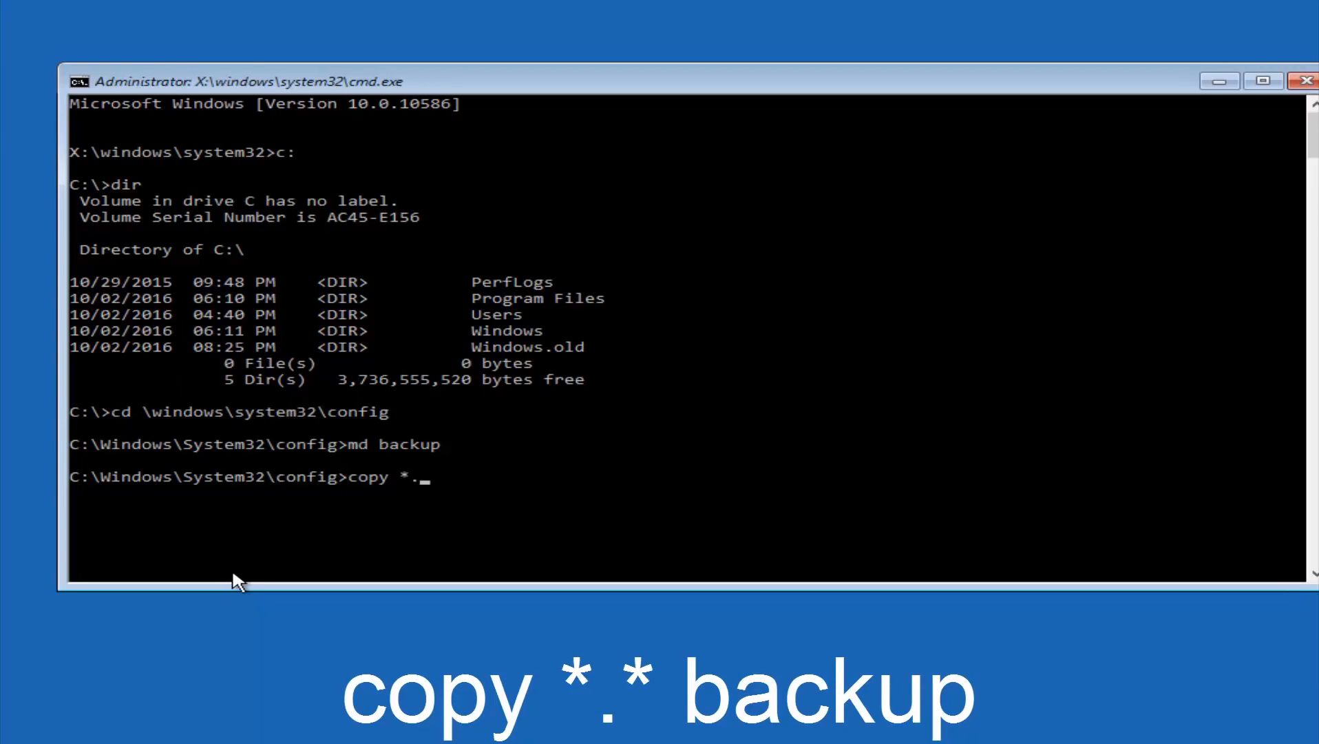
{"action": "type", "text": "*"}
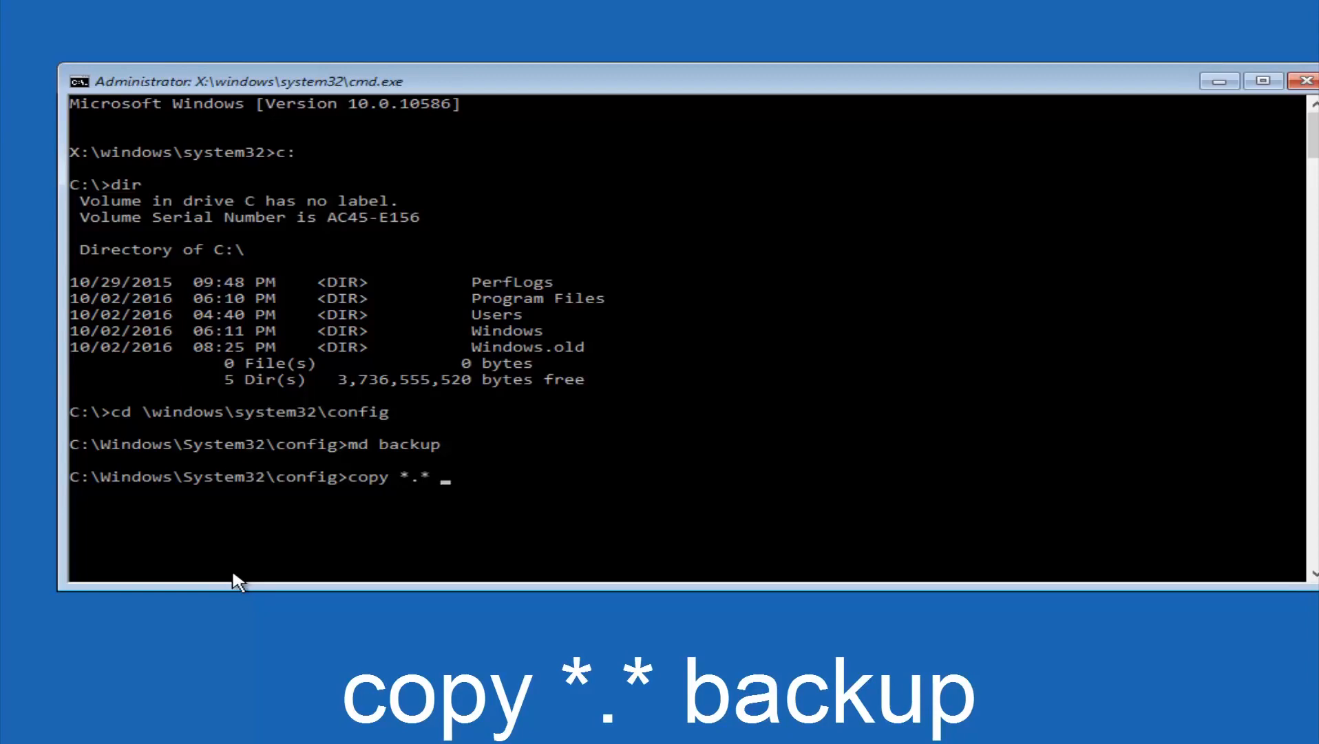
{"action": "type", "text": "b"}
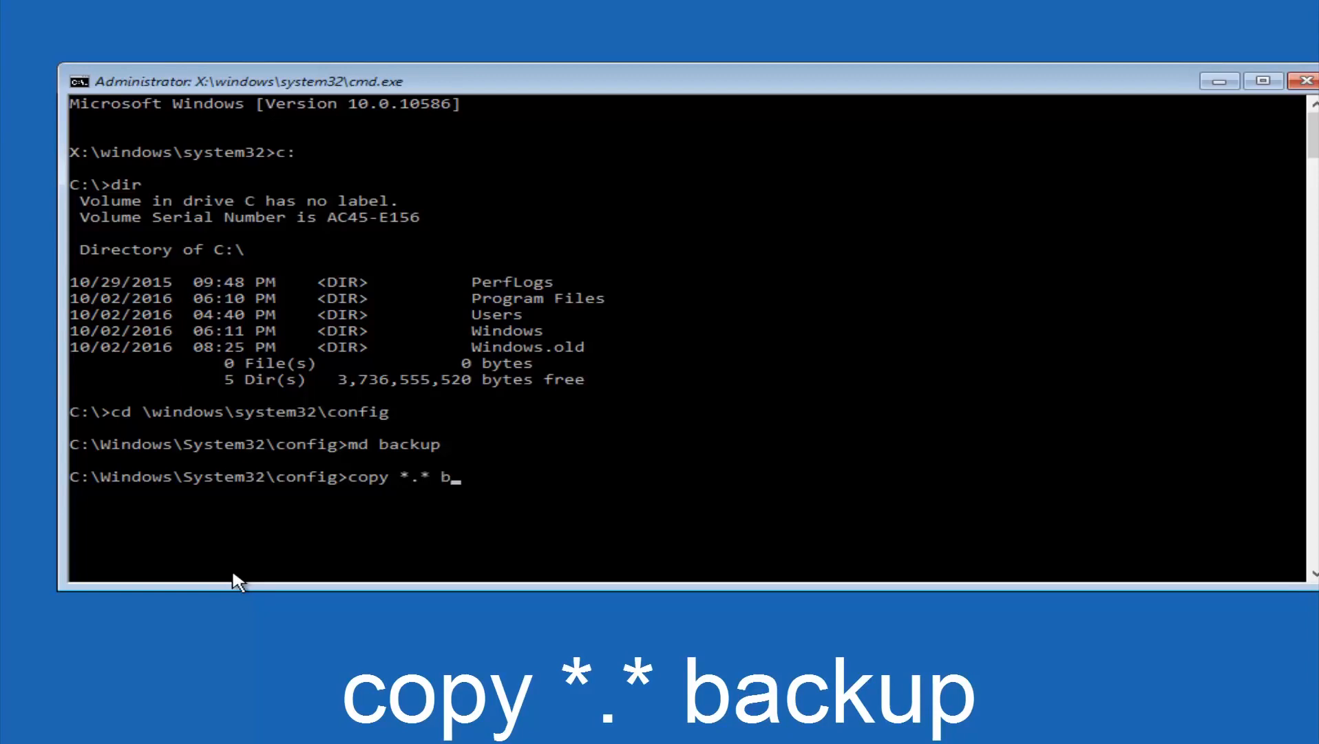
{"action": "type", "text": "ackup"}
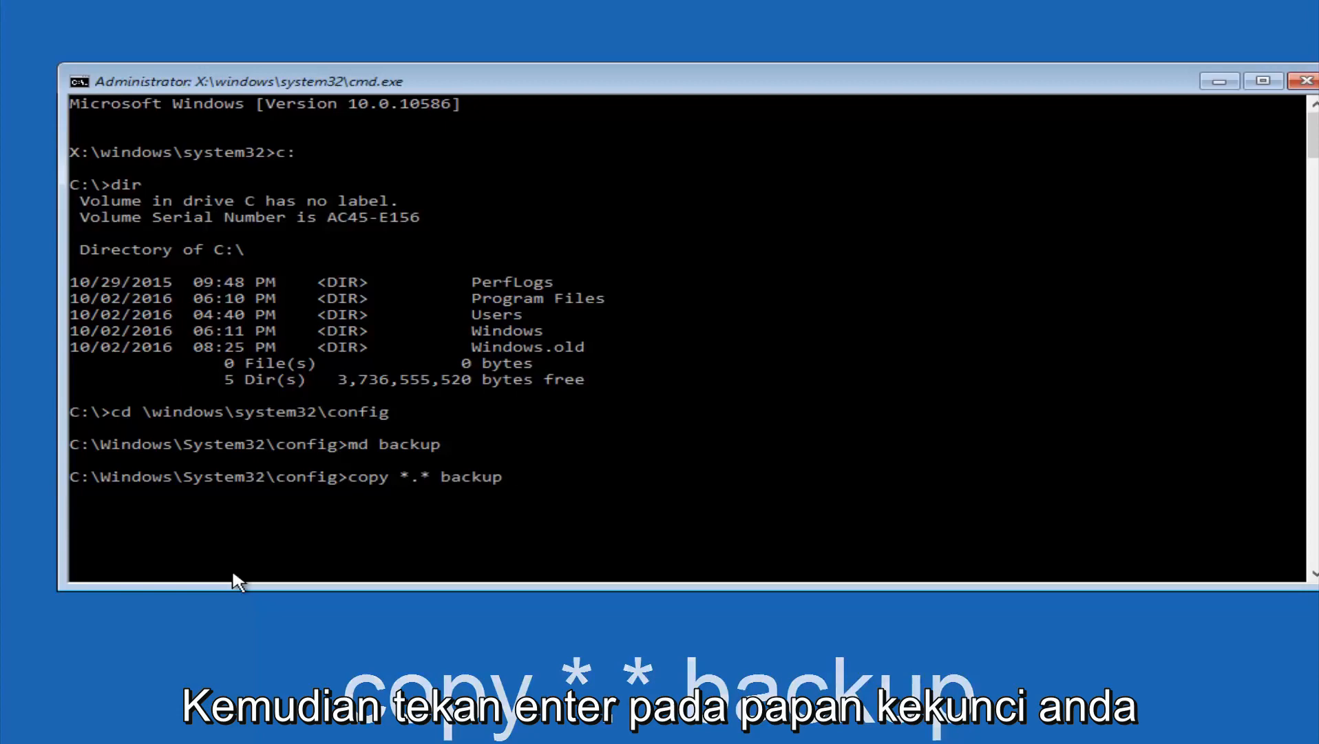
{"action": "key", "text": "Return"}
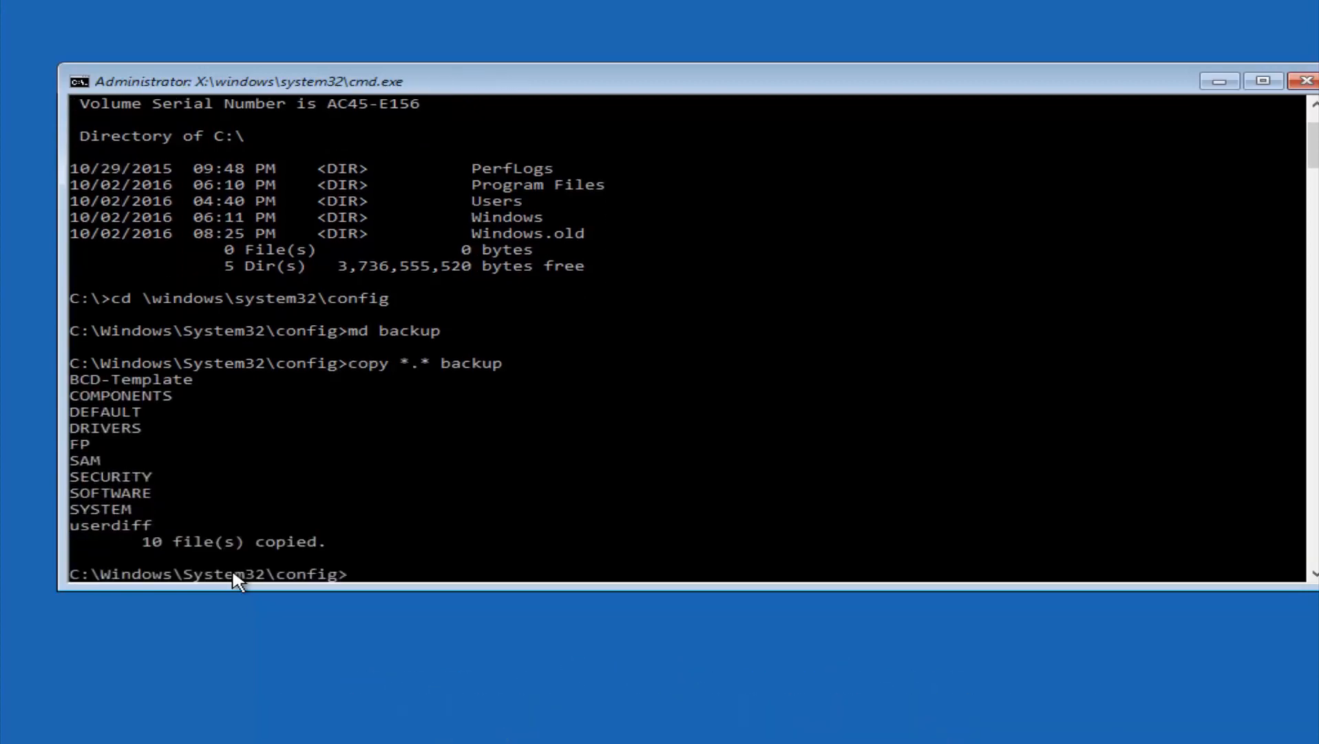
{"action": "type", "text": "cd"}
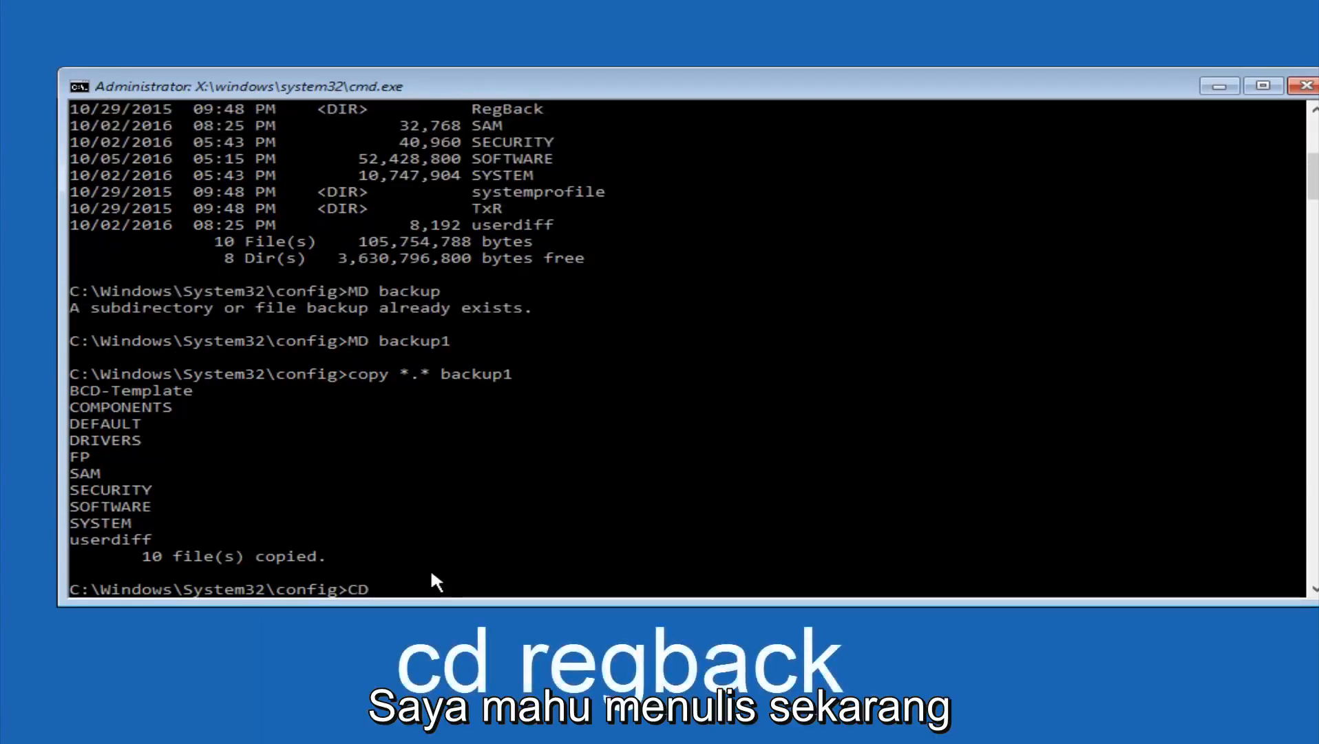
- Enter the RegBack folder and list its DEFAULT, SAM, SECURITY, SOFTWARE and SYSTEM files
{"action": "type", "text": "reg"}
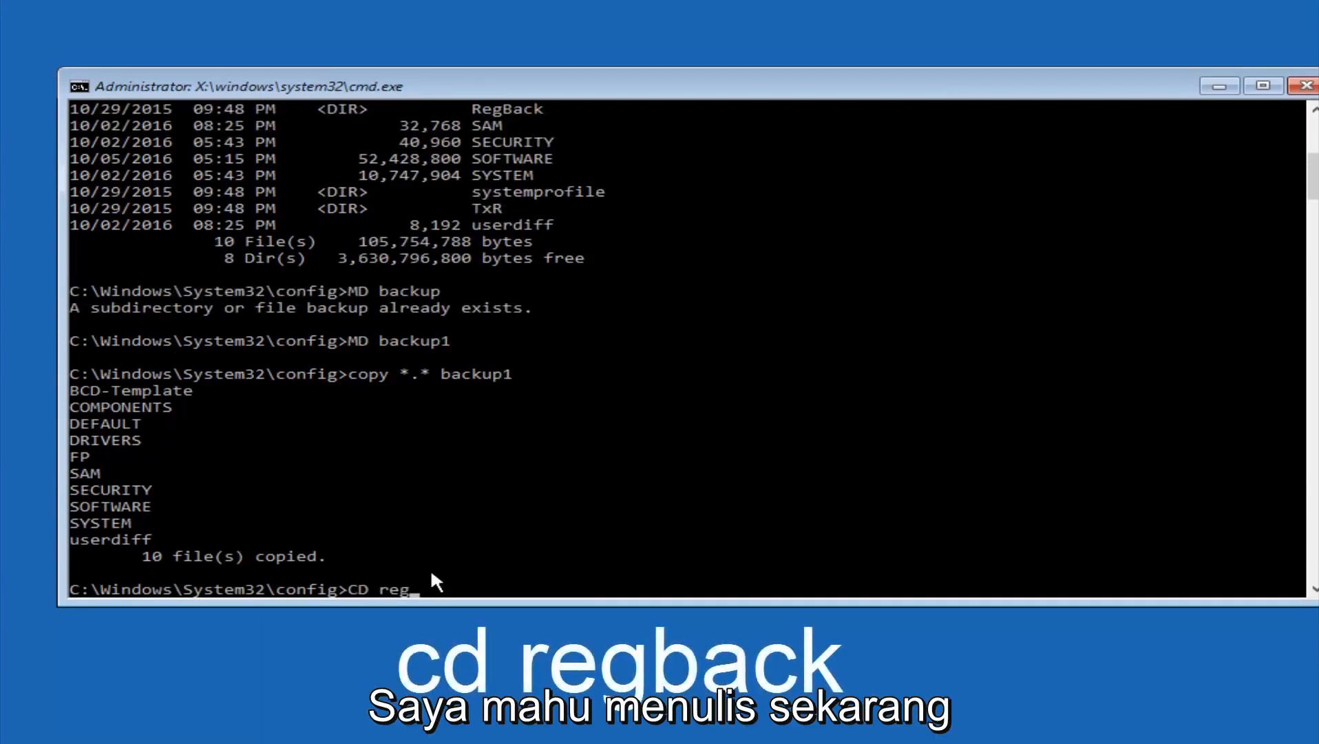
{"action": "type", "text": "b"}
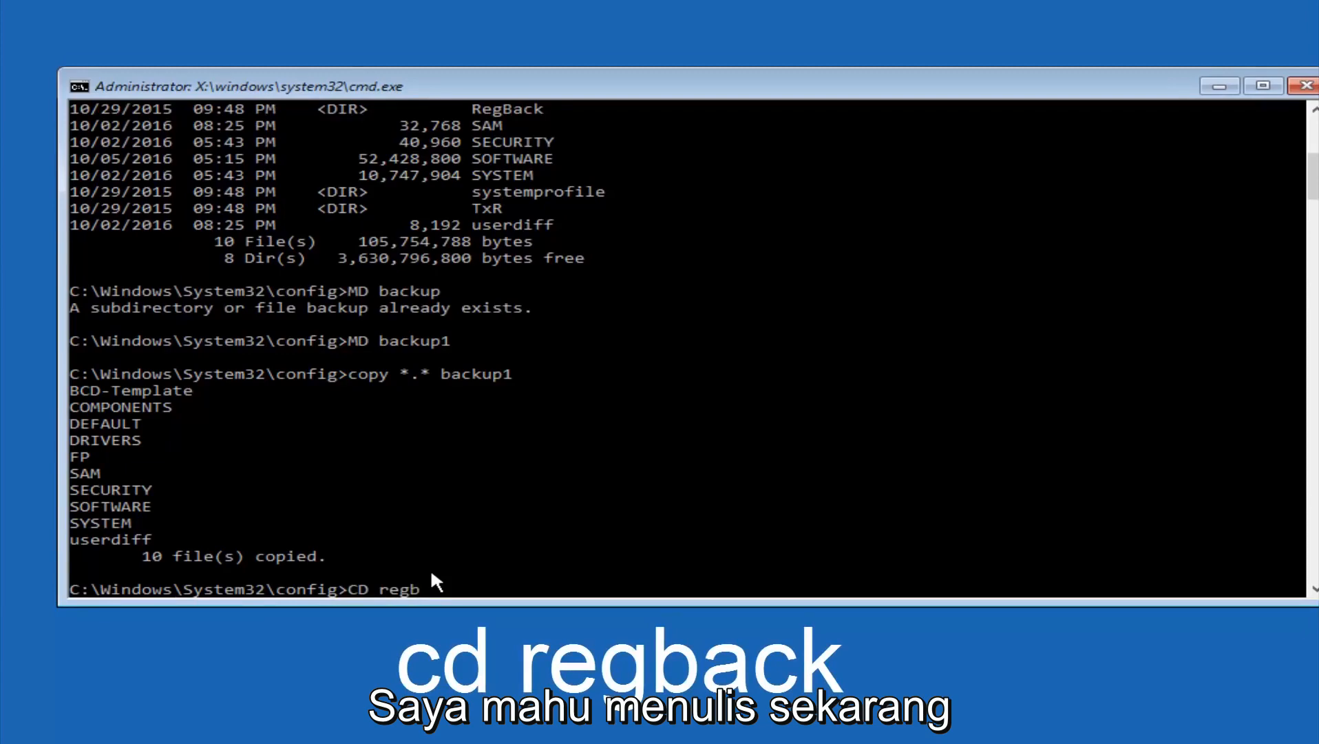
{"action": "type", "text": "ack"}
{"action": "type", "text": "dir"}
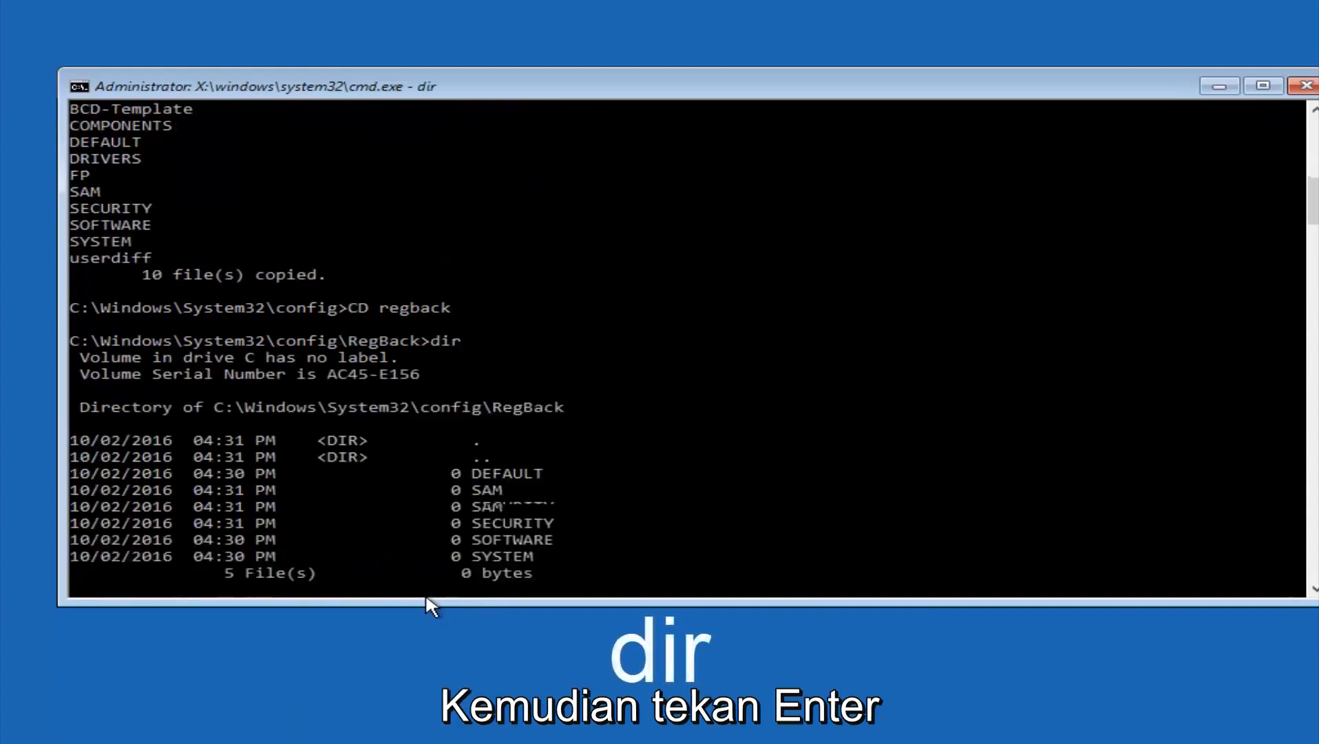
{"action": "key", "text": "Return"}
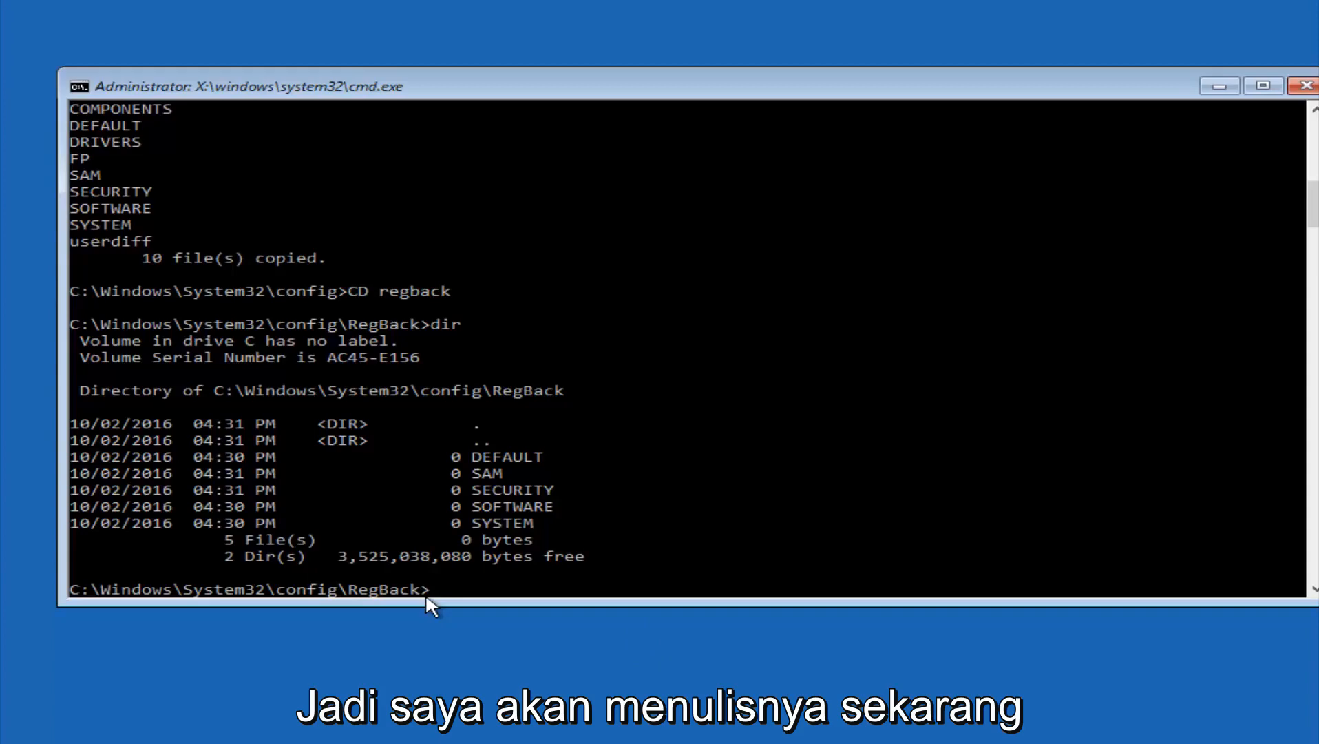
- Run copy *.* .. to push the RegBack hives up into config, reaching the Overwrite DEFAULT prompt
{"action": "type", "text": "cop"}
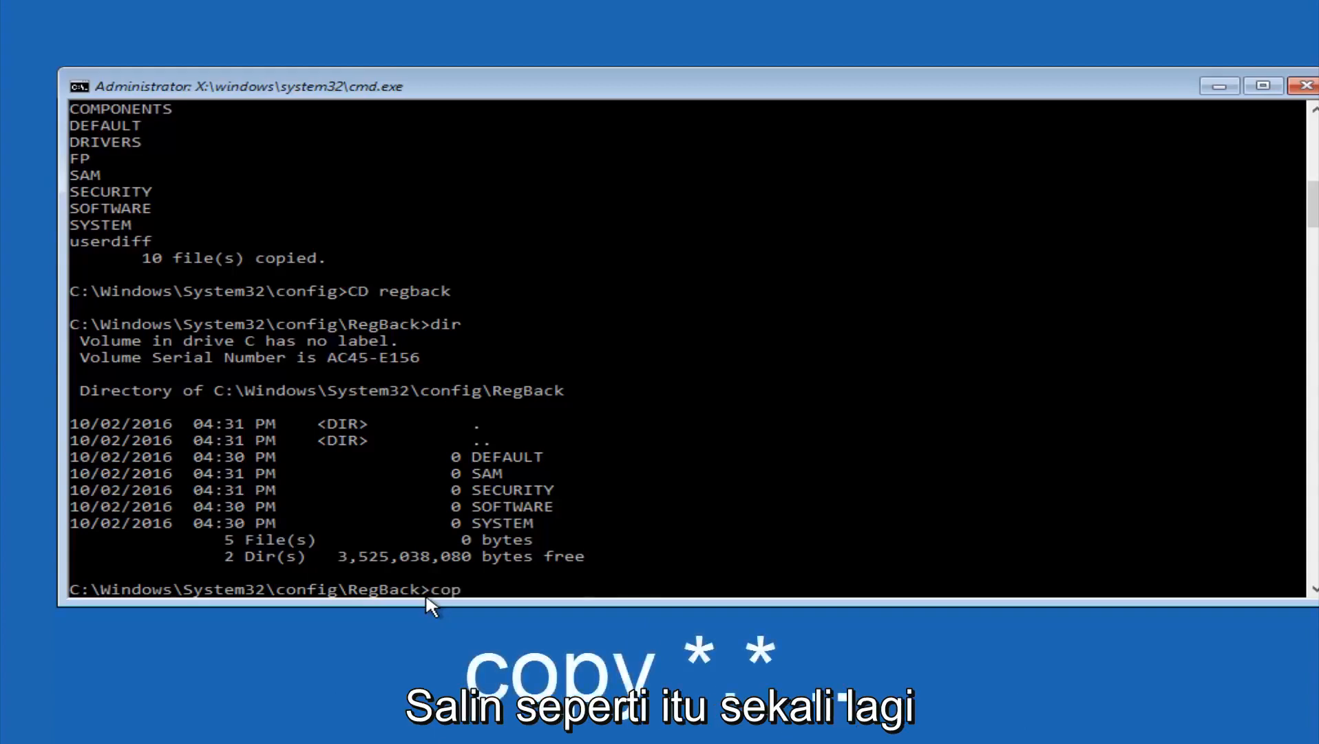
{"action": "type", "text": "y"}
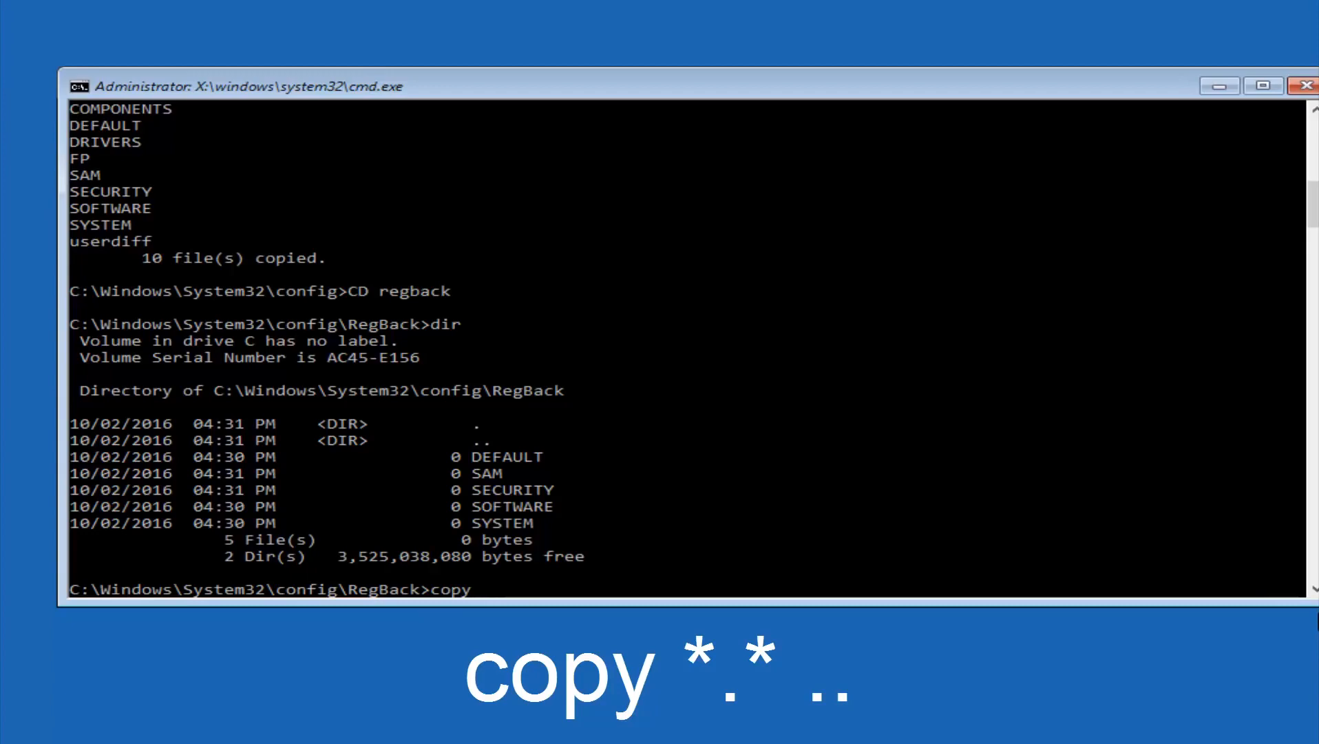
{"action": "left_click", "coordinate": [493, 589]}
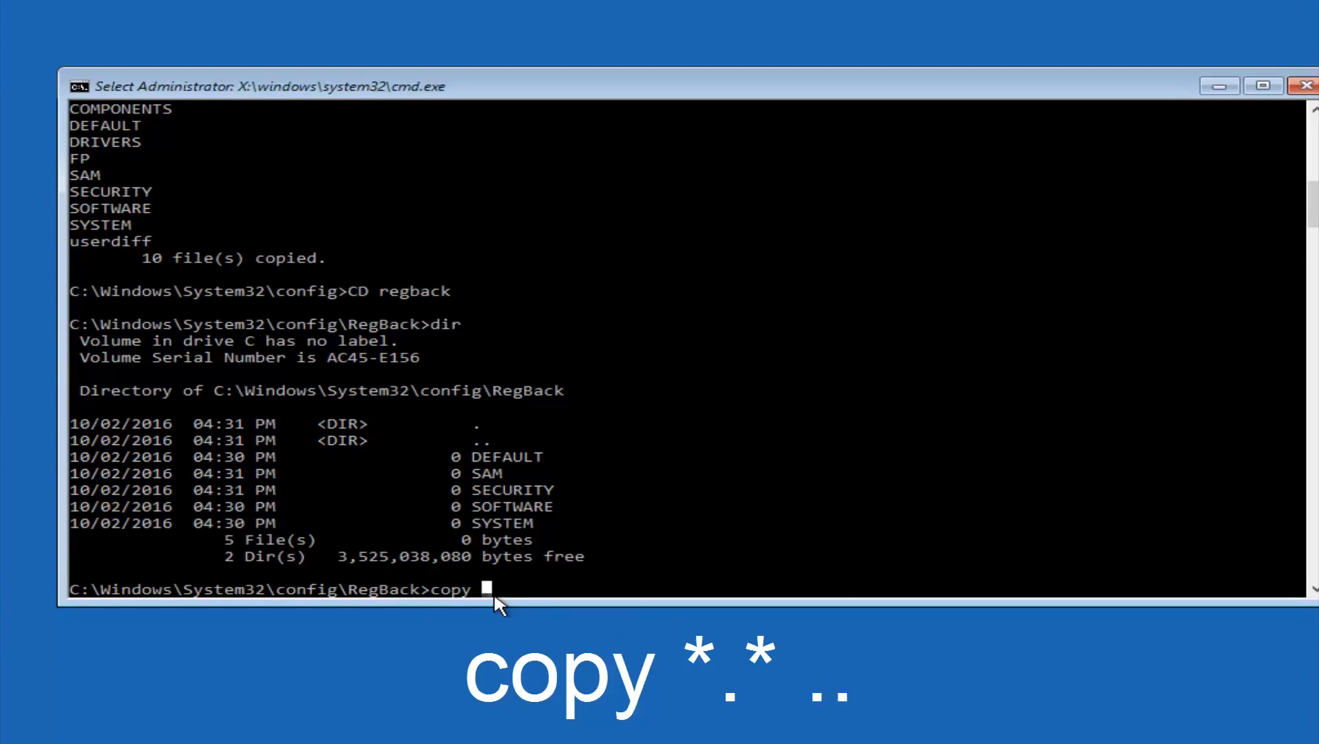
{"action": "type", "text": "*"}
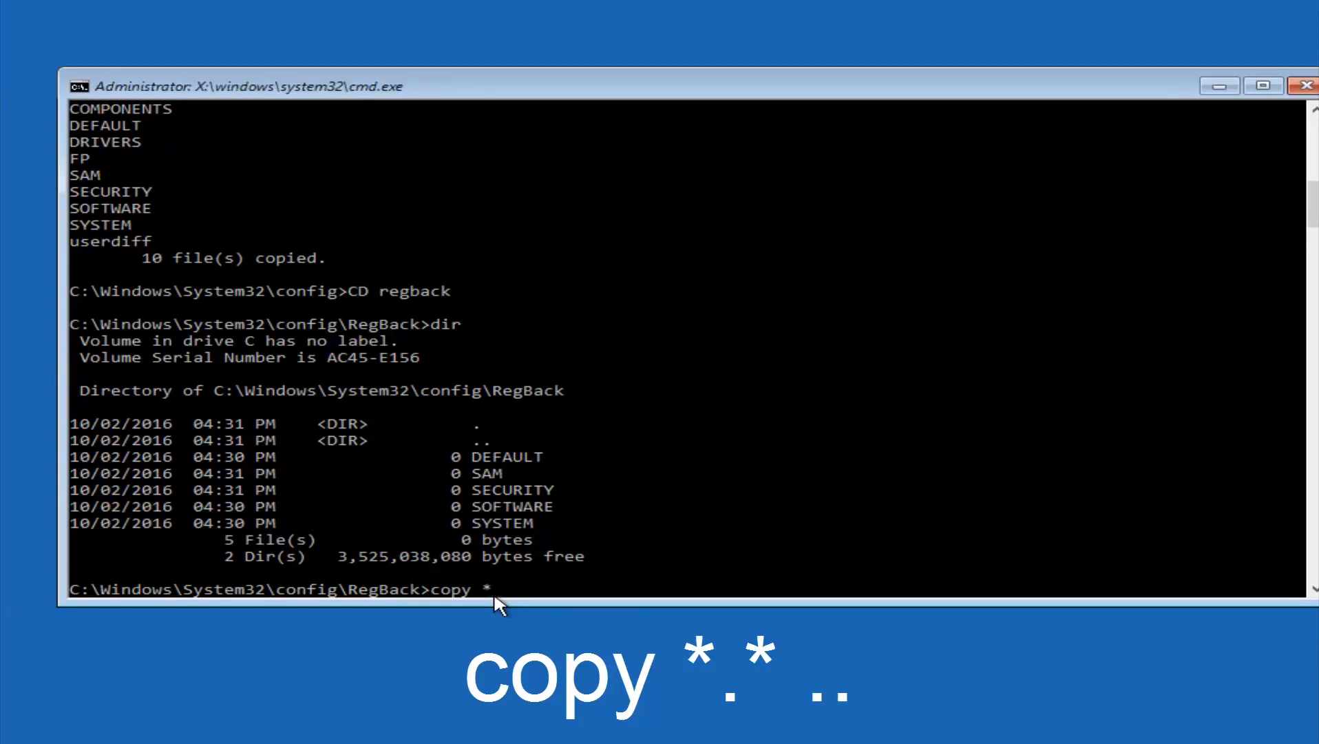
{"action": "type", "text": ".* .."}
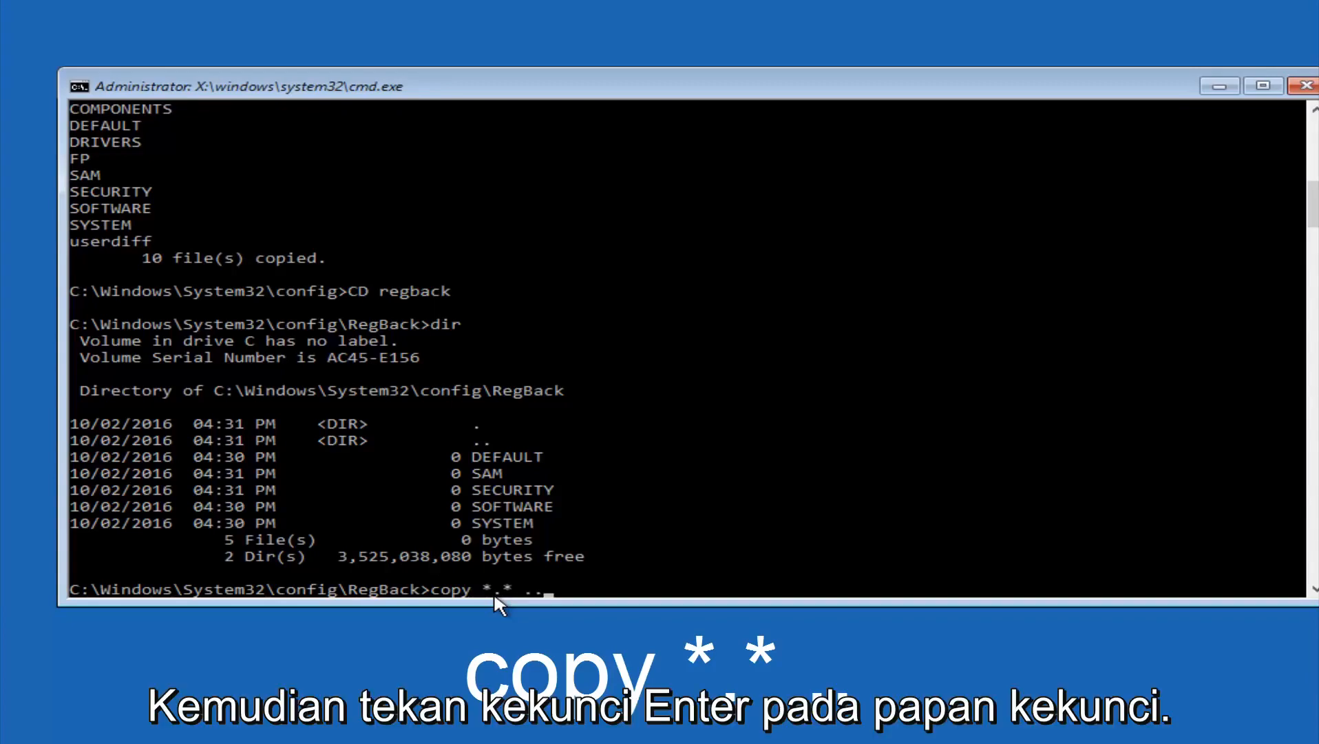
{"action": "key", "text": "Return"}
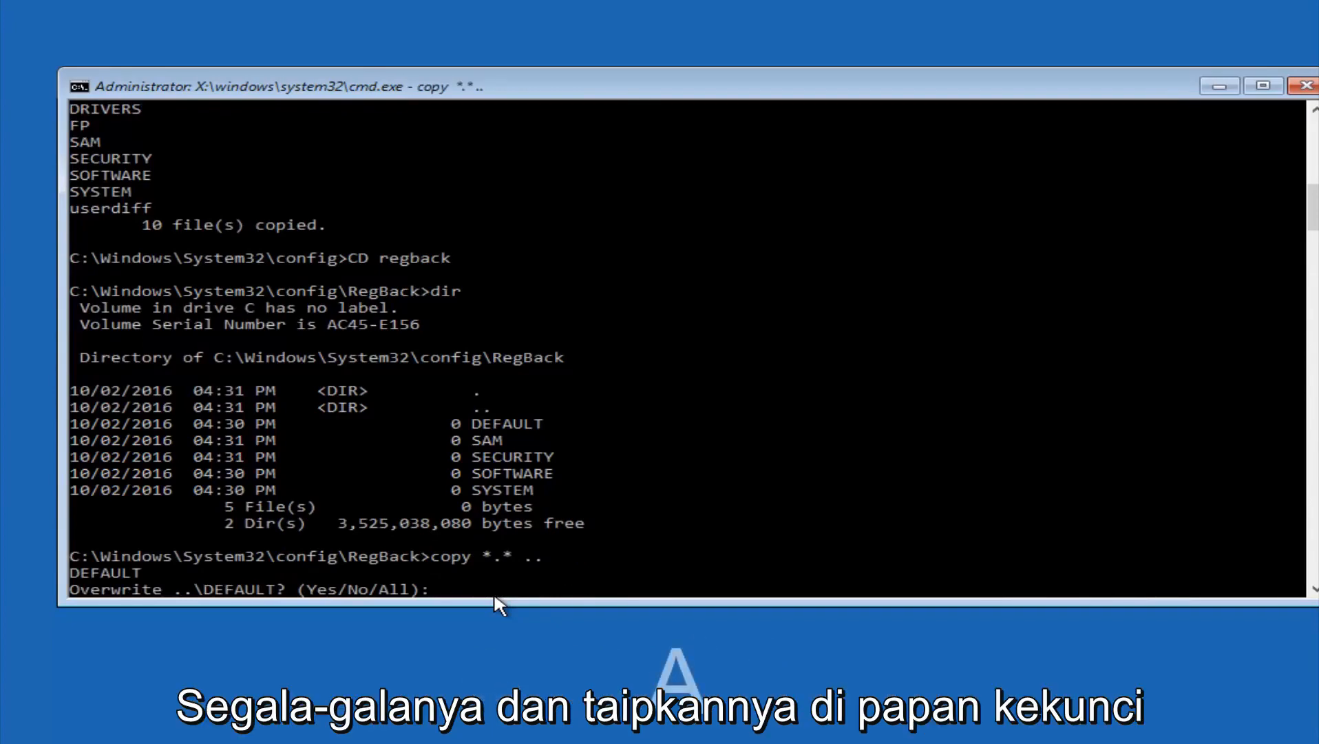
- Answer A to overwrite all existing registry files with the RegBack copies
{"action": "type", "text": "A"}
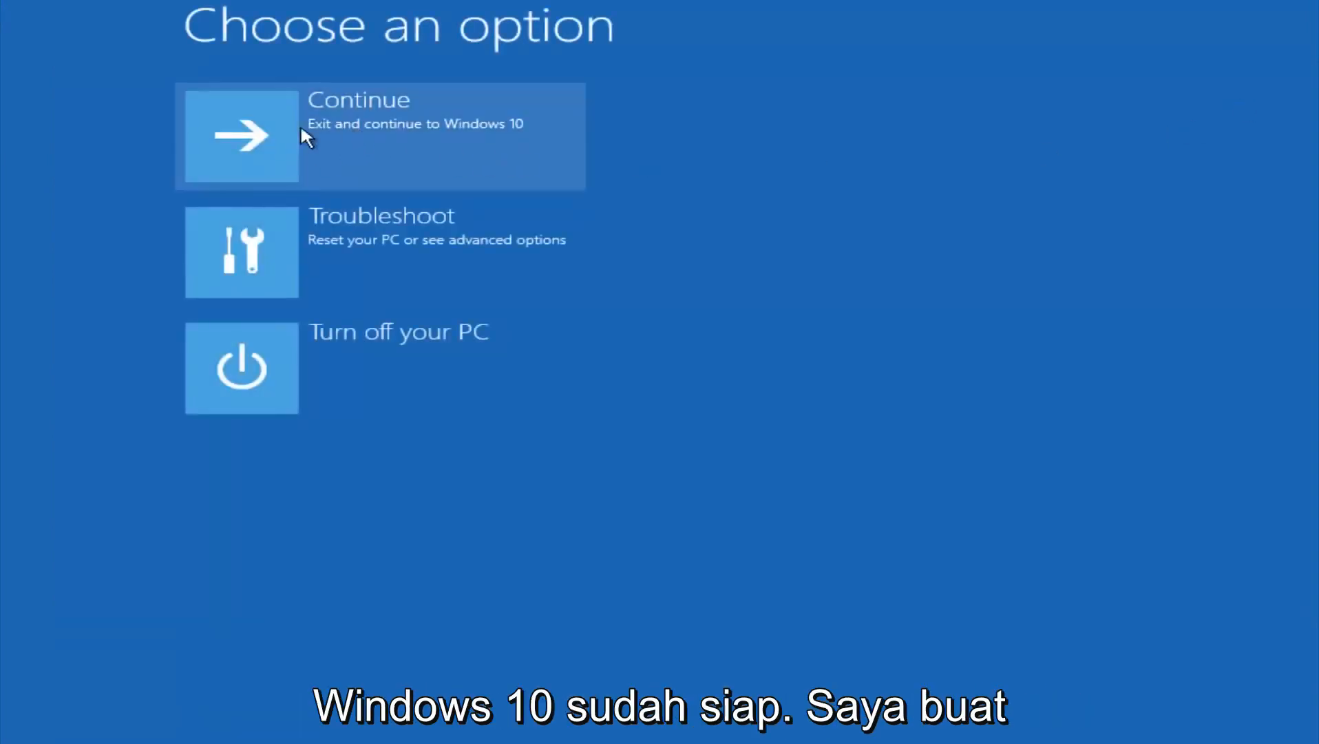
{"action": "mouse_move", "coordinate": [318, 171]}
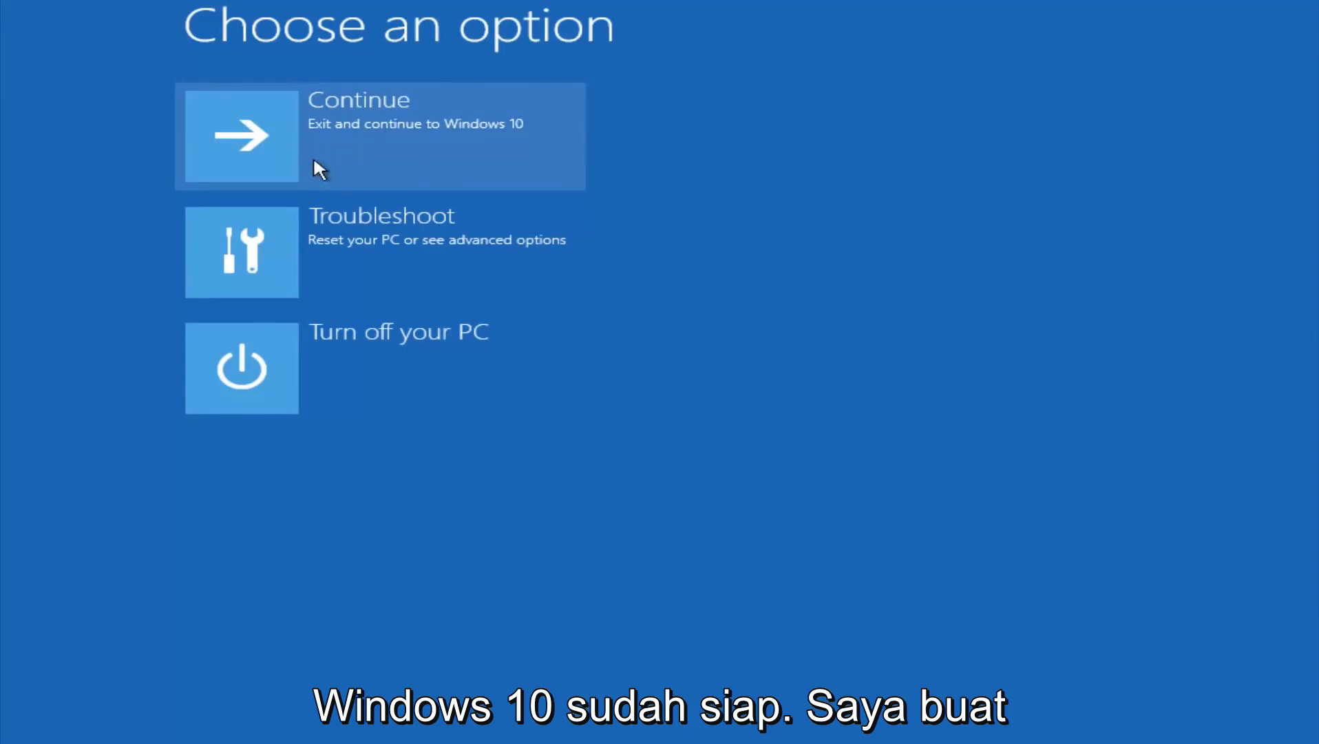